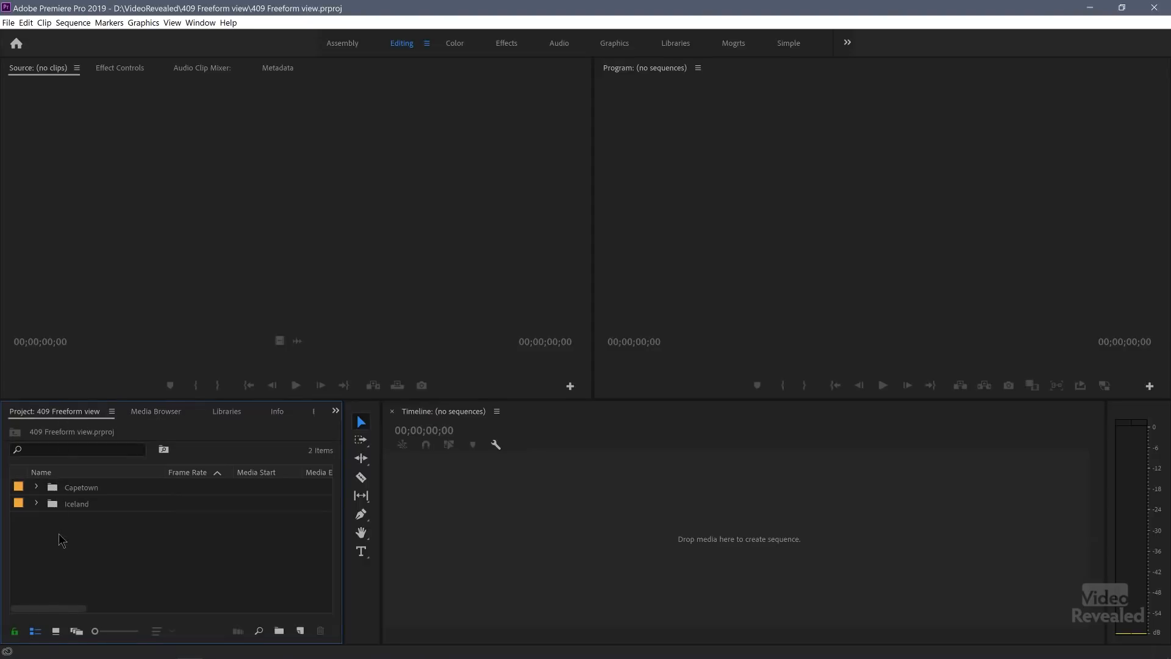
Open the Iceland bin from the Project panel in a floating window and enlarge it.
left_click(76, 503)
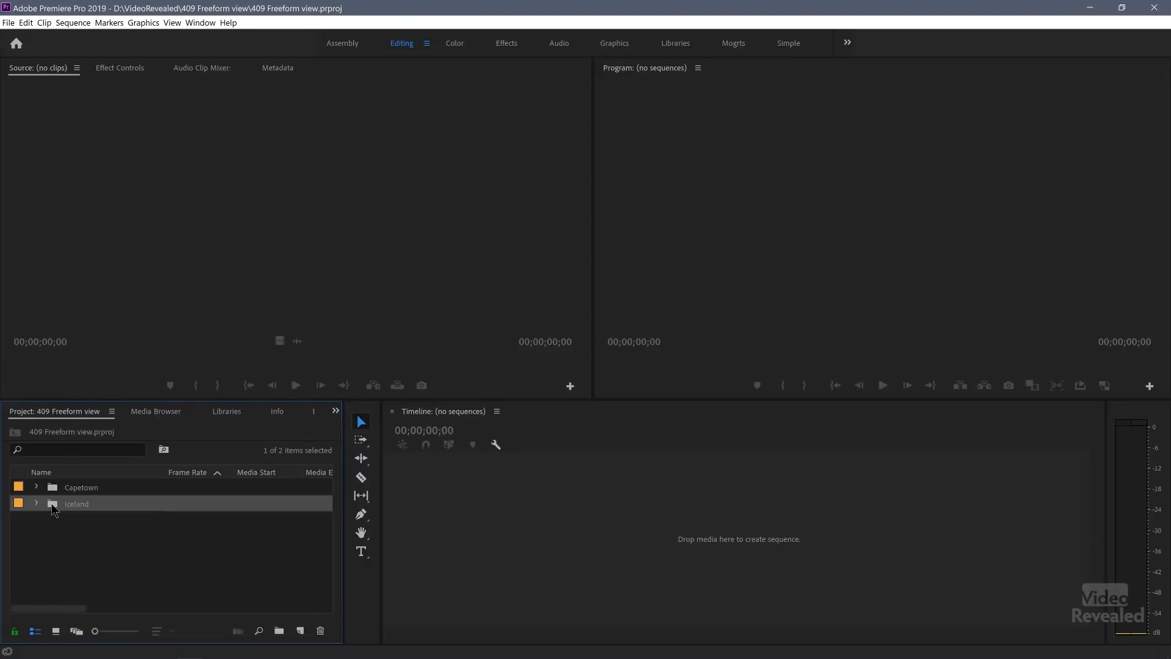
double_click(76, 503)
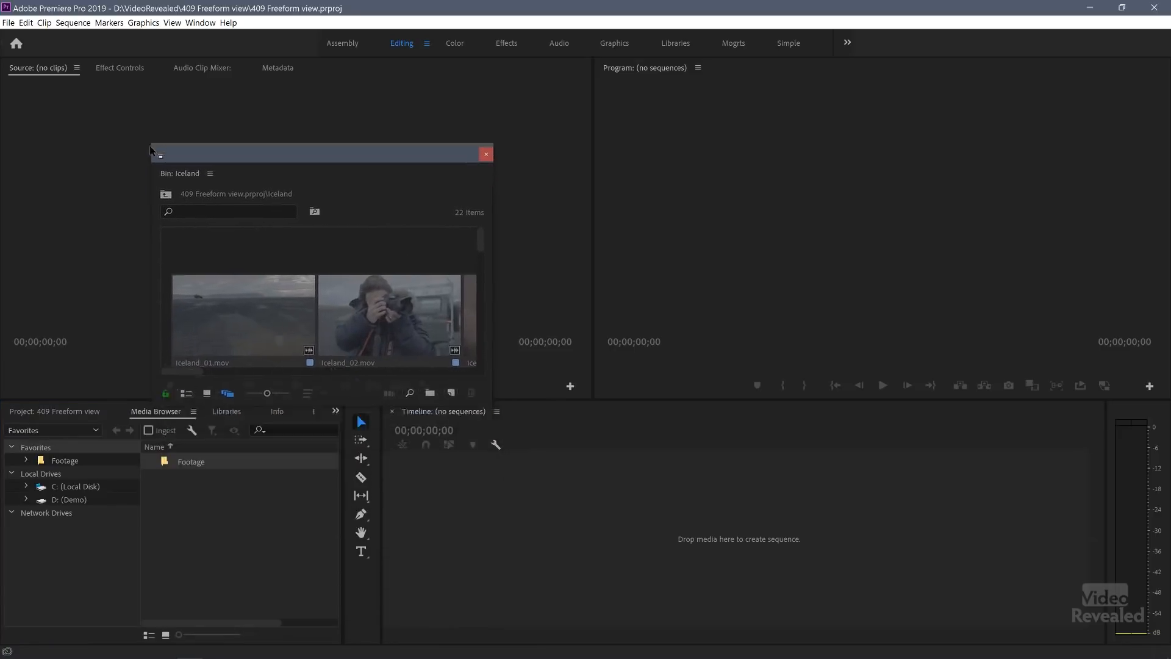
left_click_drag(321, 153, 254, 19)
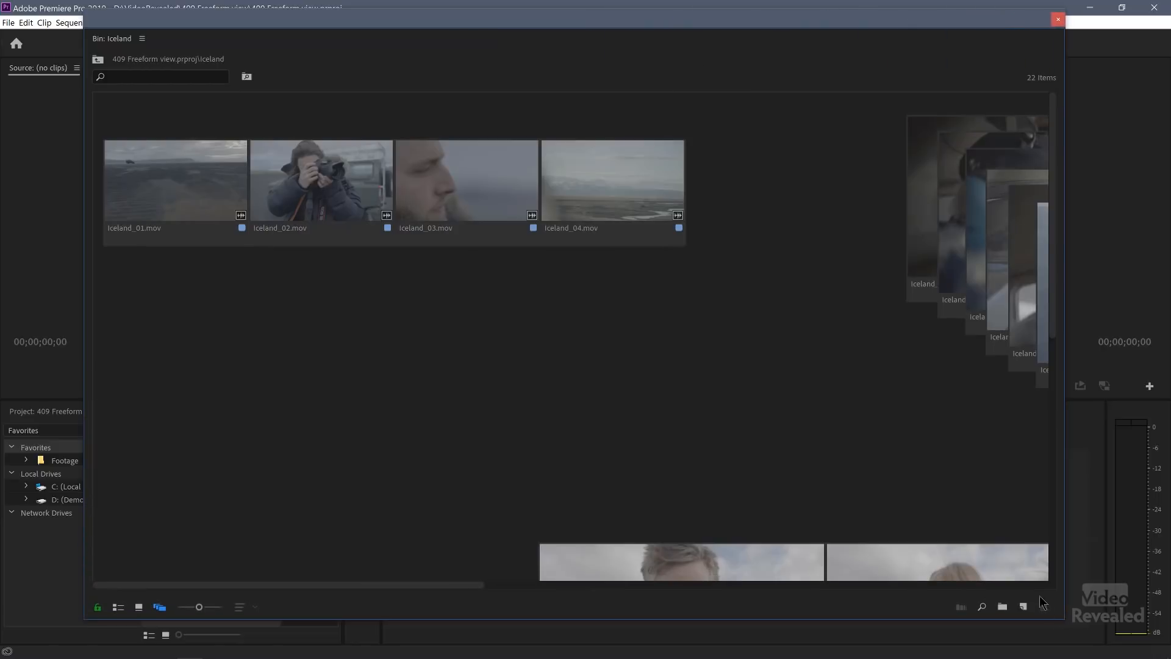
mouse_move(199, 607)
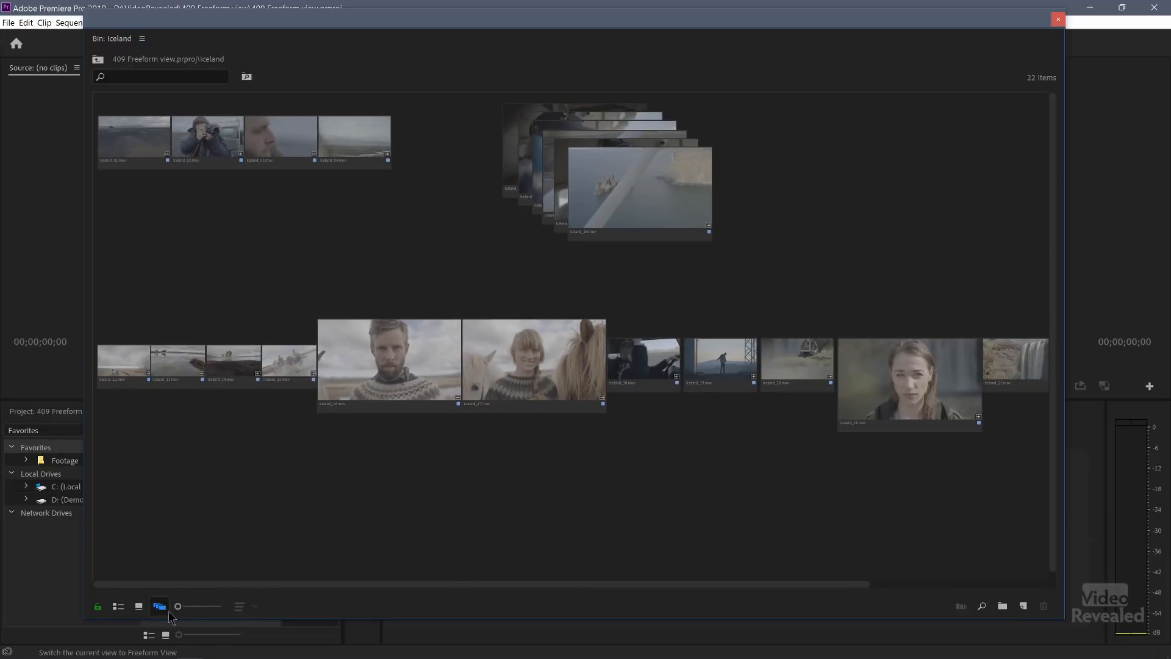
mouse_move(117, 606)
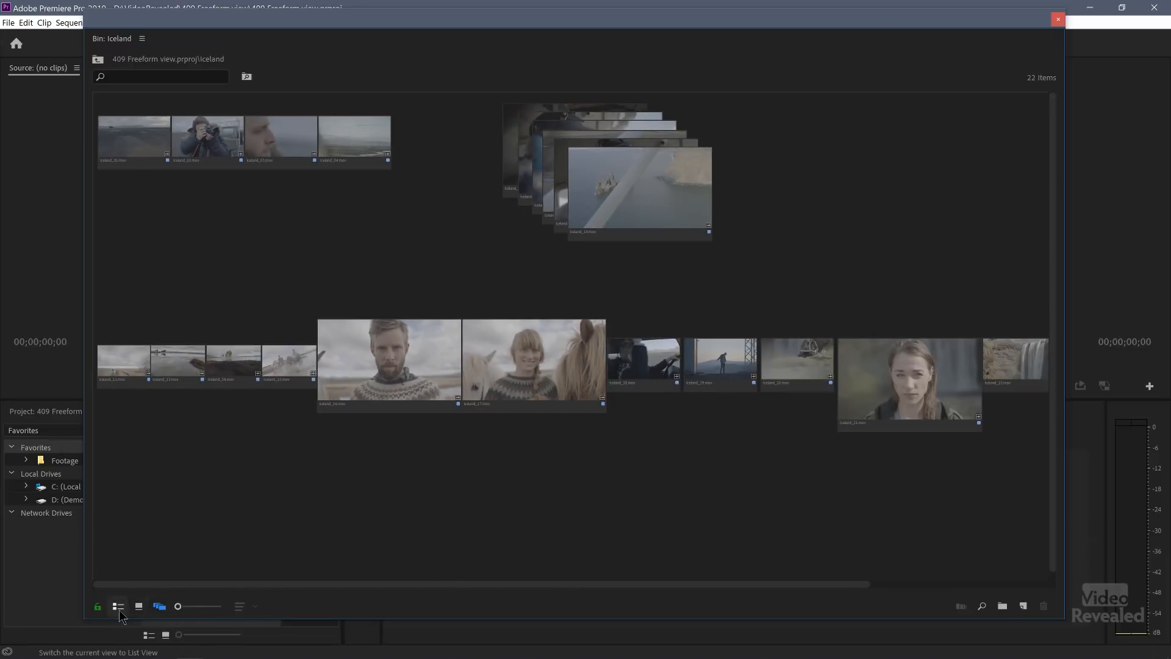
left_click(117, 606)
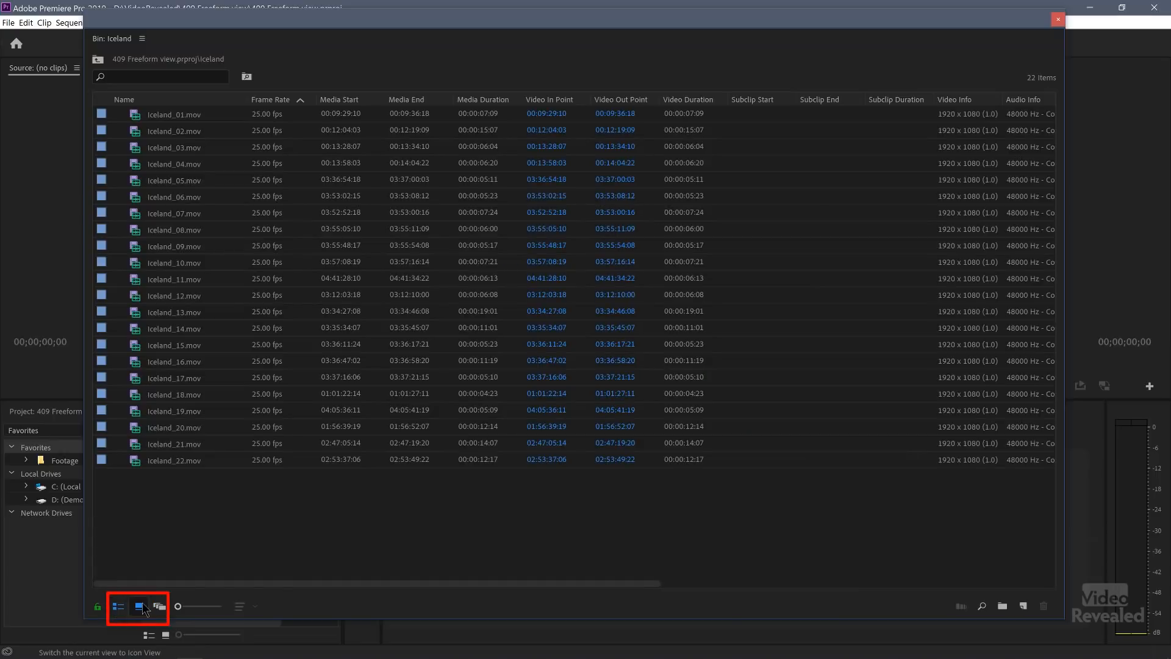
left_click(157, 606)
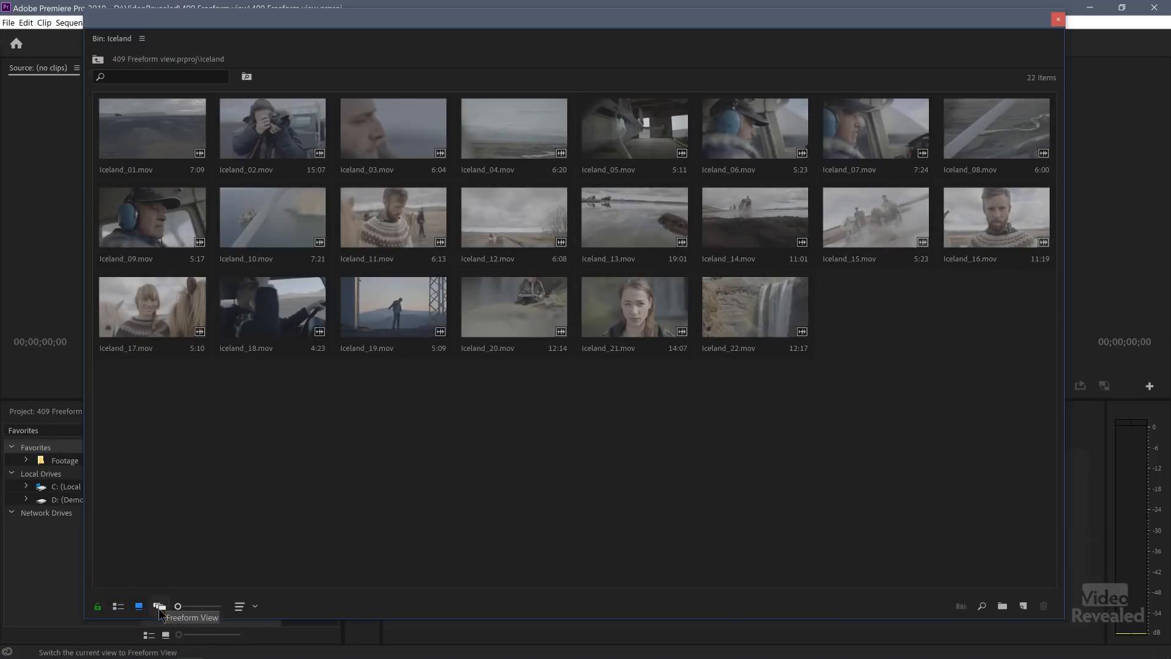
left_click(158, 606)
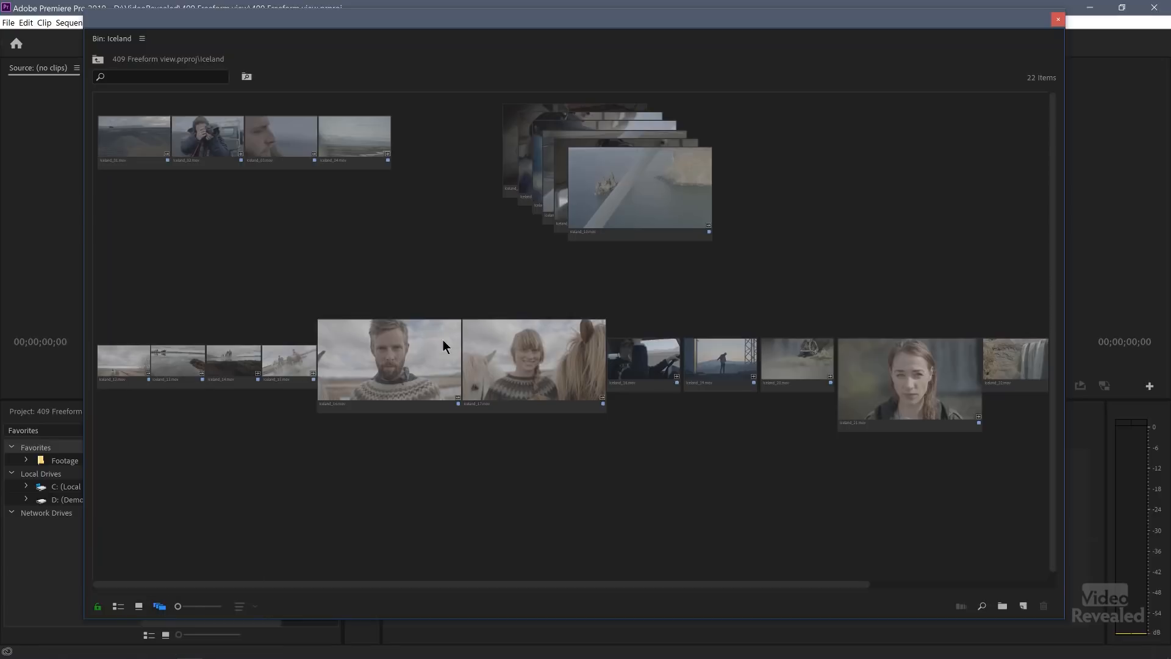
mouse_move(347, 294)
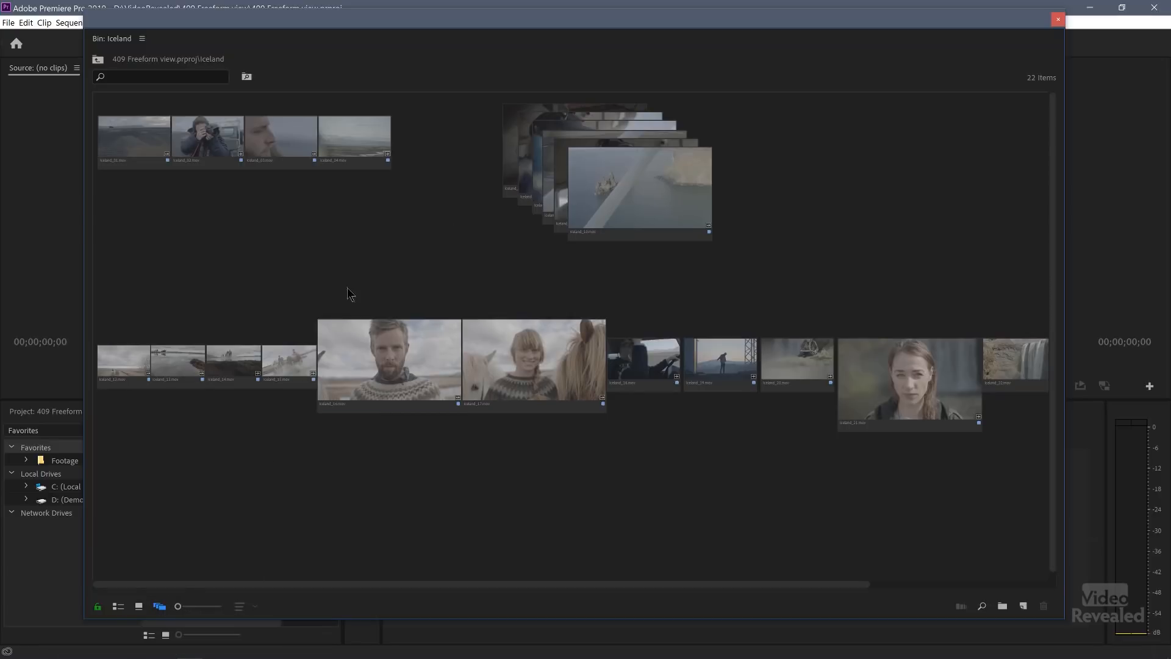
mouse_move(155, 136)
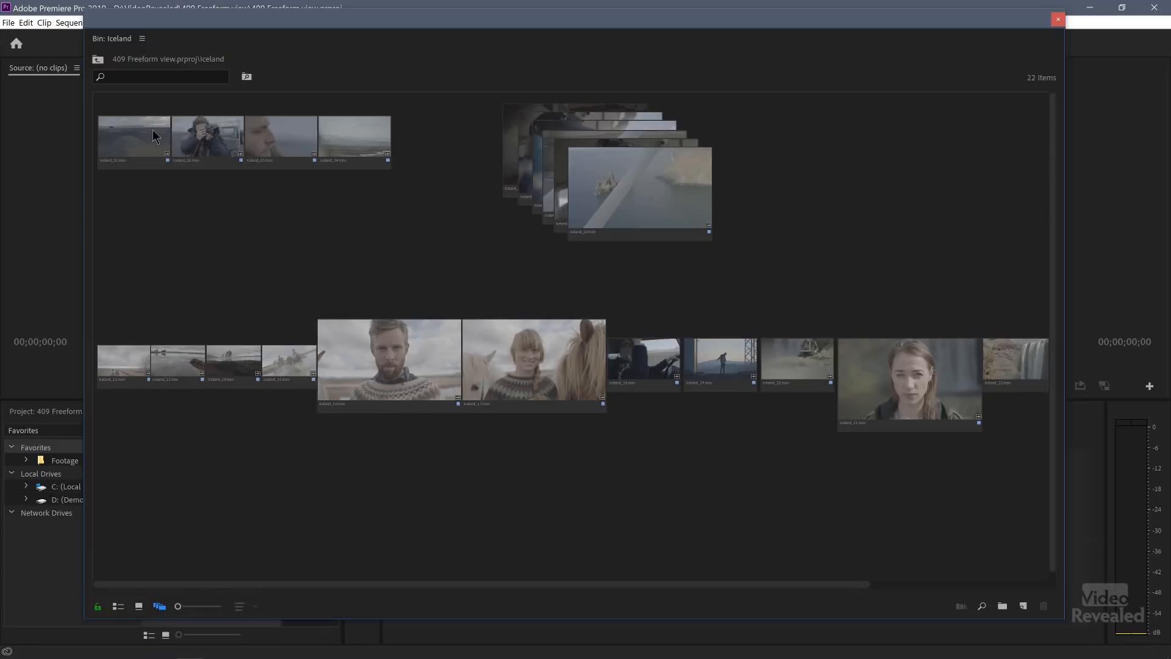
left_click(389, 362)
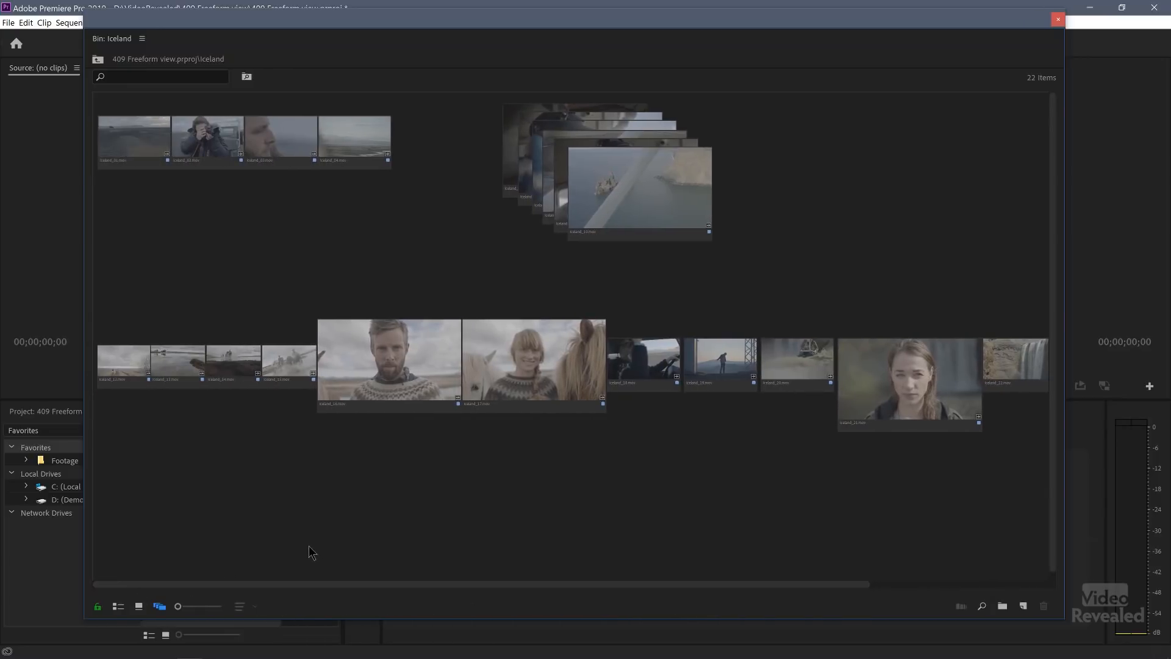
mouse_move(583, 489)
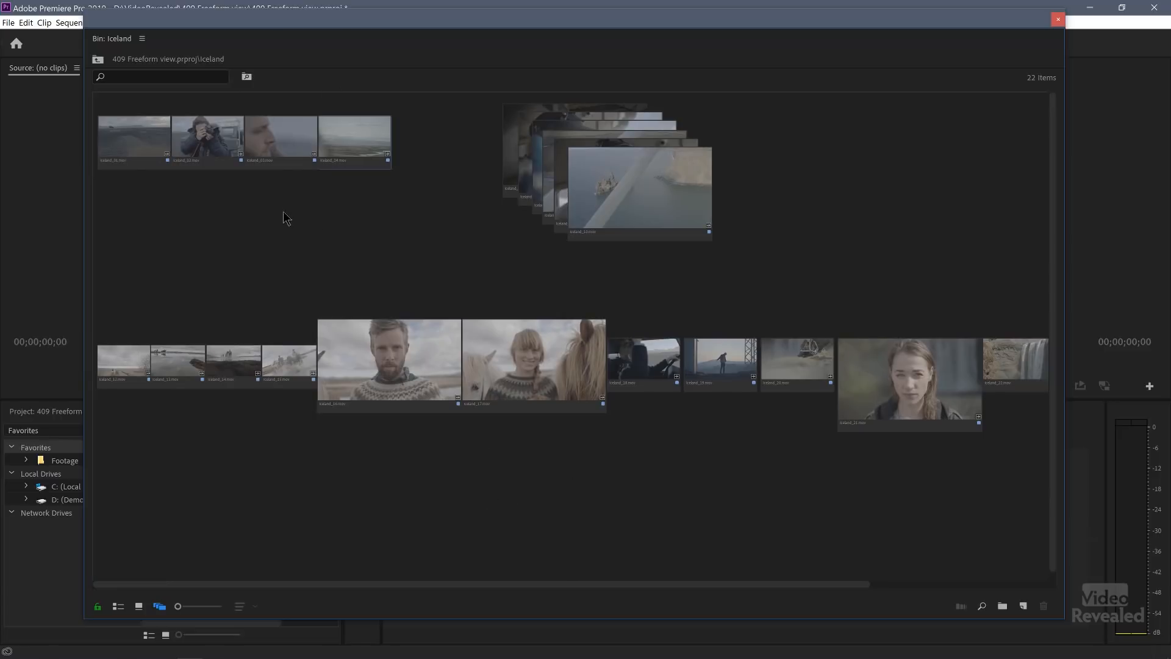
mouse_move(345, 207)
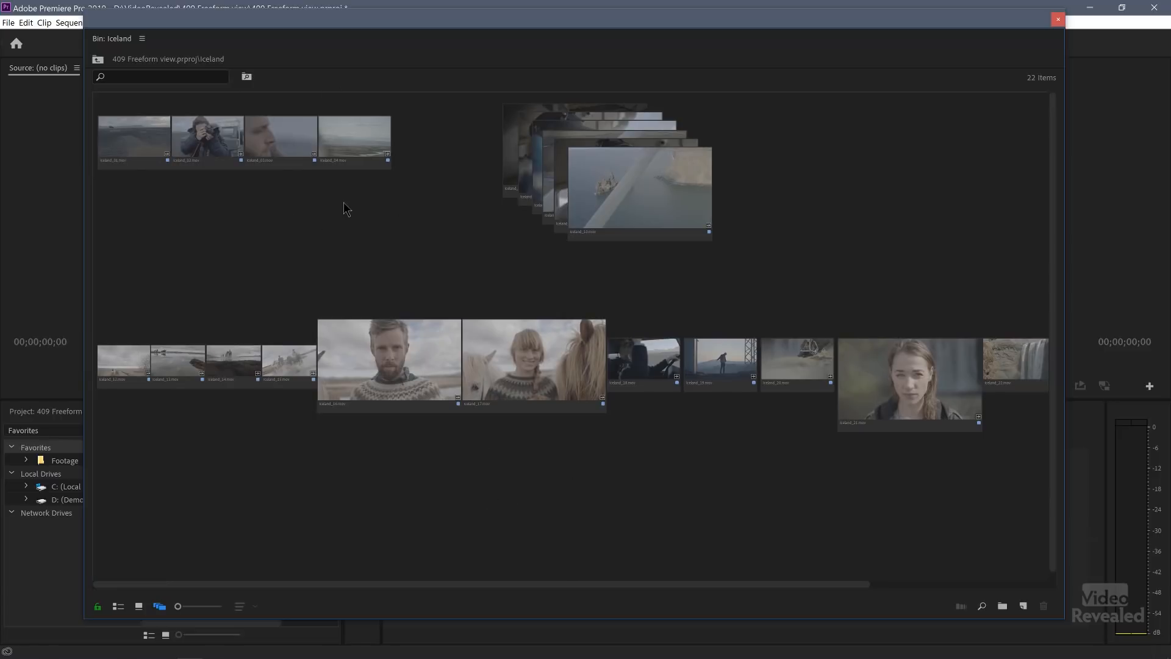
Restore the bin's Default layout, then switch back to the Rough Story-01 layout.
right_click(344, 209)
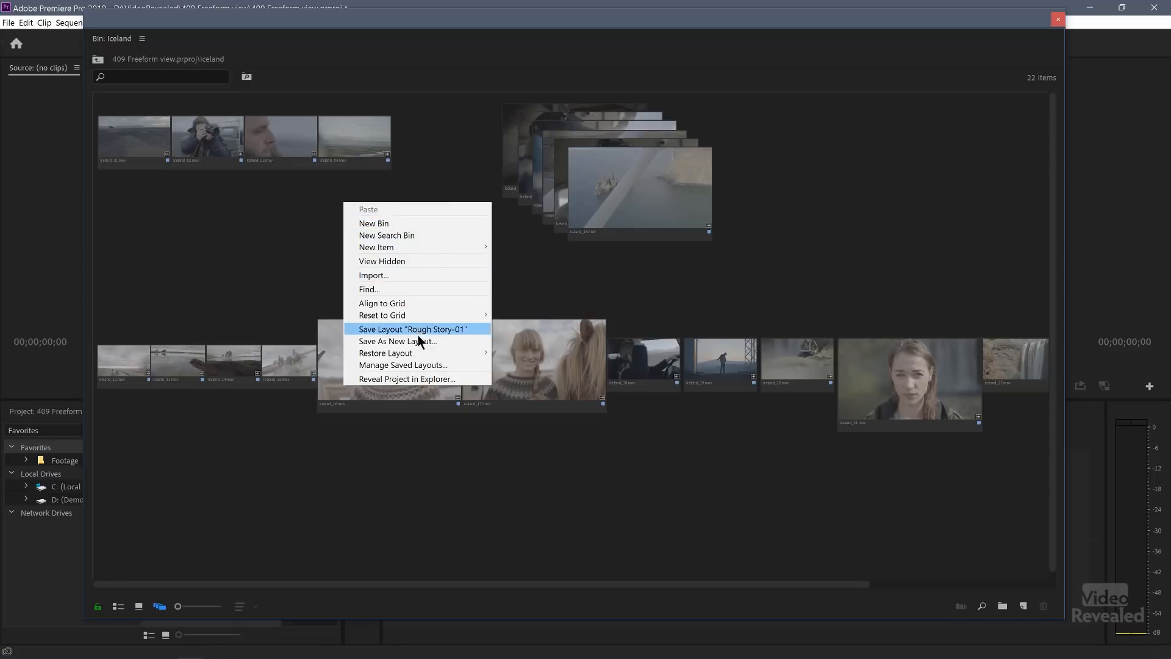
mouse_move(386, 353)
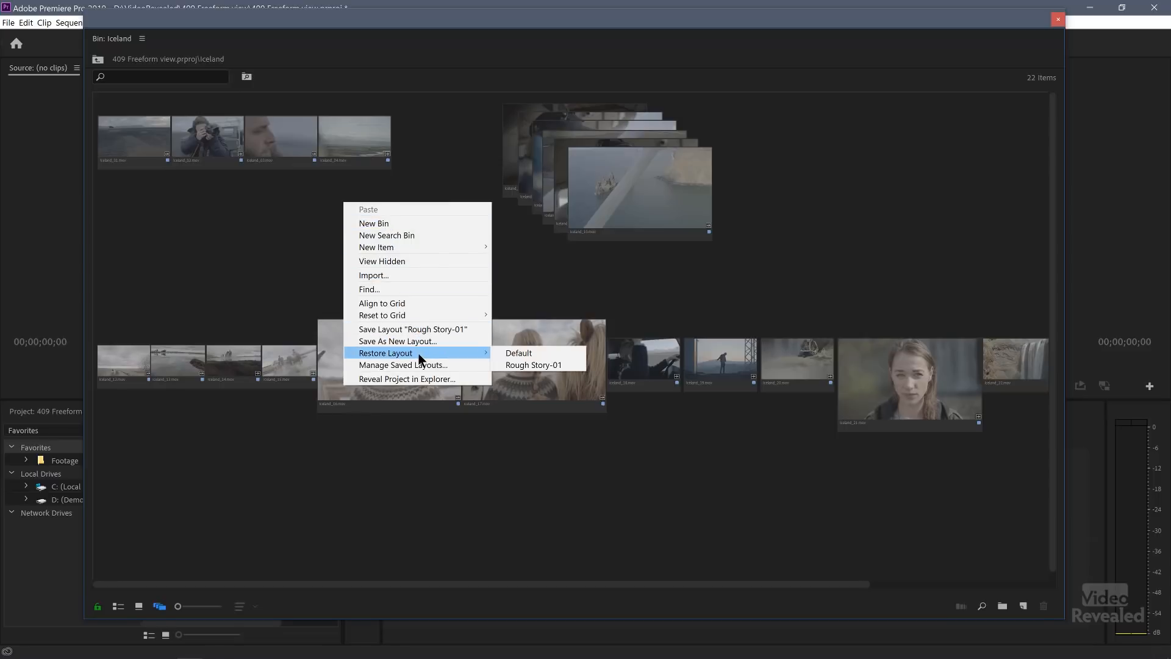
left_click(518, 352)
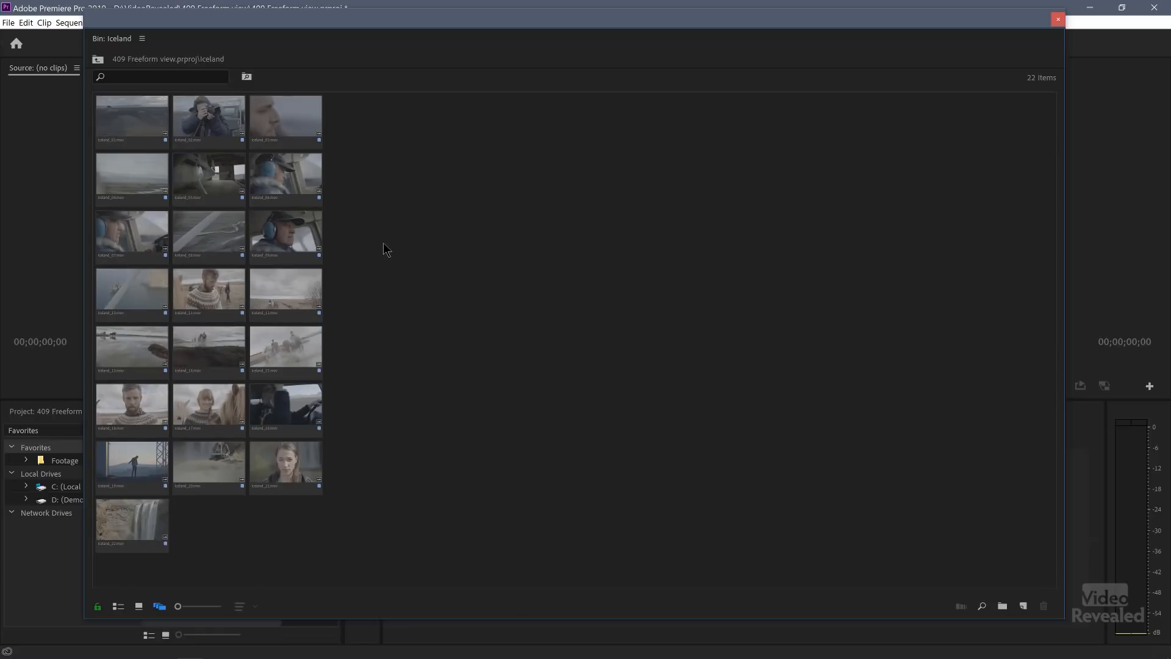
right_click(385, 249)
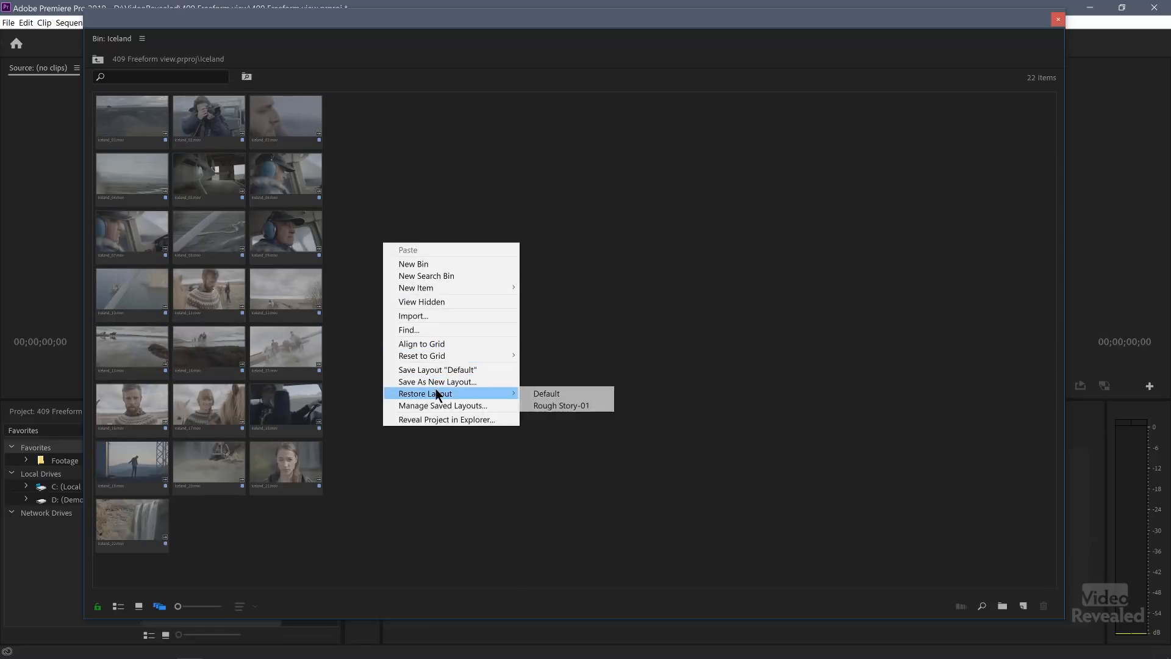
left_click(561, 406)
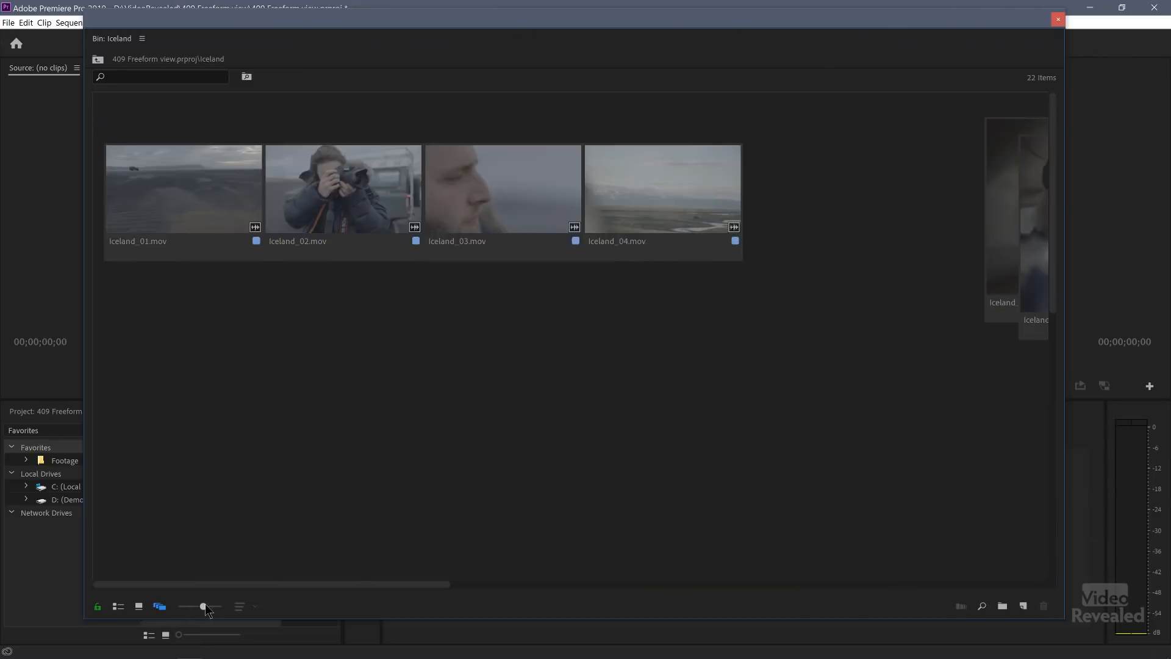
left_click(158, 606)
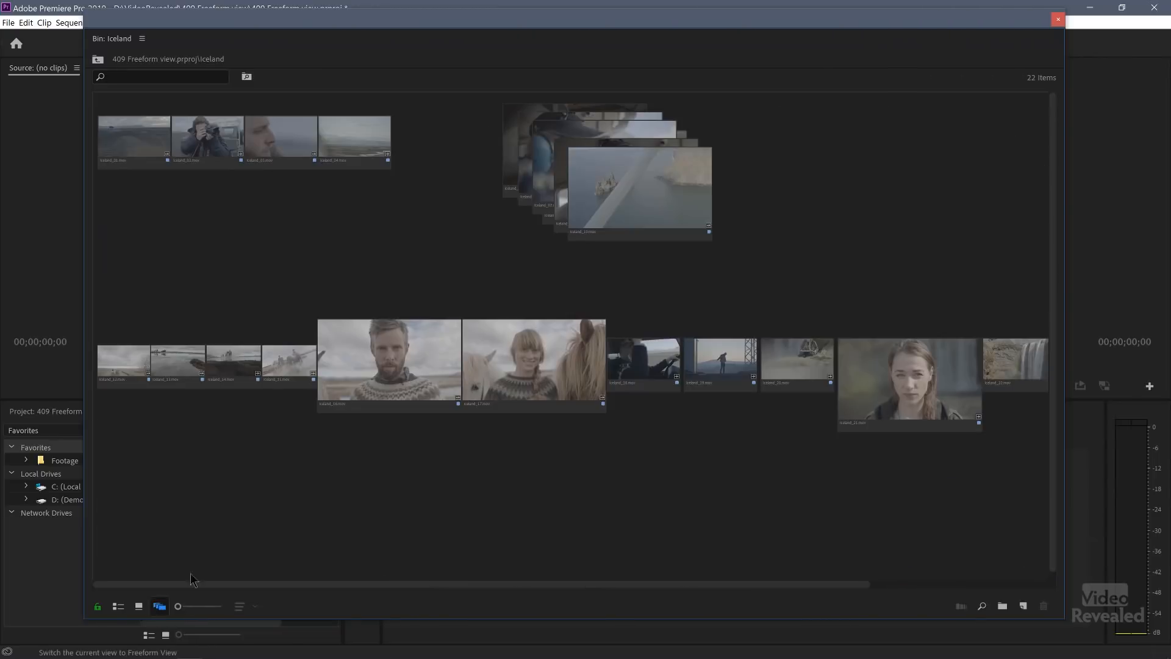
mouse_move(414, 442)
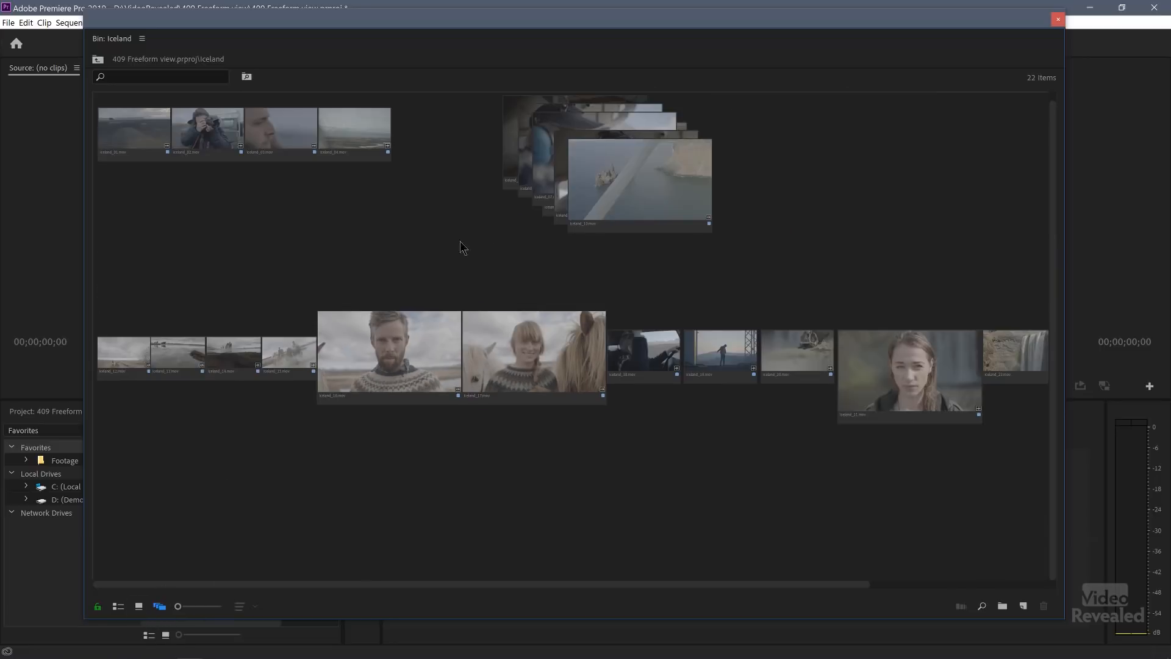
mouse_move(830, 140)
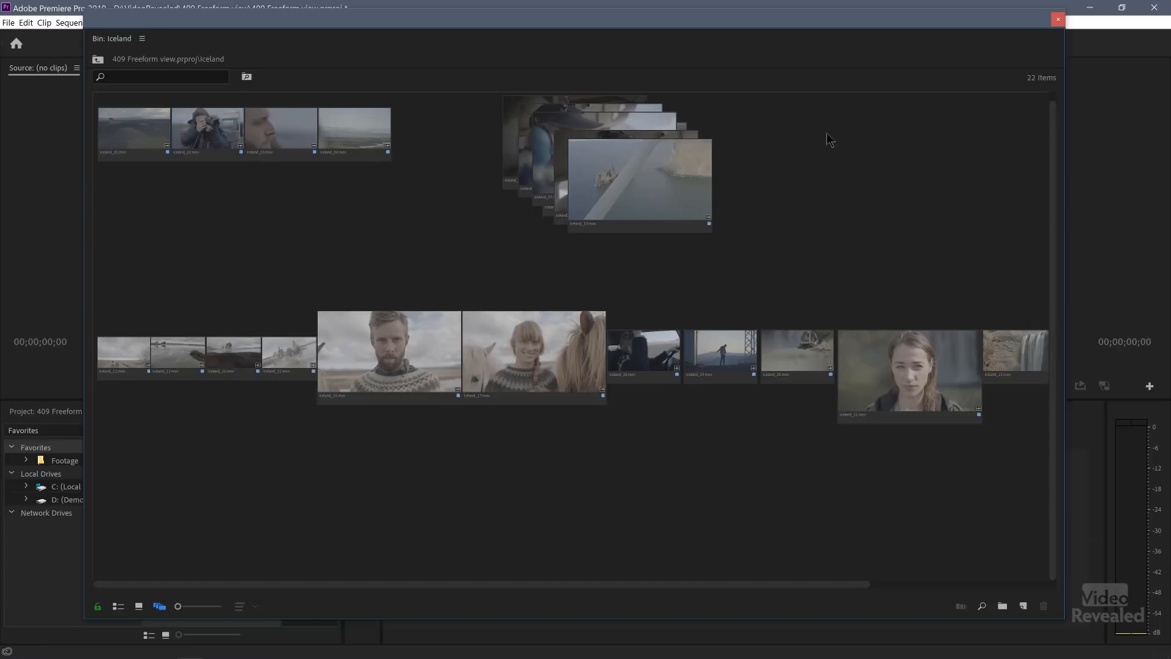
mouse_move(344, 474)
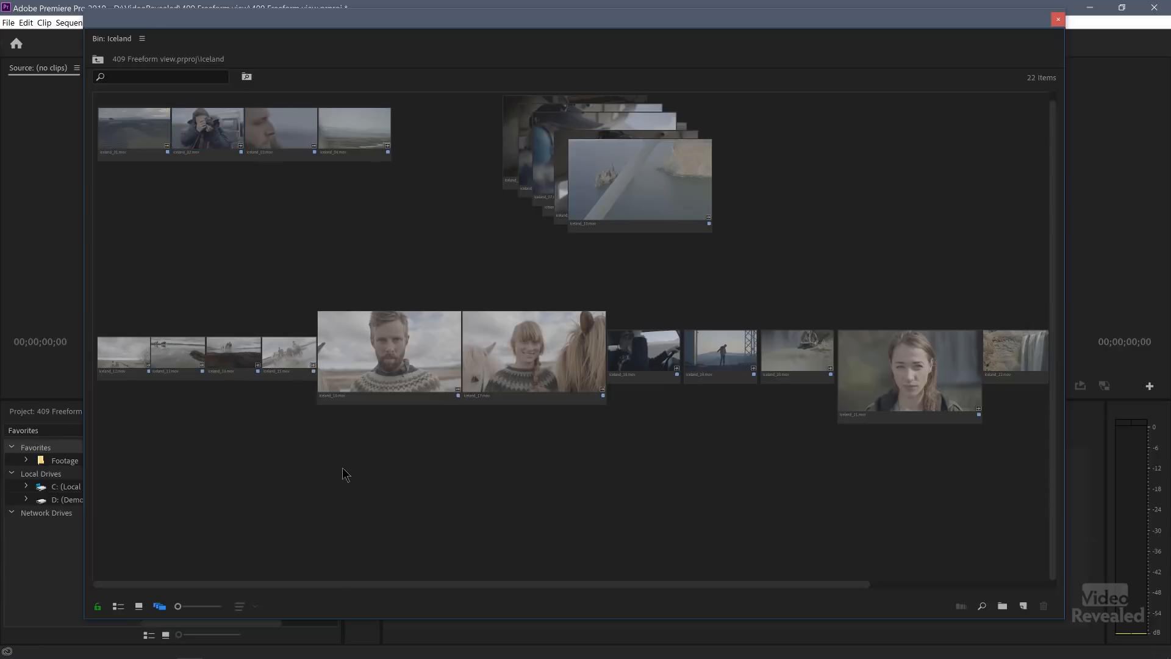
Align the scattered clips to the grid, then reset them to grid by Video Codec.
right_click(345, 473)
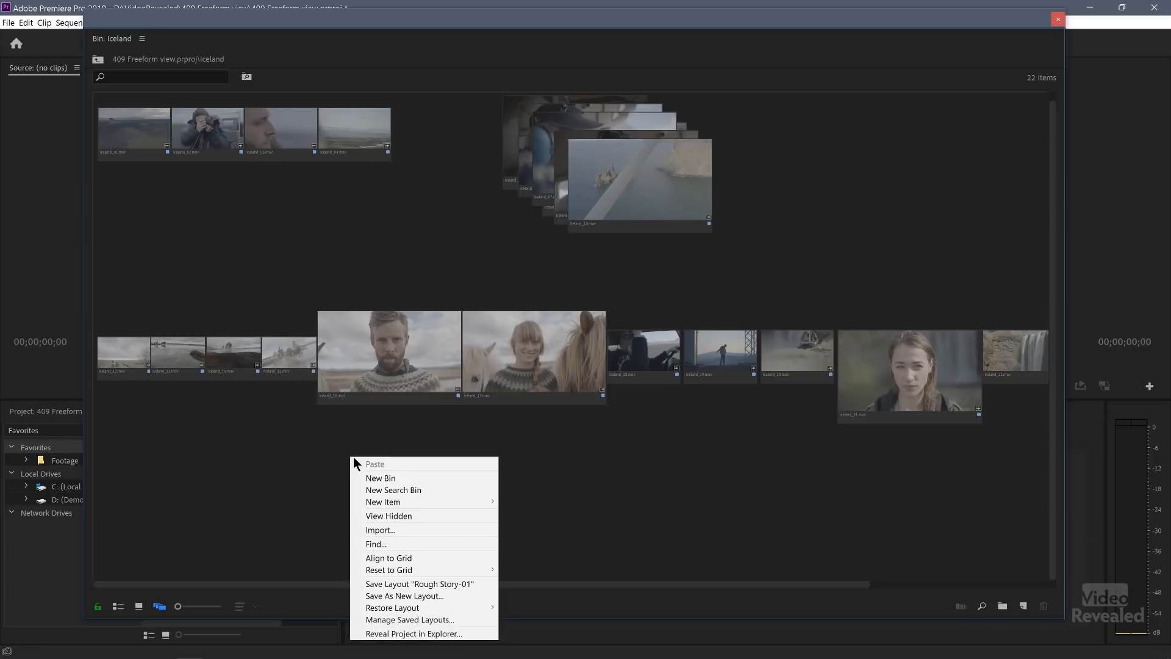
left_click(388, 558)
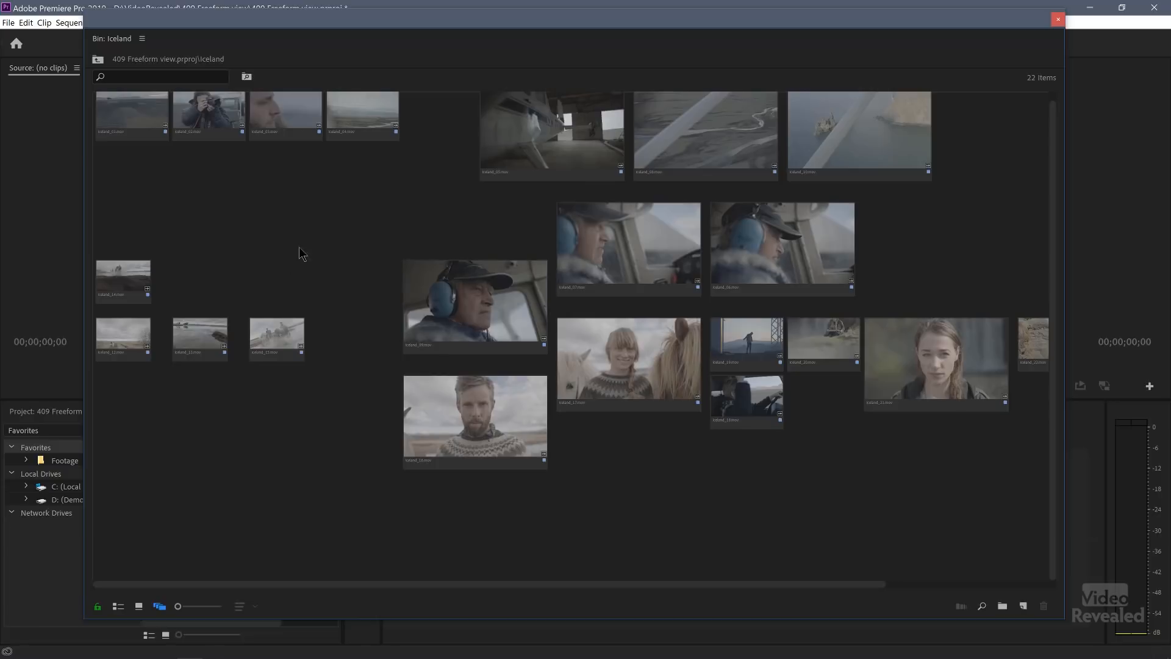
right_click(299, 252)
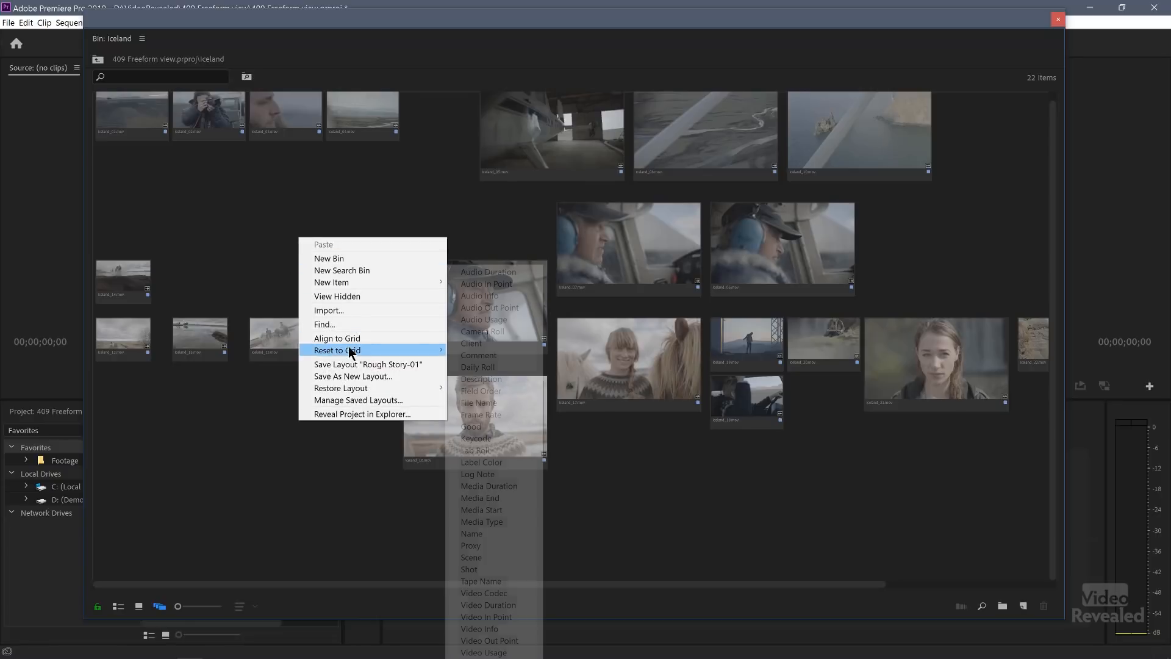
mouse_move(489, 271)
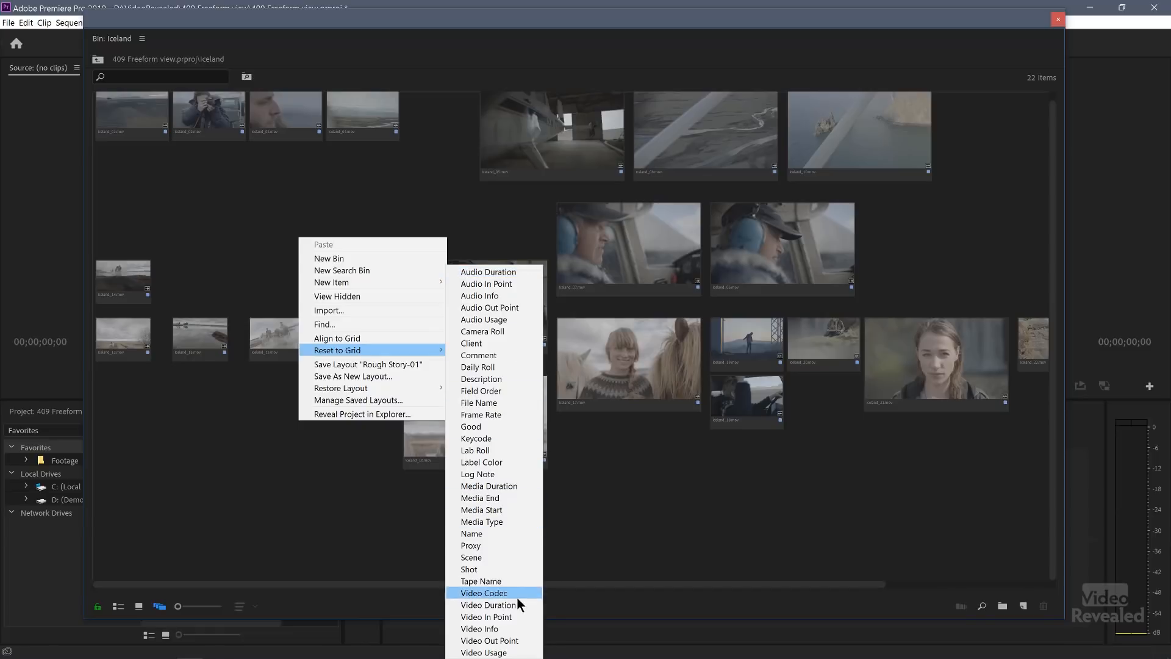
left_click(337, 350)
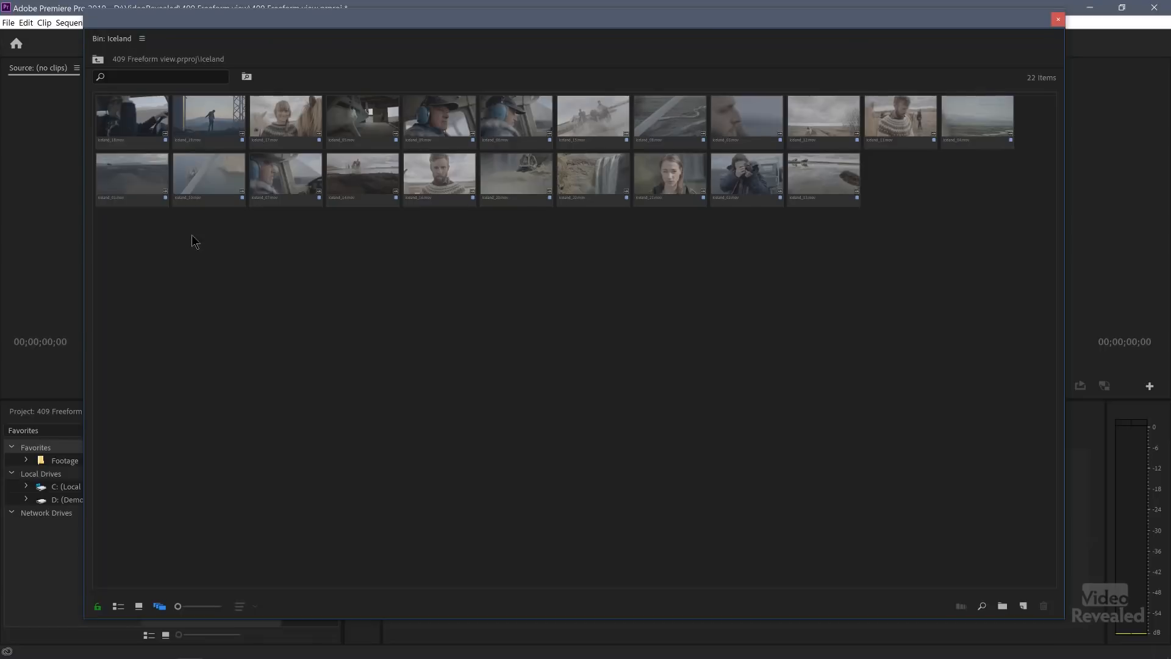
Save the bin's current clip arrangement as a new layout named 'Duration'.
right_click(193, 240)
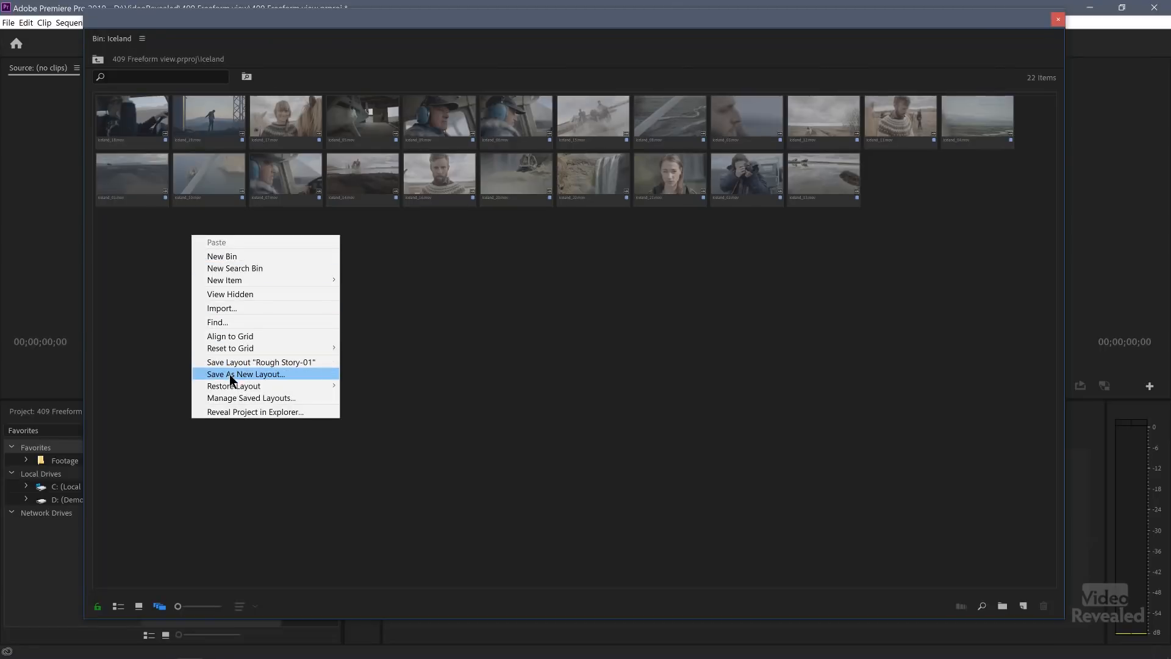
mouse_move(261, 361)
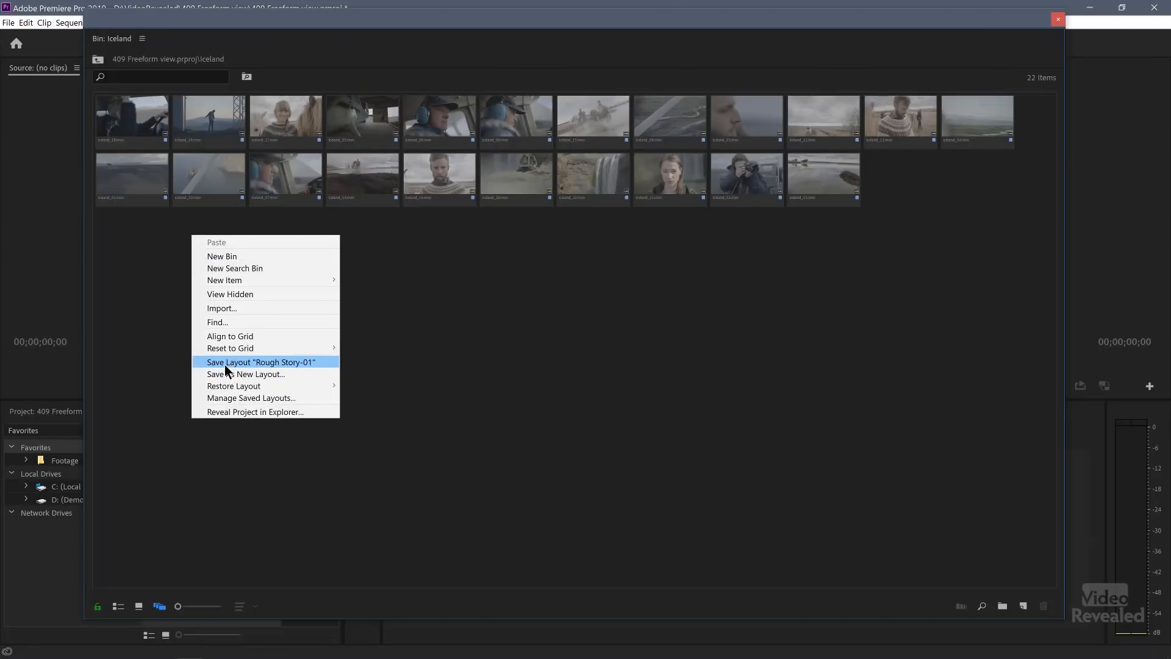
mouse_move(287, 366)
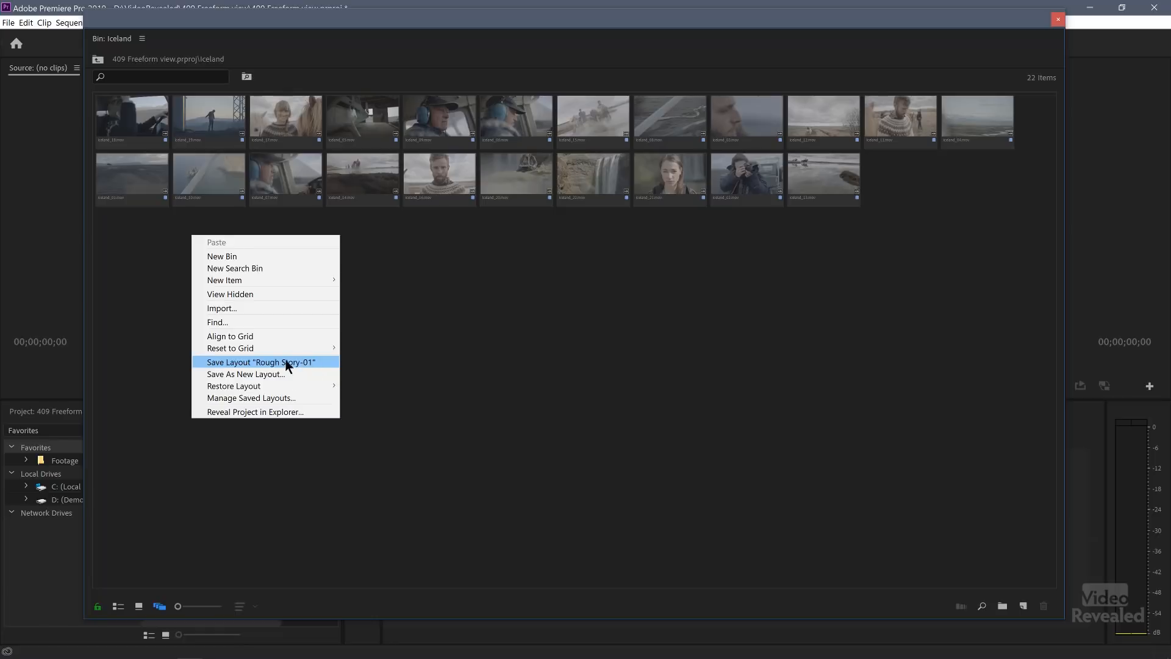
mouse_move(299, 366)
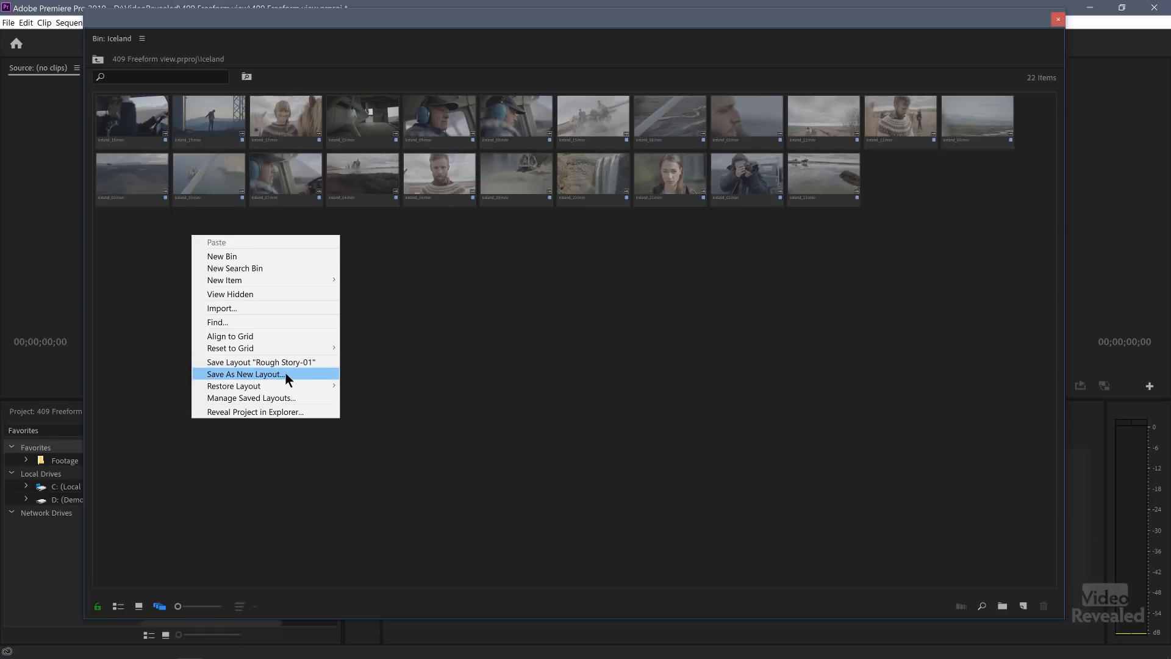
left_click(243, 373)
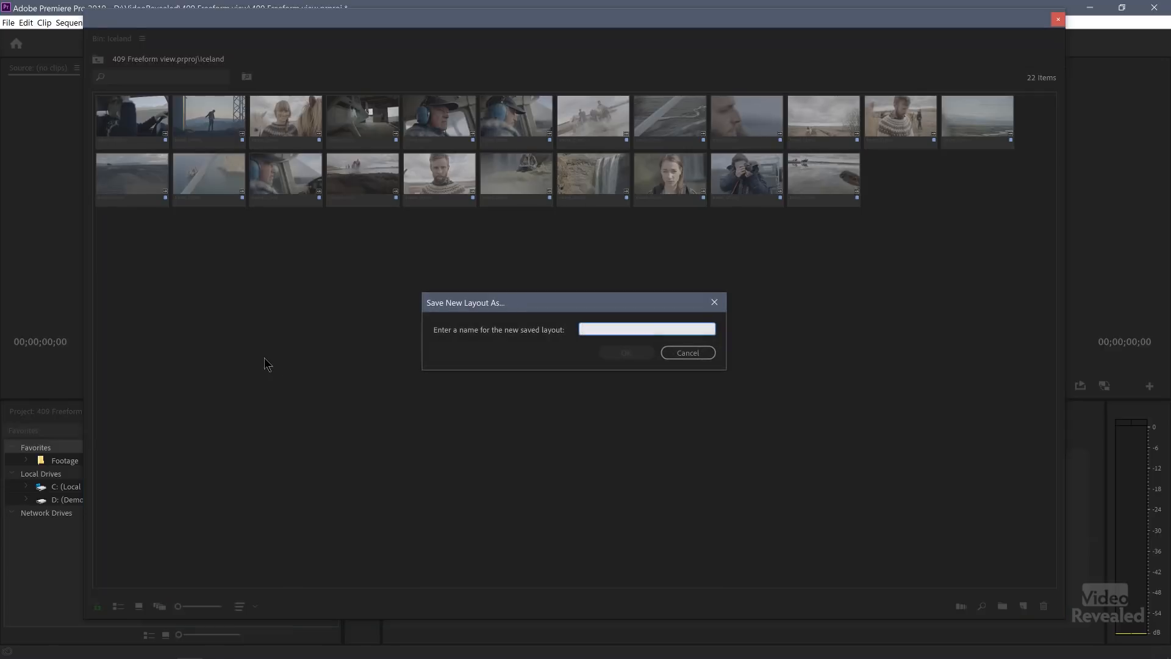
type("Durat")
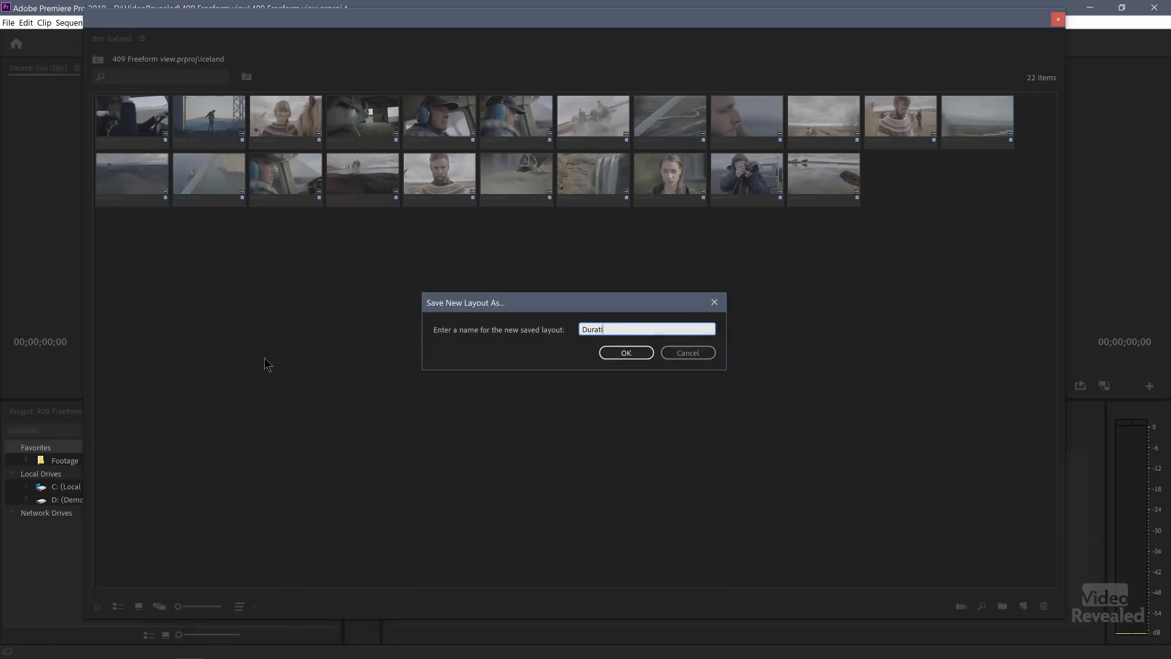
type("ion")
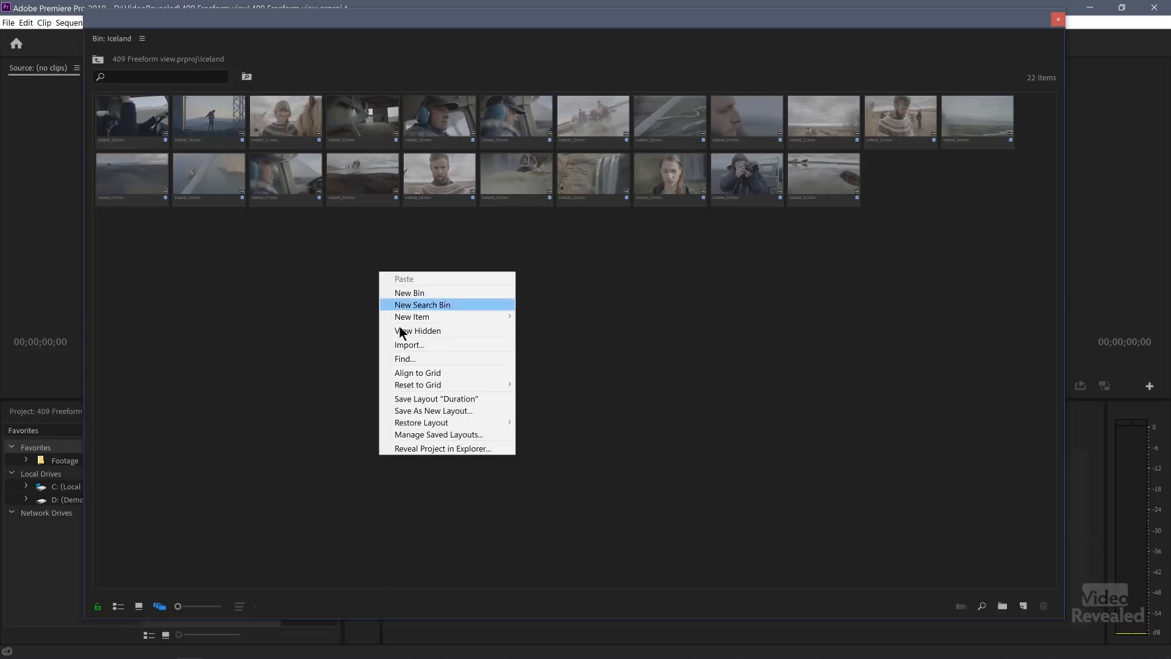
mouse_move(436, 398)
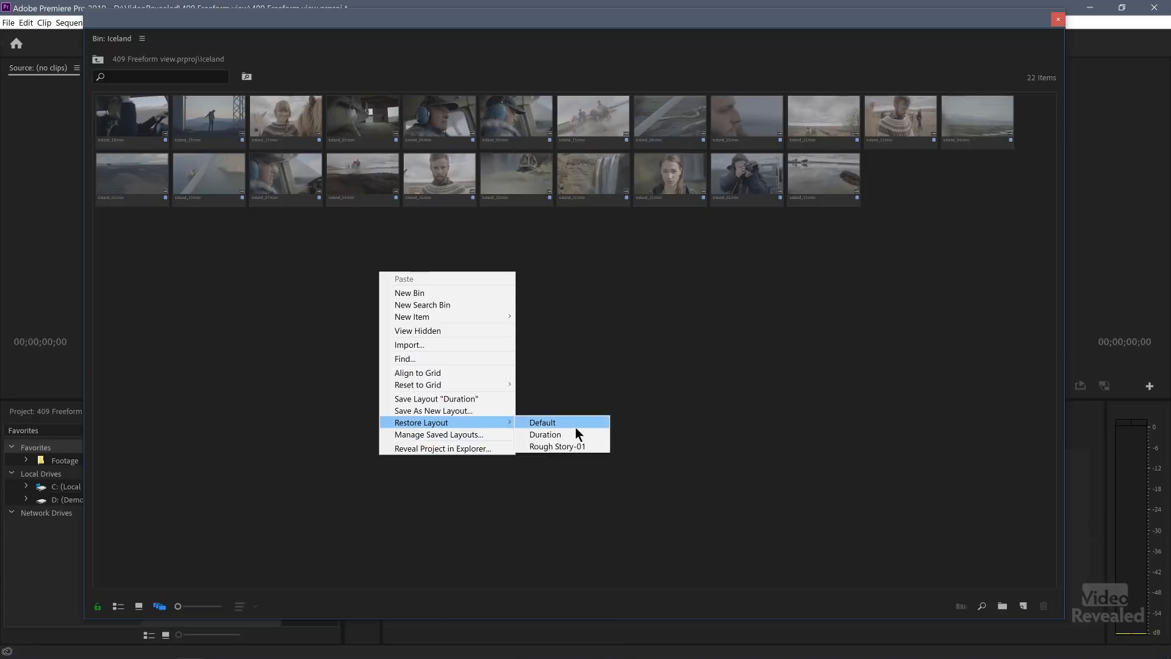
mouse_move(556, 446)
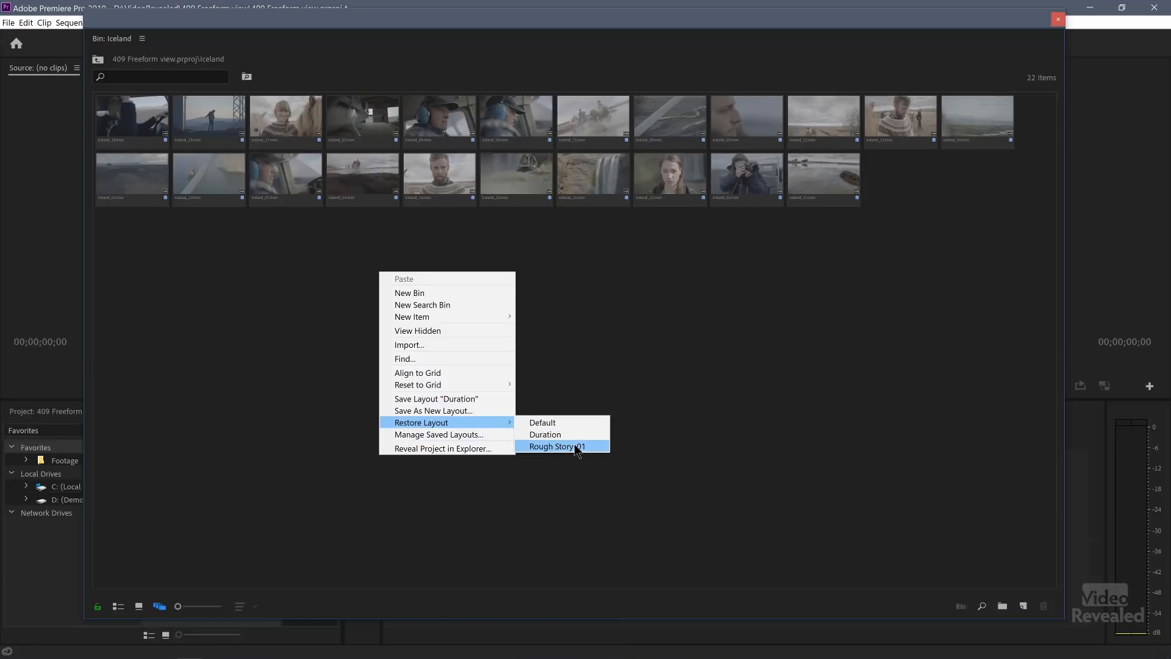
Restore Rough Story-01 and drag the photographer, face close-up and landscape clips into the top row.
left_click(556, 446)
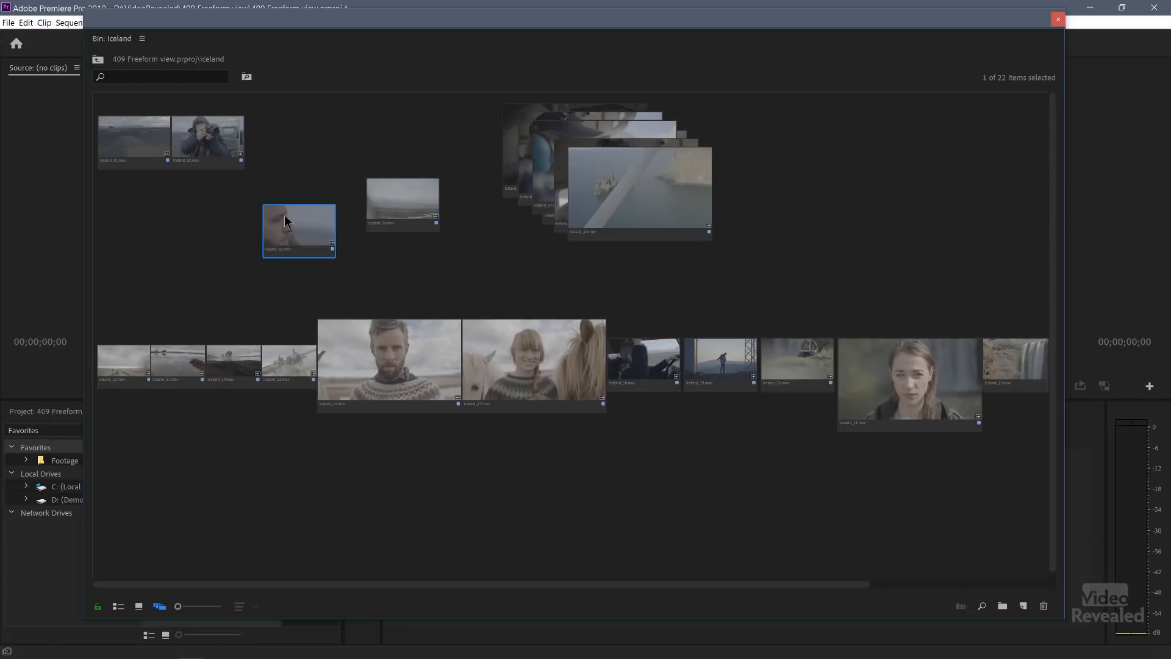
left_click_drag(208, 139, 179, 246)
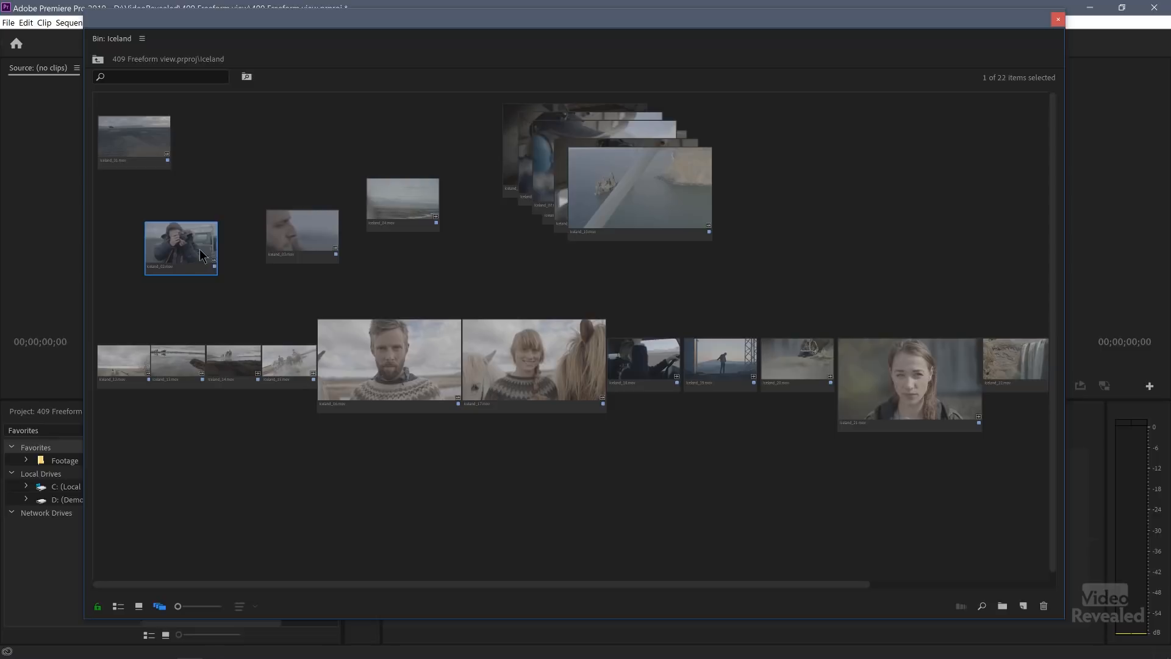
left_click_drag(180, 247, 222, 178)
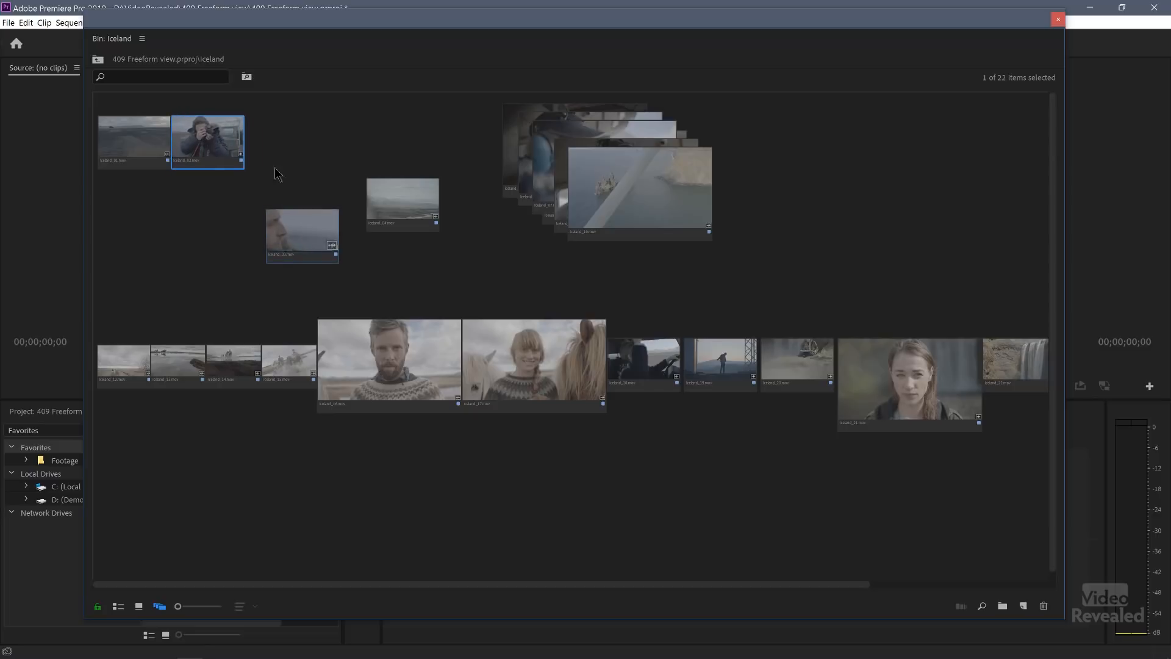
left_click_drag(302, 235, 280, 140)
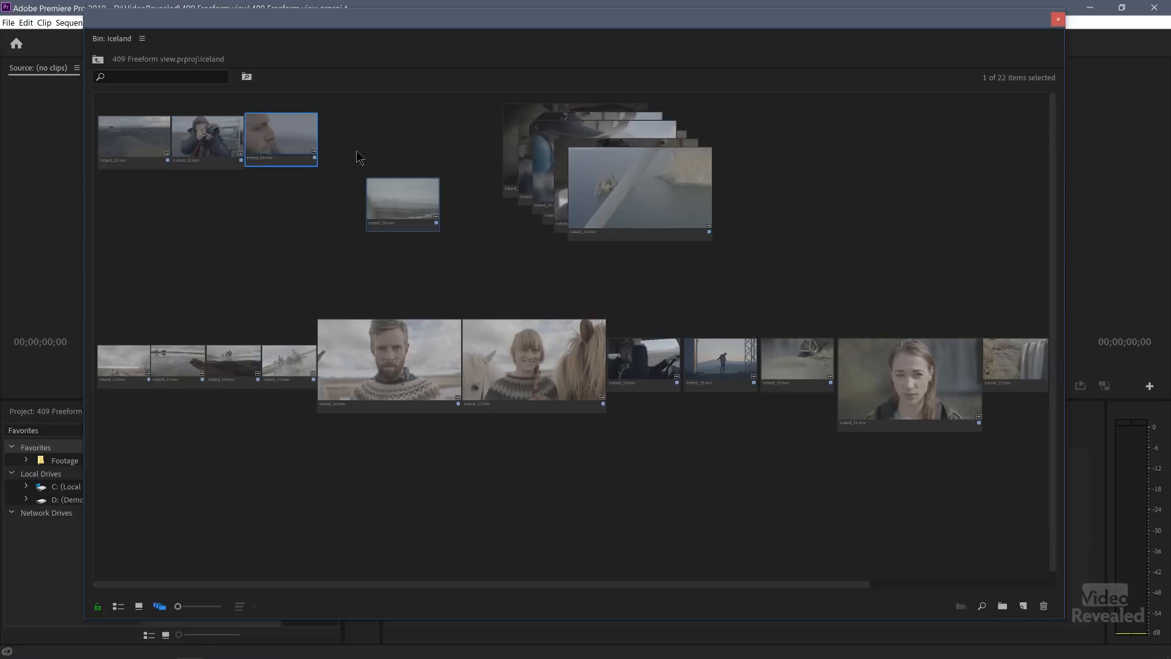
left_click_drag(402, 204, 355, 143)
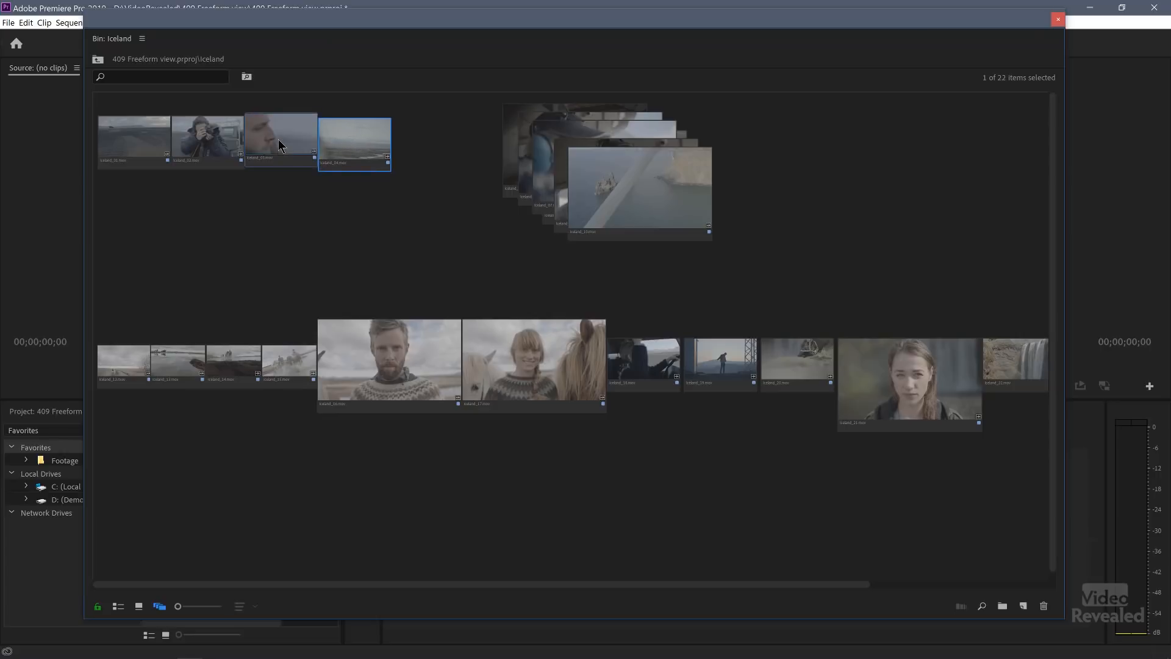
Enlarge the clip thumbnails, select Iceland_04, and scroll through the freeform view.
left_click(280, 142)
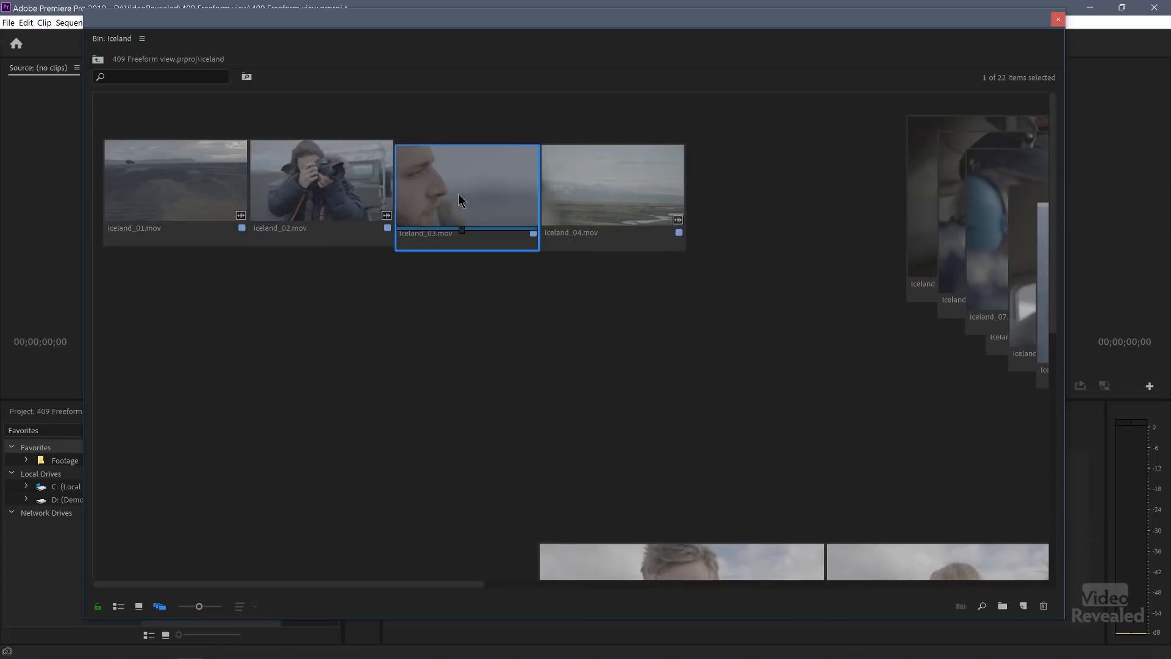
left_click(612, 179)
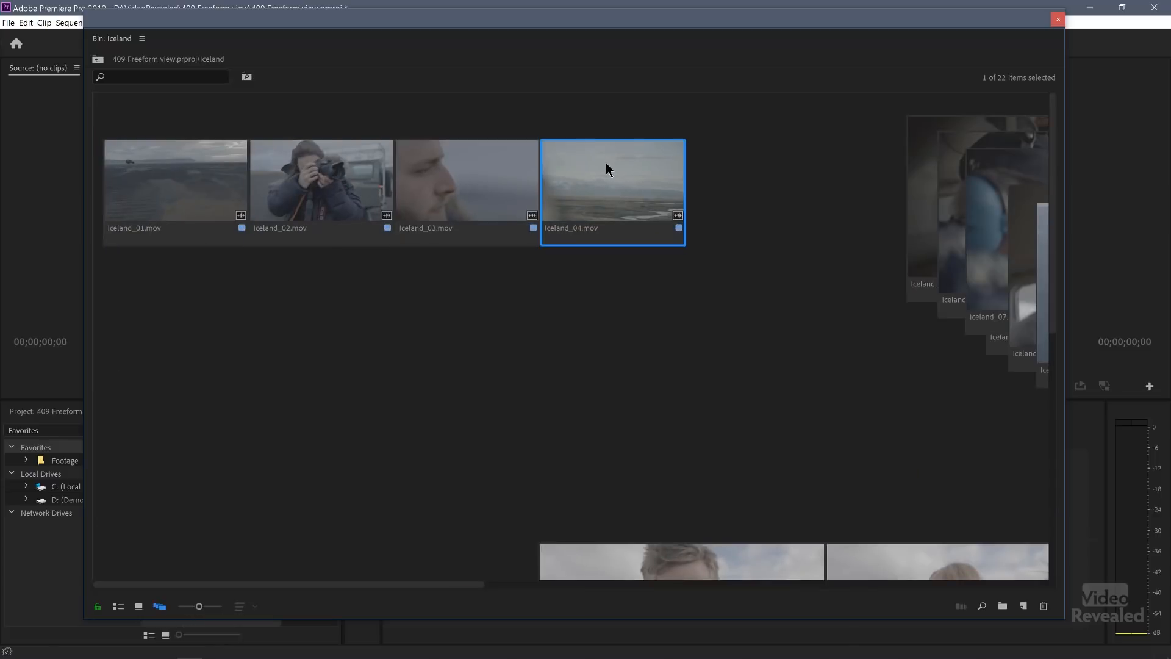
scroll("down", 3)
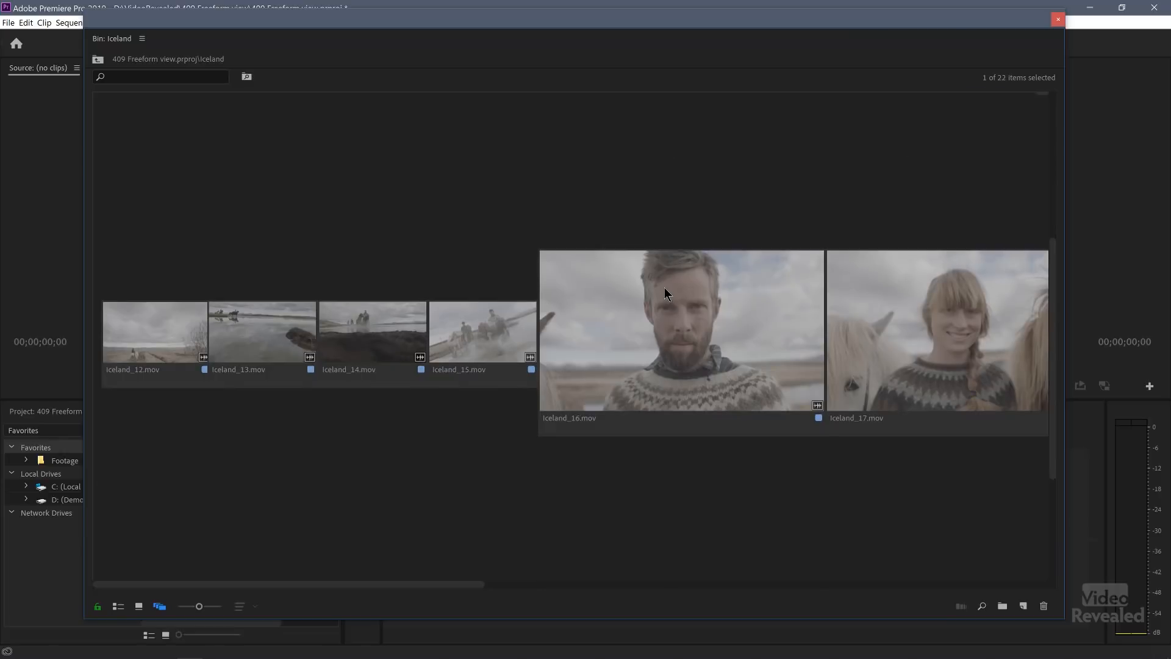
scroll("up", 3)
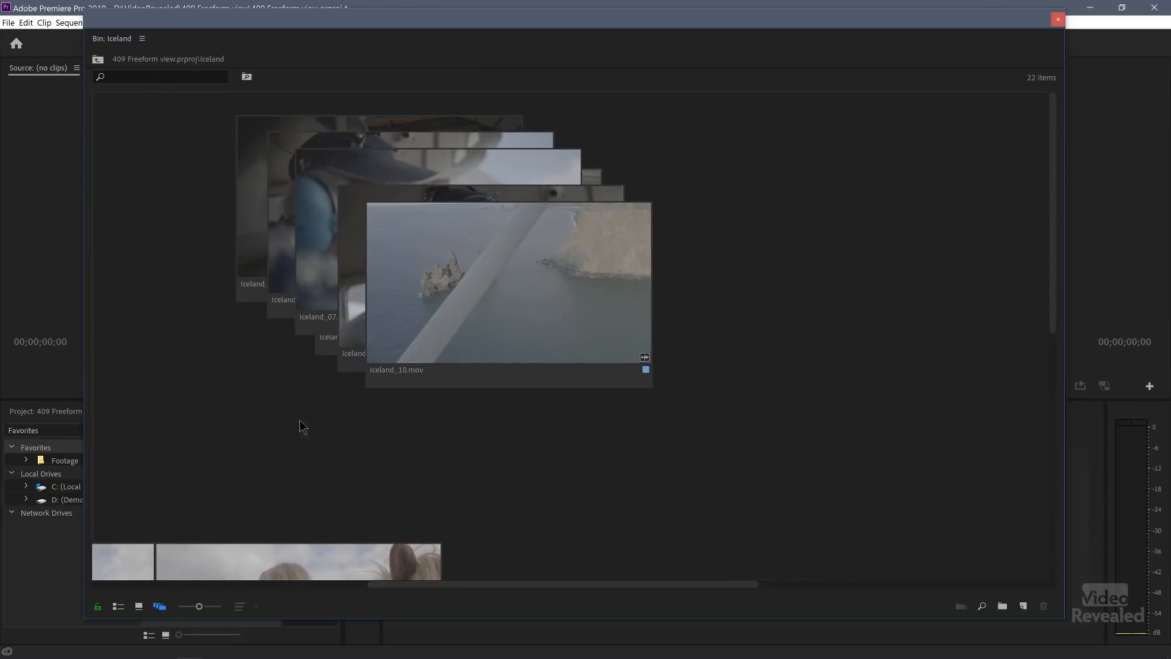
left_click(356, 358)
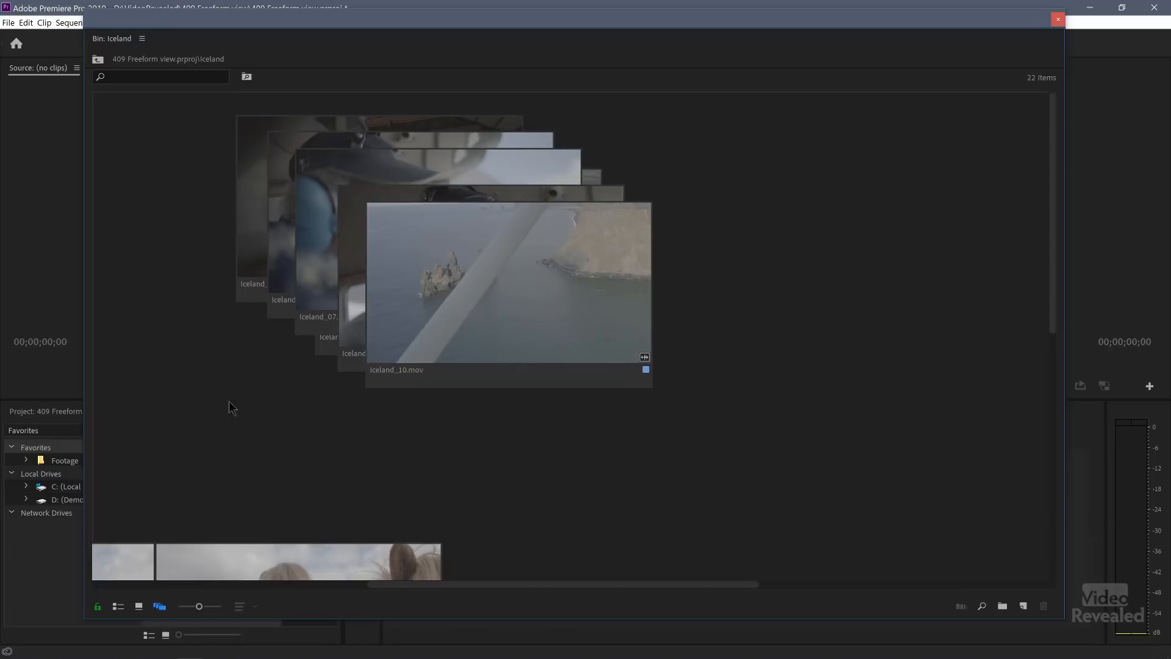
mouse_move(257, 410)
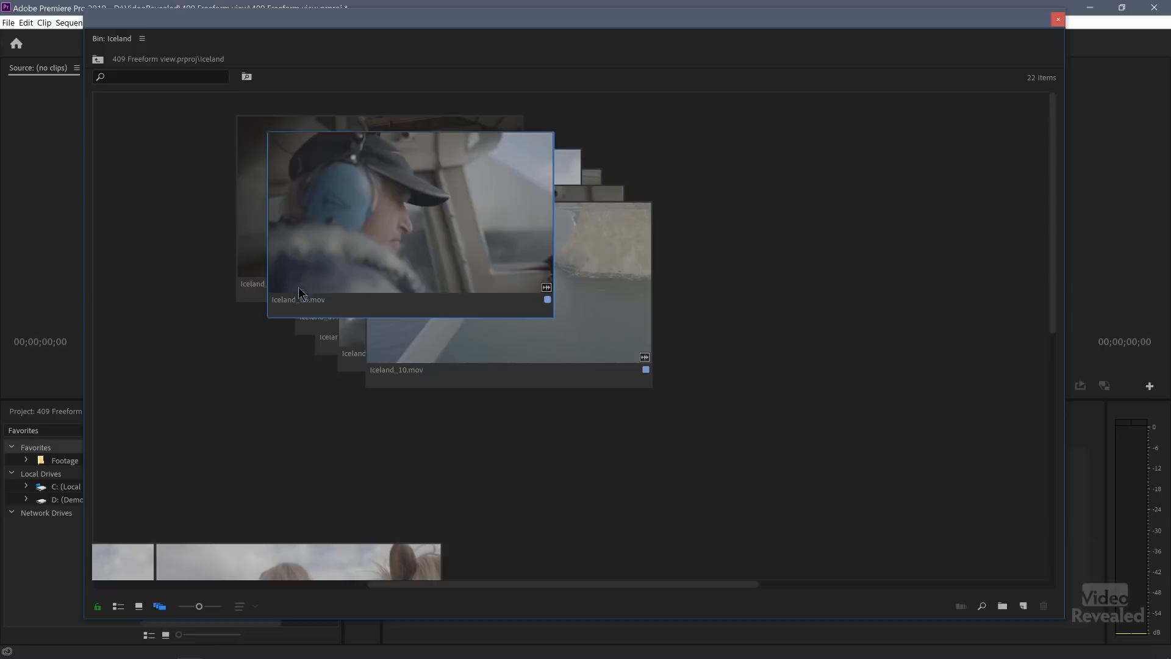
mouse_move(310, 280)
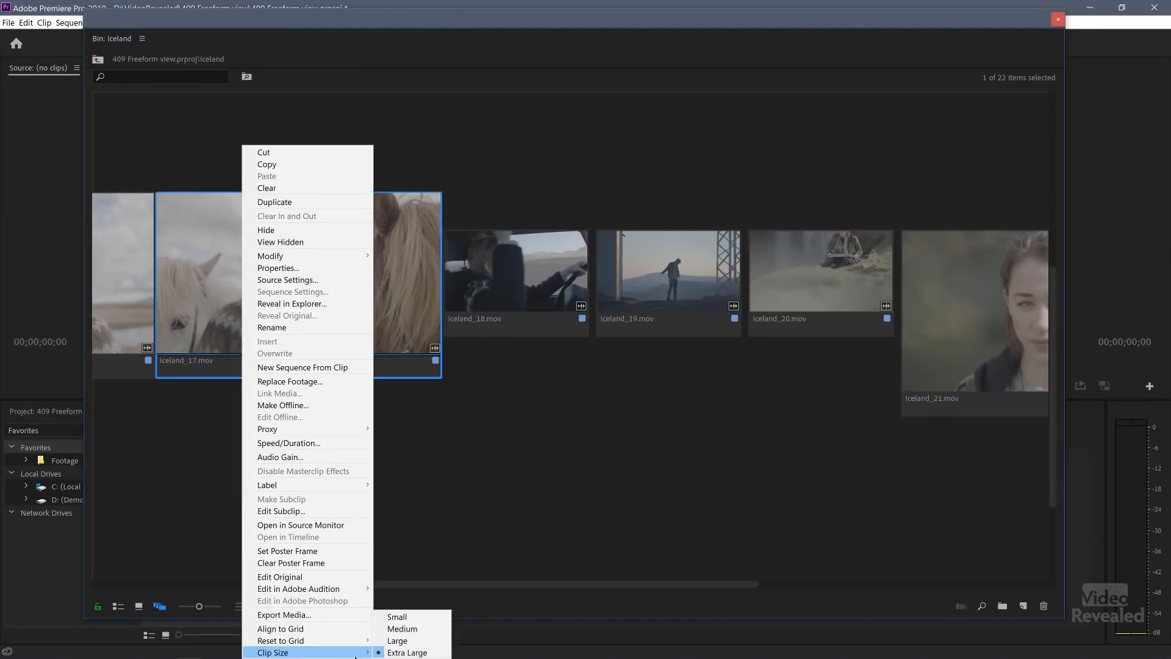
mouse_move(402, 629)
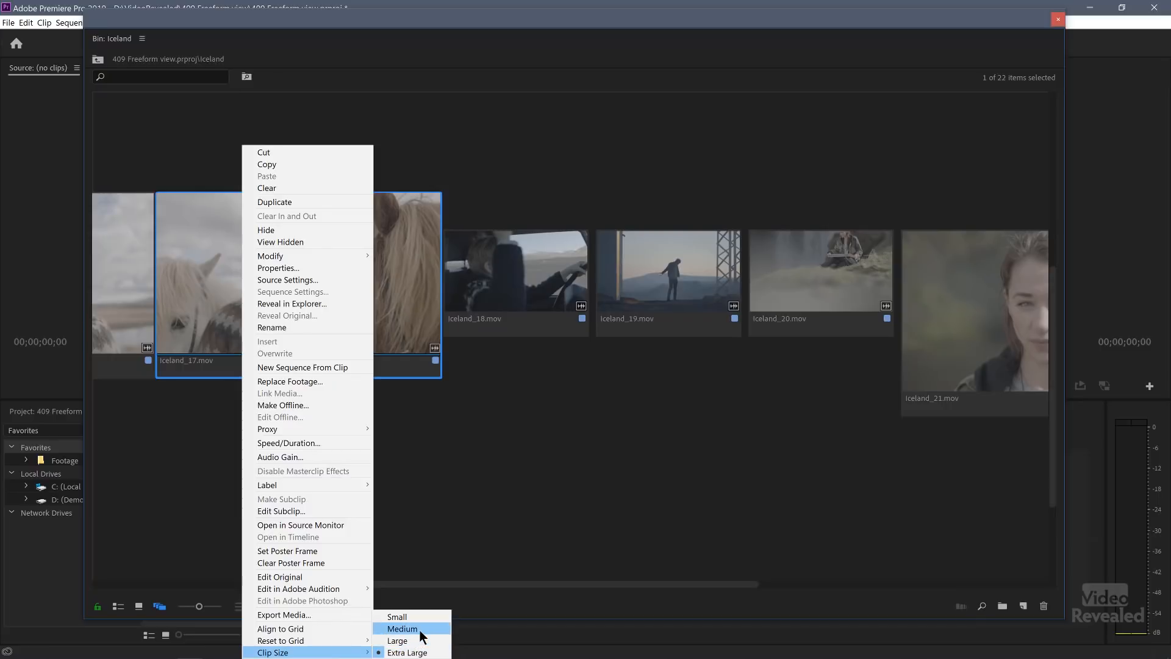
Set Iceland_17 to Medium clip size, then deselect it.
left_click(397, 616)
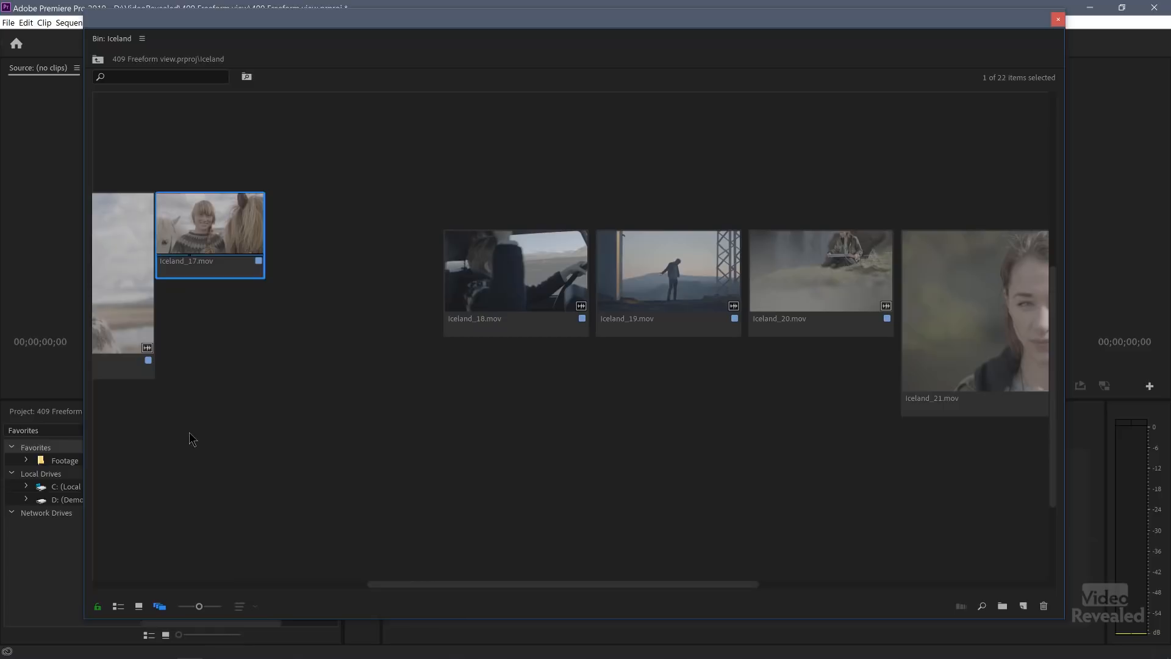
left_click(396, 590)
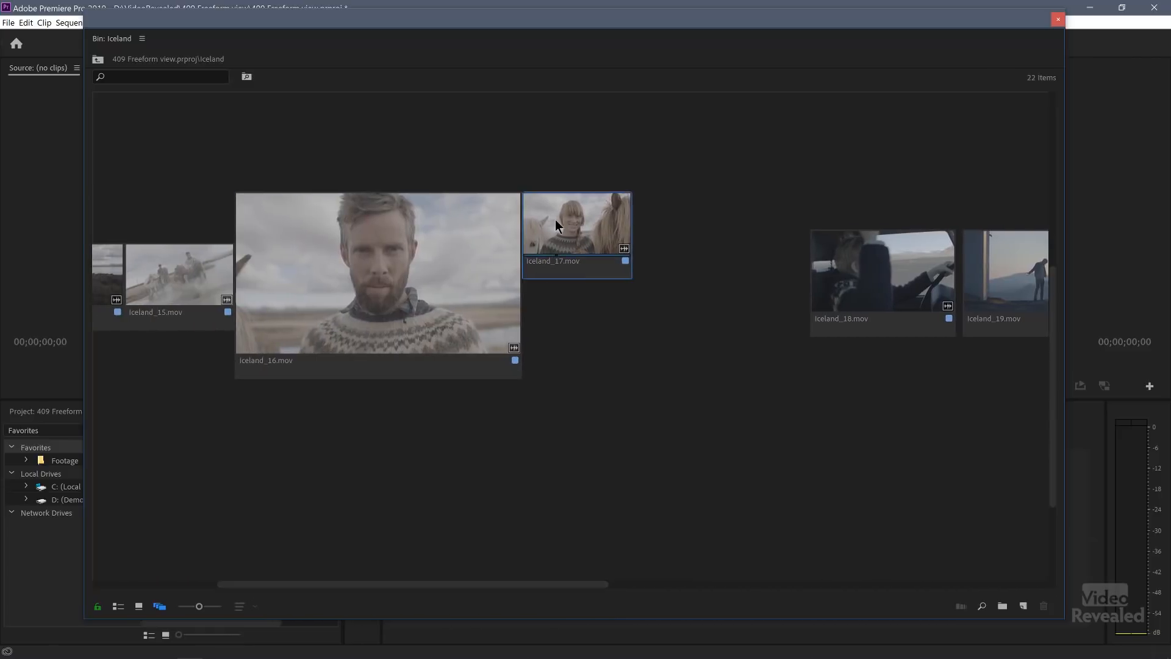
left_click(377, 273)
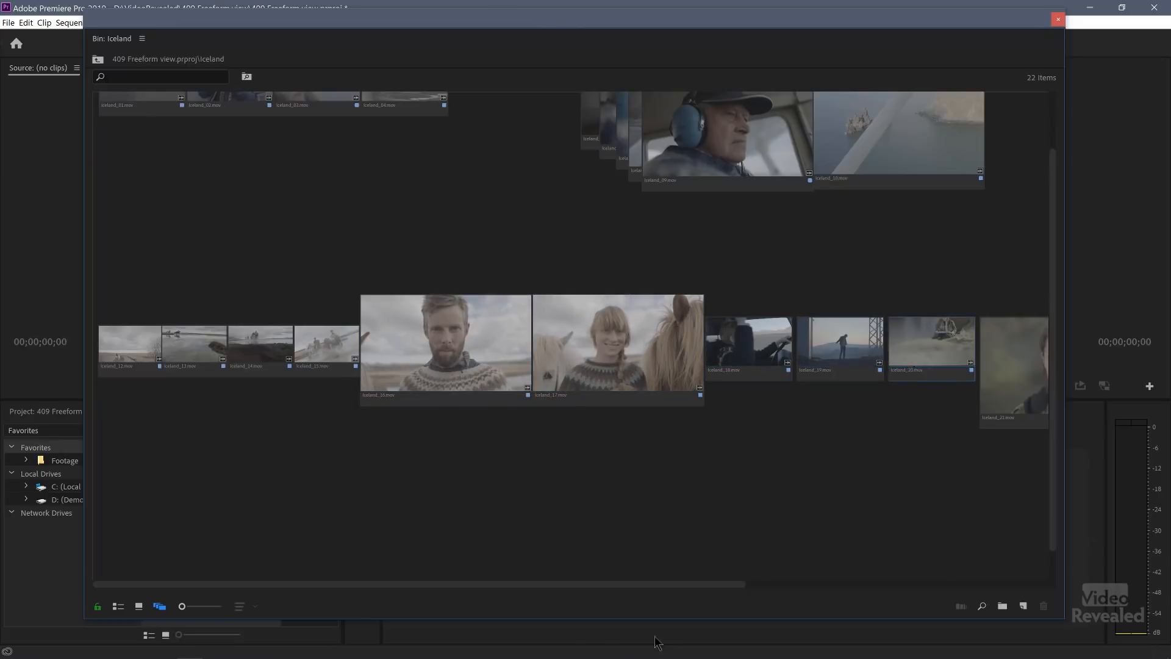
Scroll the Iceland bin right to view the rest of the freeform arrangement.
scroll("right", 3)
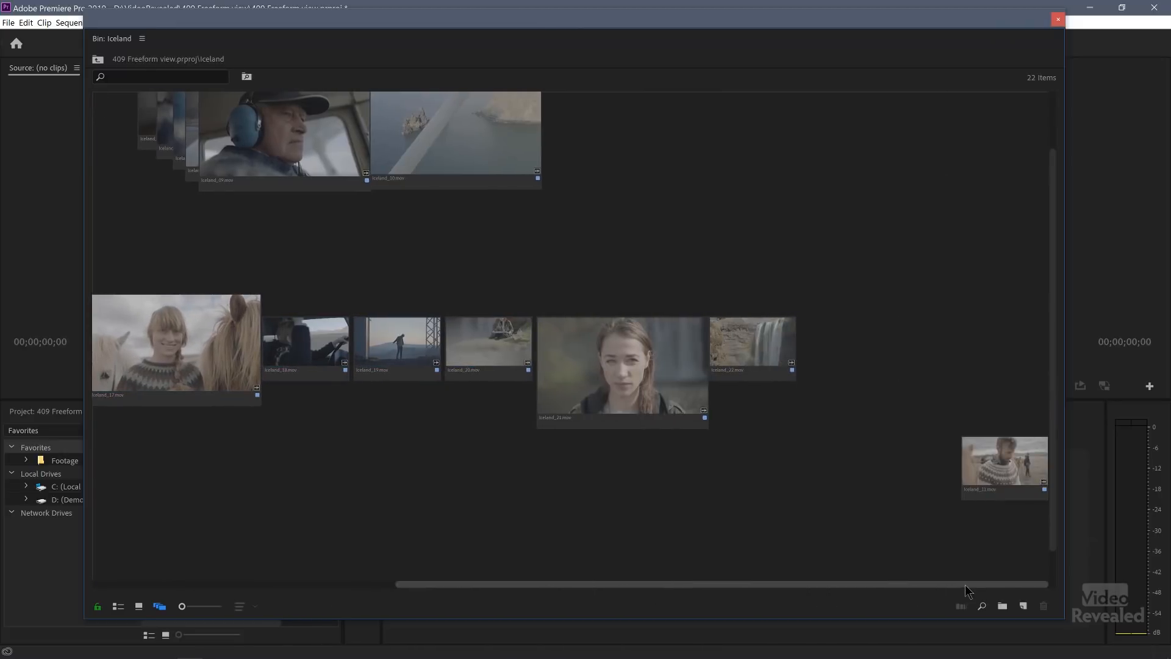
mouse_move(1009, 482)
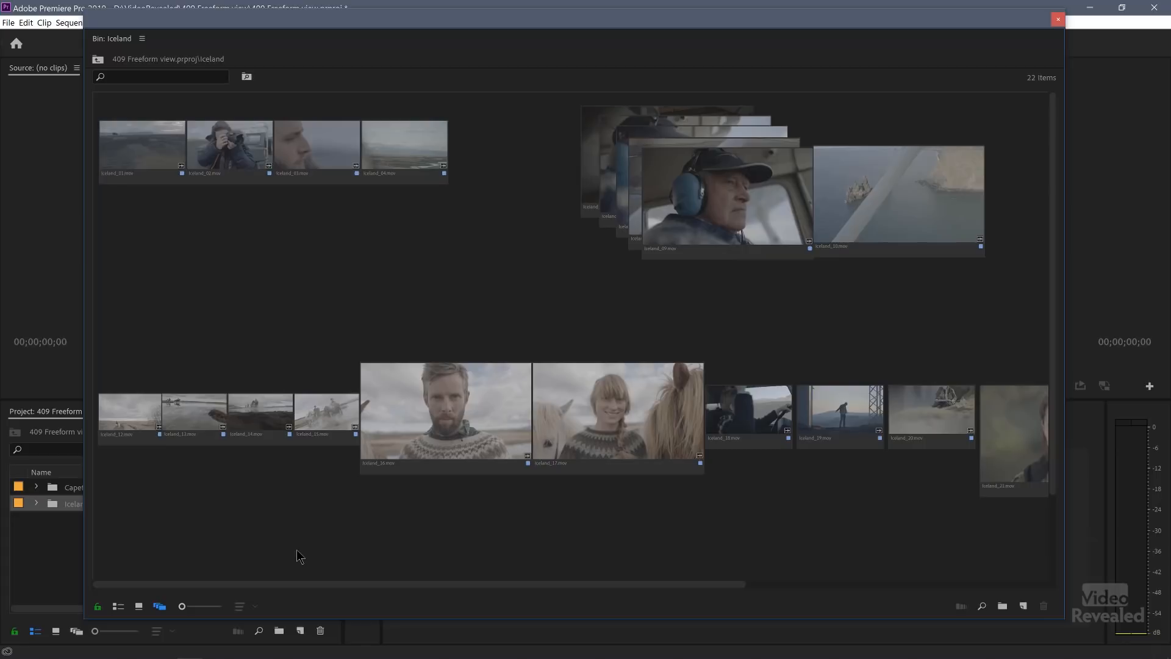
mouse_move(640, 540)
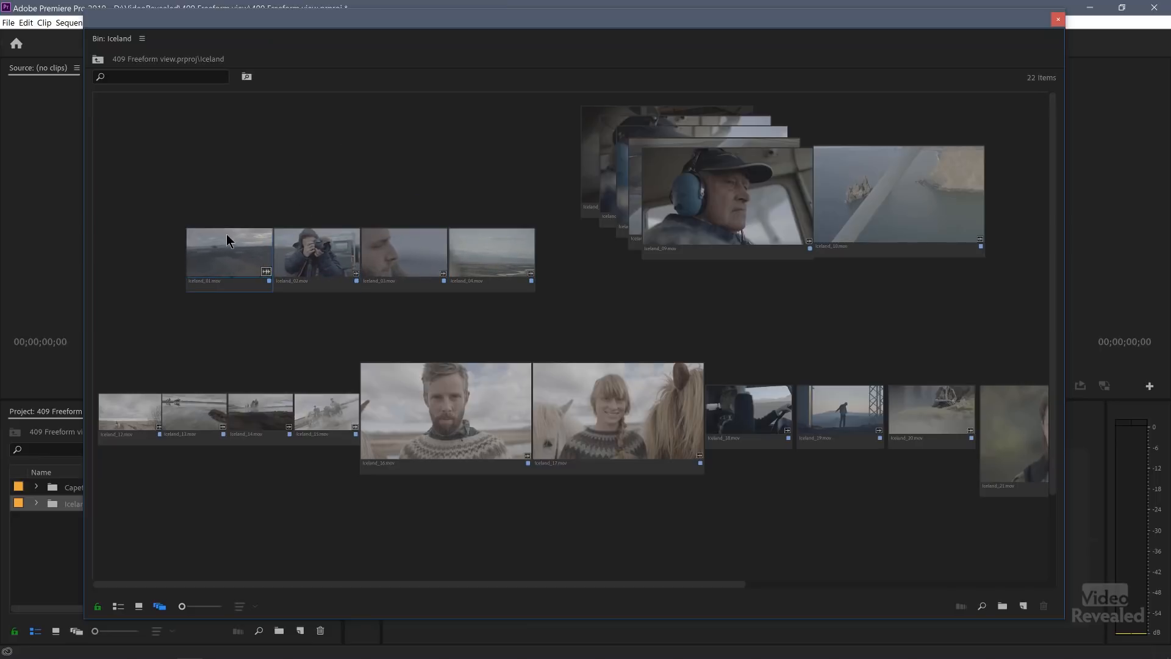
Select four clips, align them to the grid, and reset them into a row by Video In Point.
left_click(230, 250)
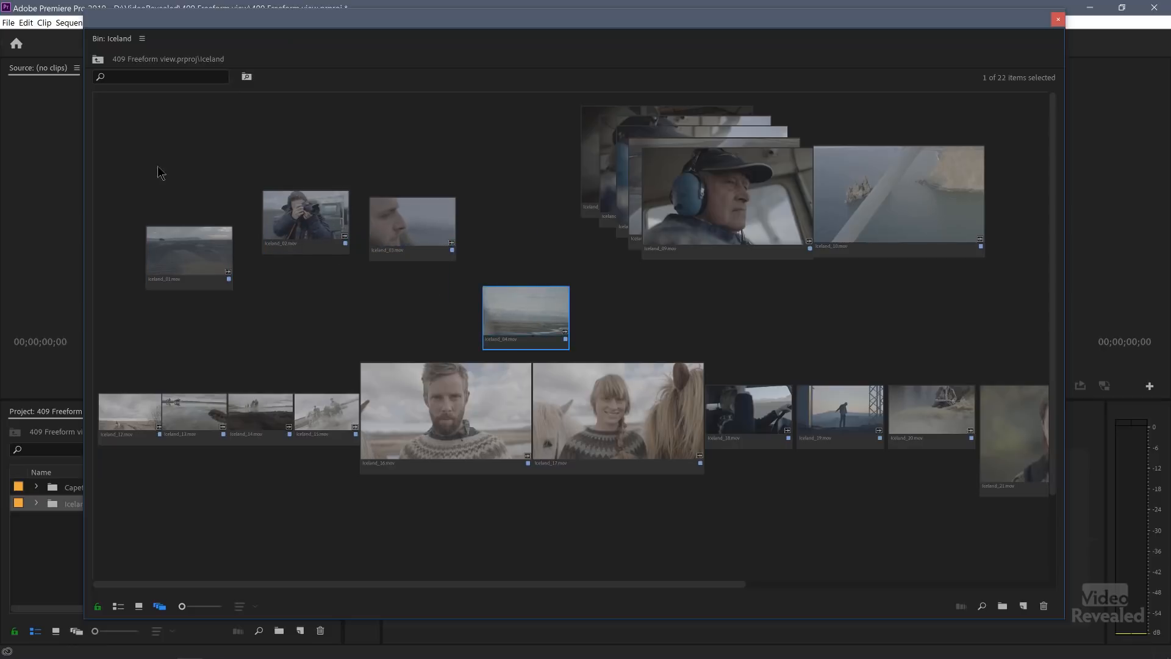
left_click(412, 226)
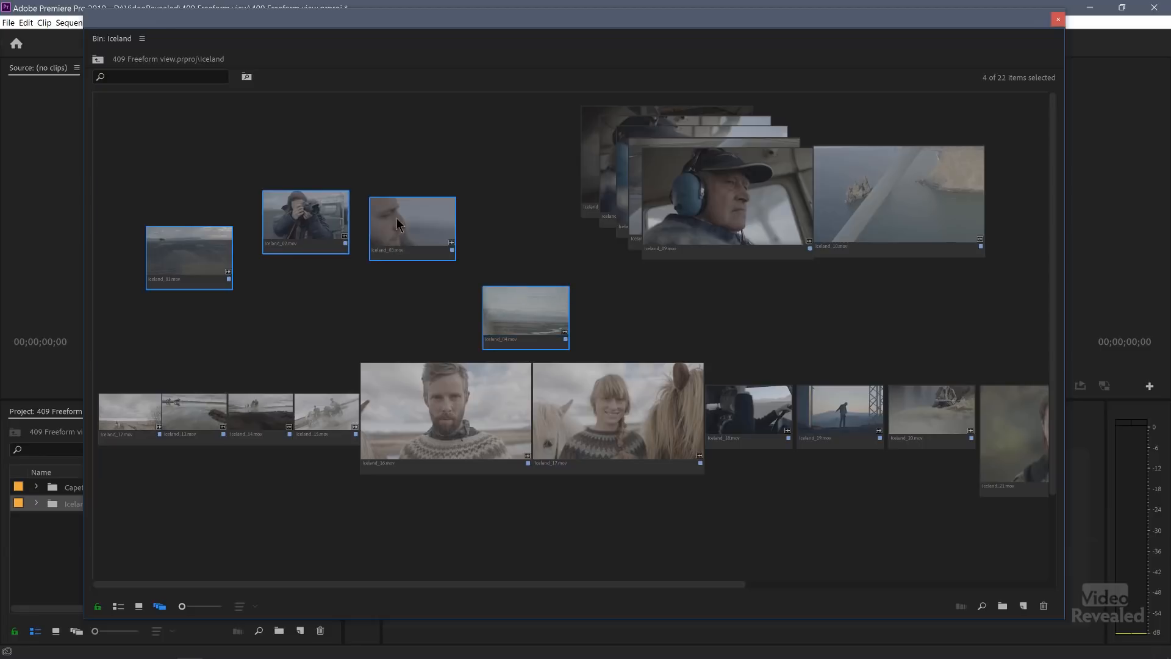
right_click(410, 226)
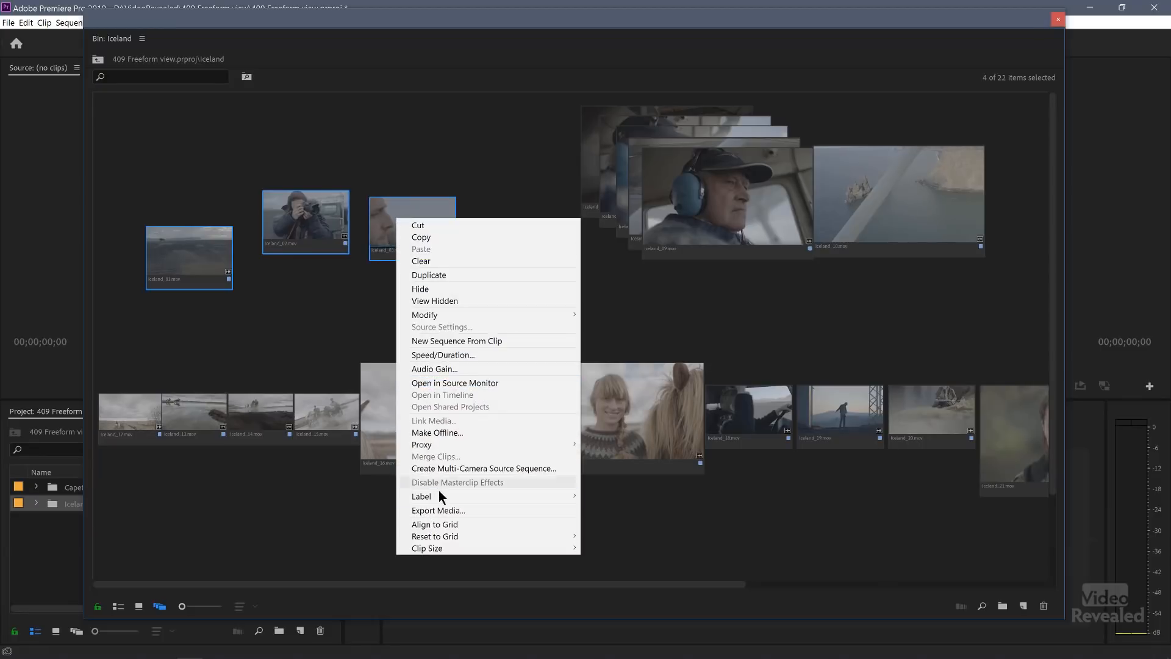
left_click(435, 523)
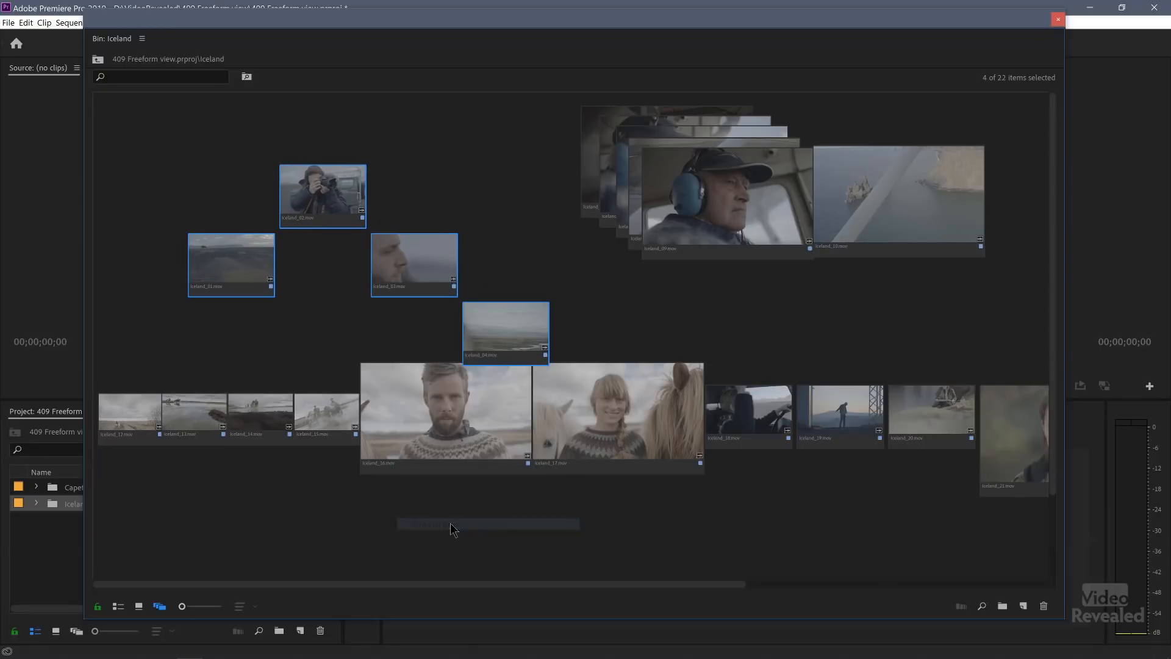
mouse_move(339, 239)
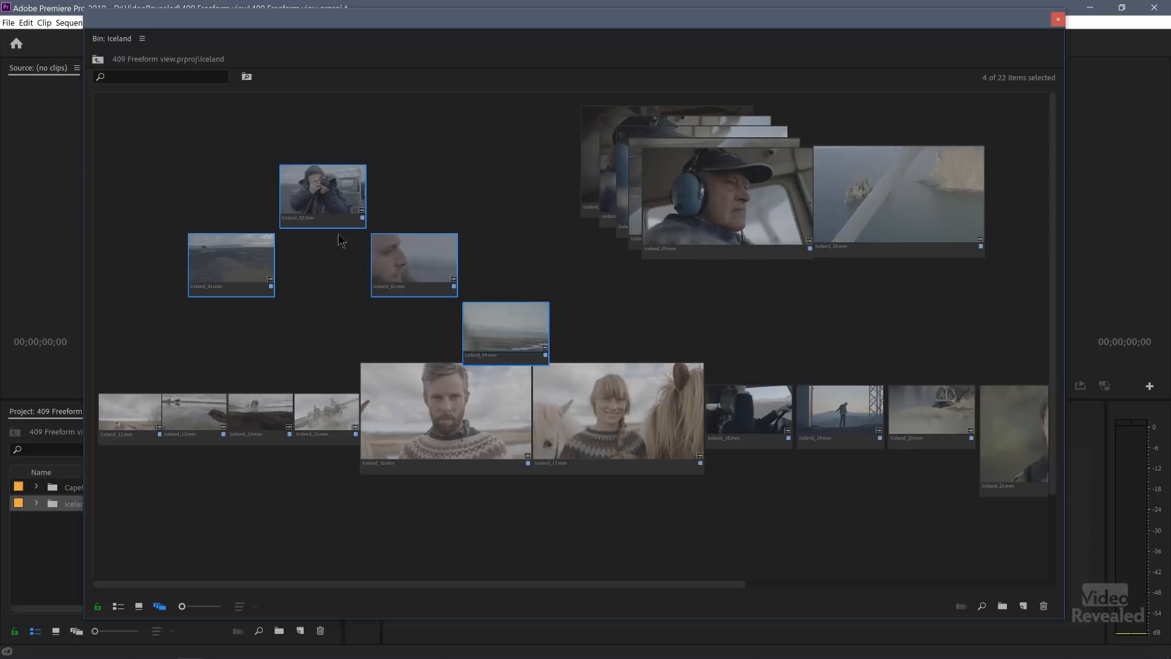
mouse_move(418, 225)
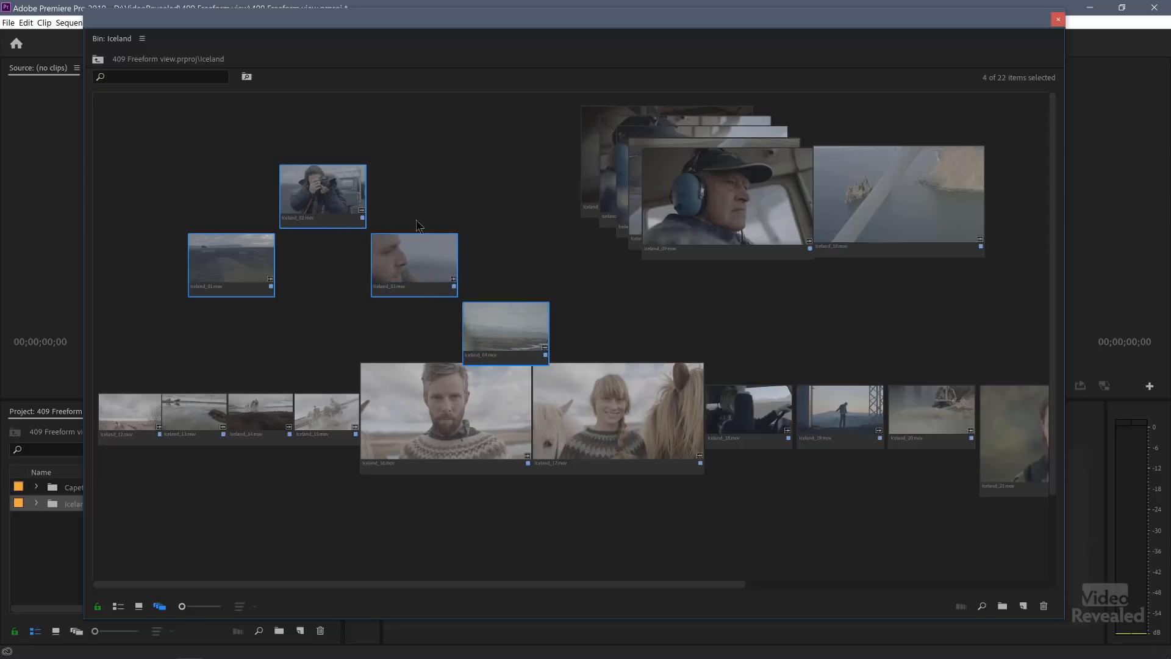
right_click(322, 196)
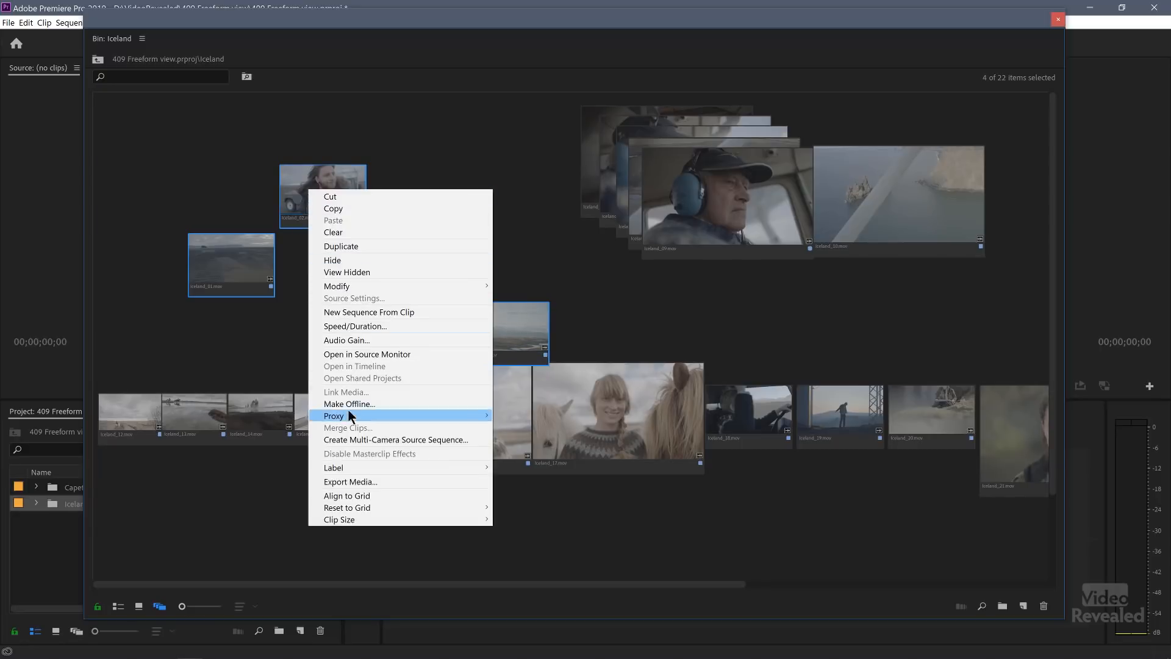
mouse_move(346, 507)
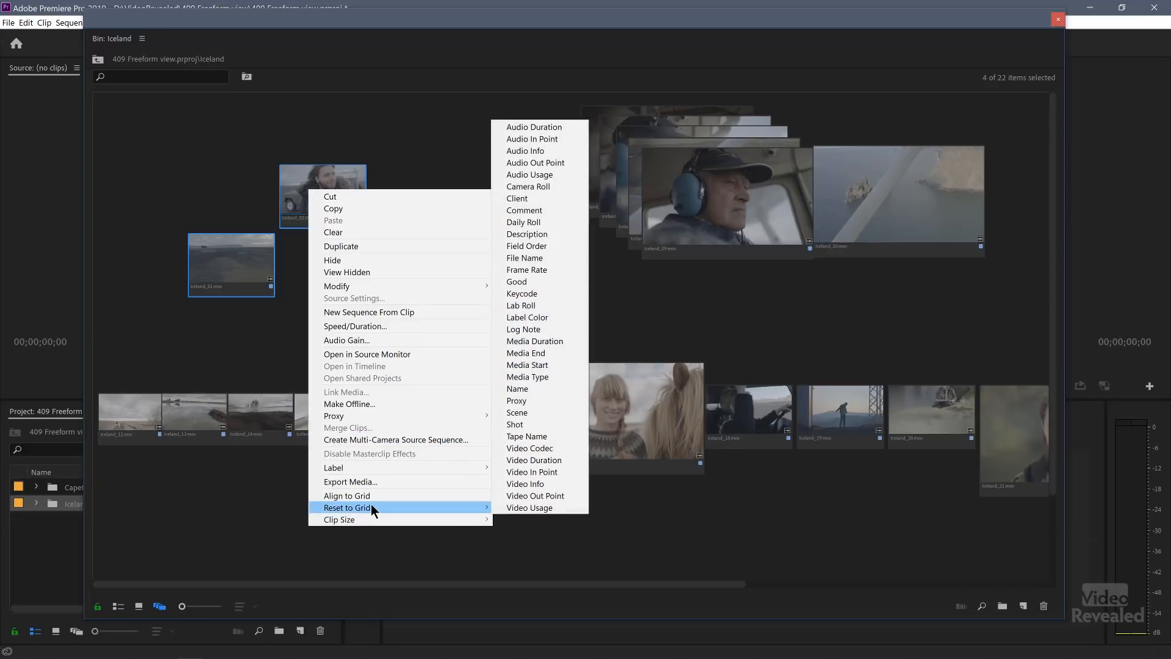
mouse_move(532, 471)
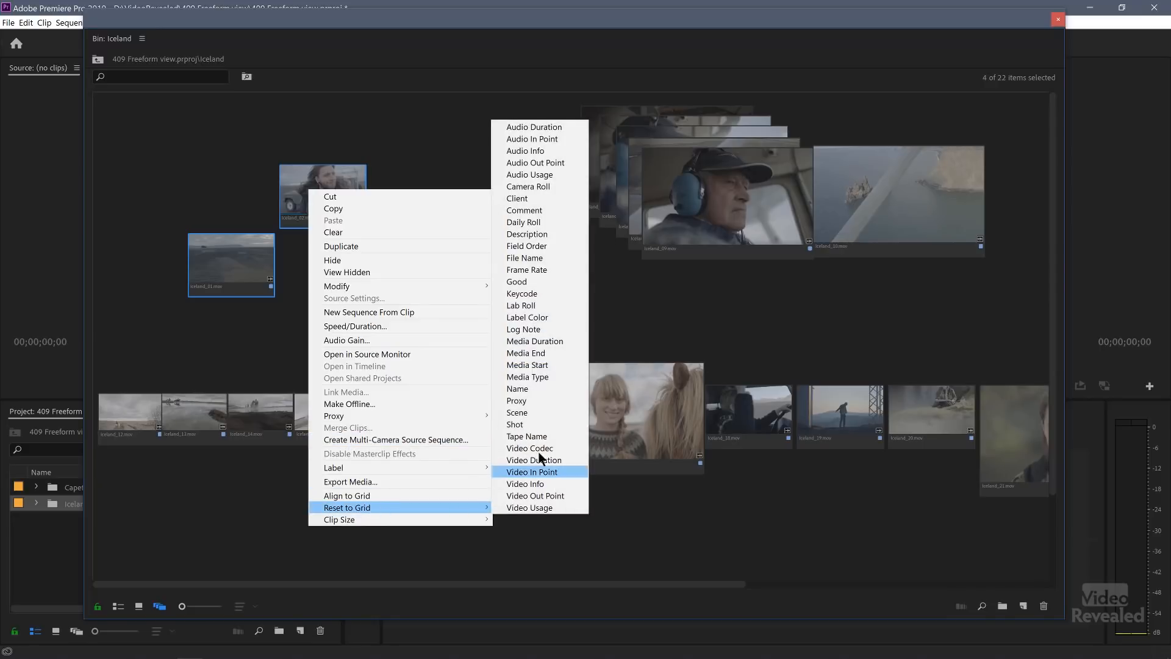
left_click(347, 507)
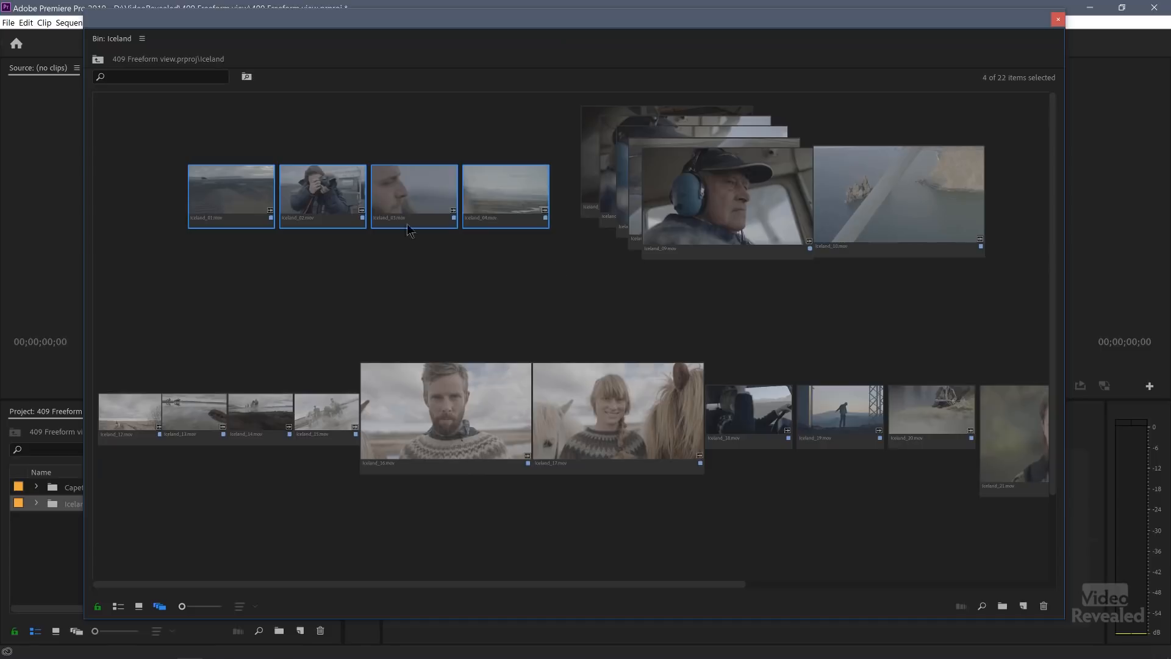
mouse_move(506, 185)
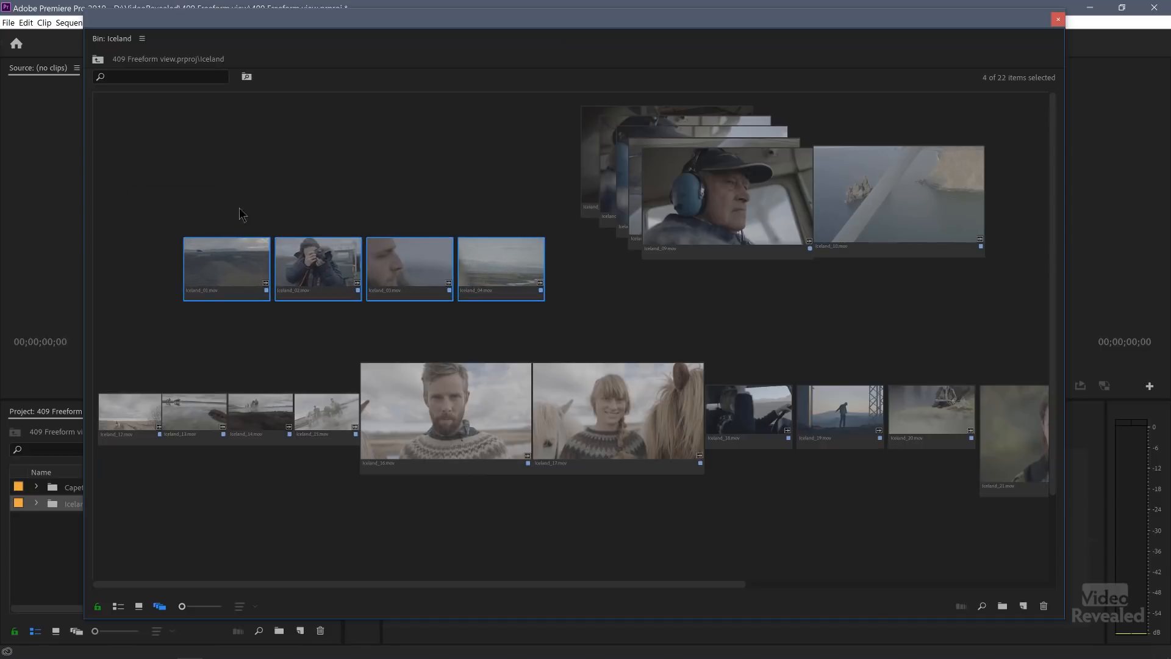
Deselect the clips and reset the whole bin to the grid by File Name.
left_click(333, 154)
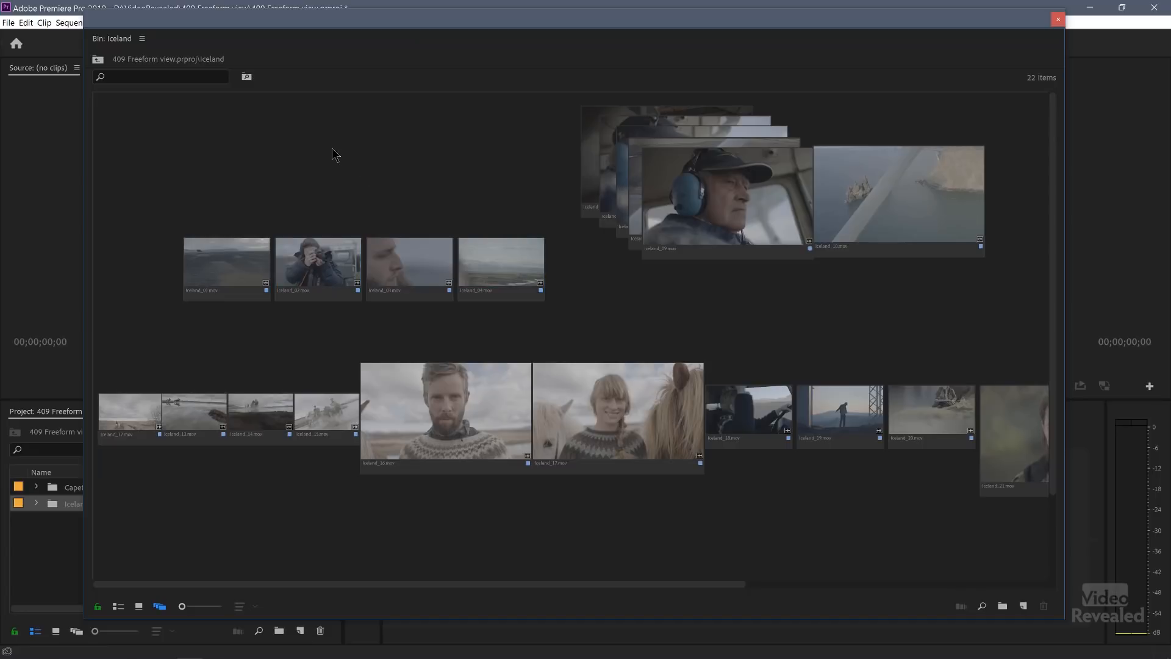
right_click(332, 154)
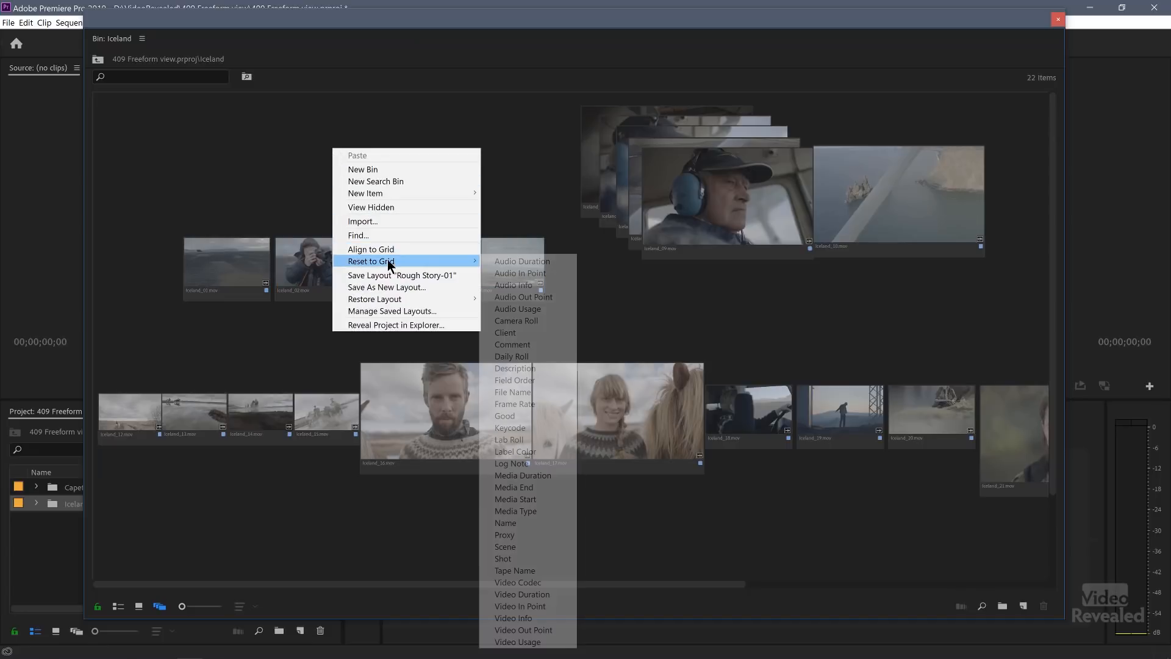
mouse_move(538, 392)
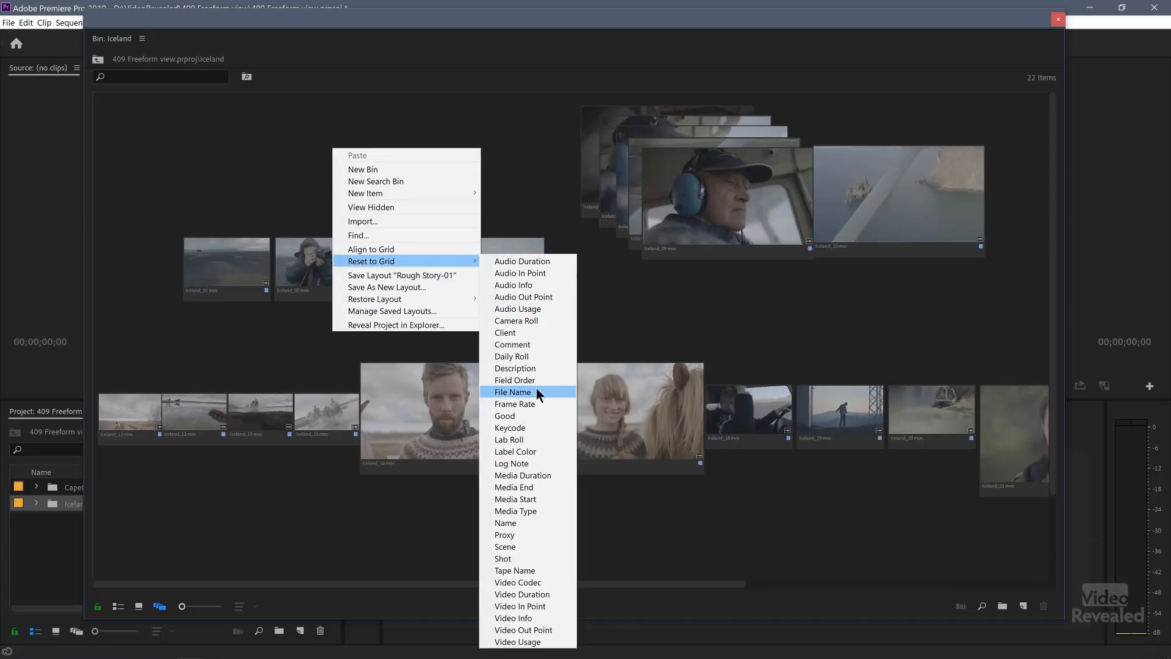
left_click(512, 391)
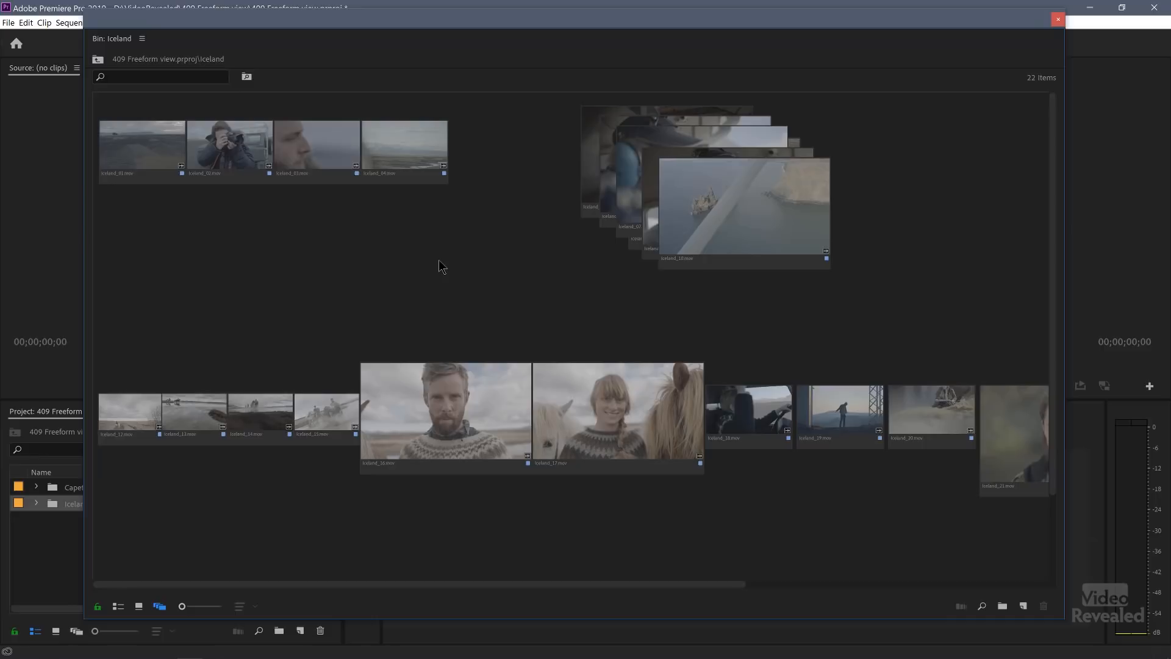
Switch the Iceland bin to List view and save it as view preset 'list'.
left_click(139, 606)
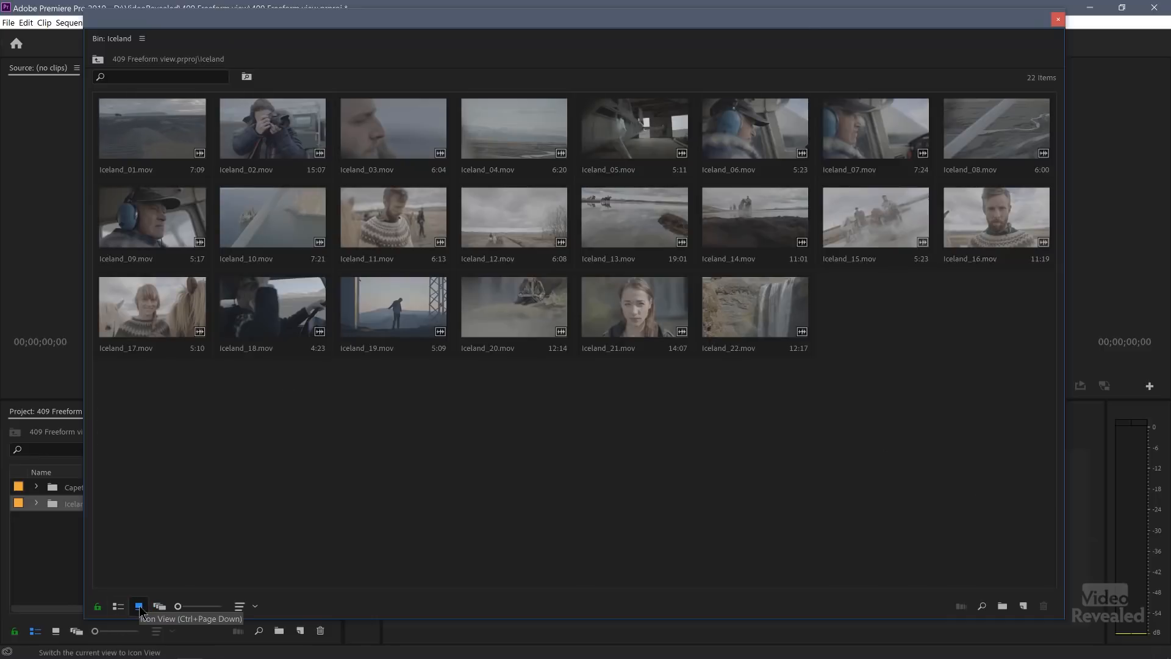
left_click(117, 605)
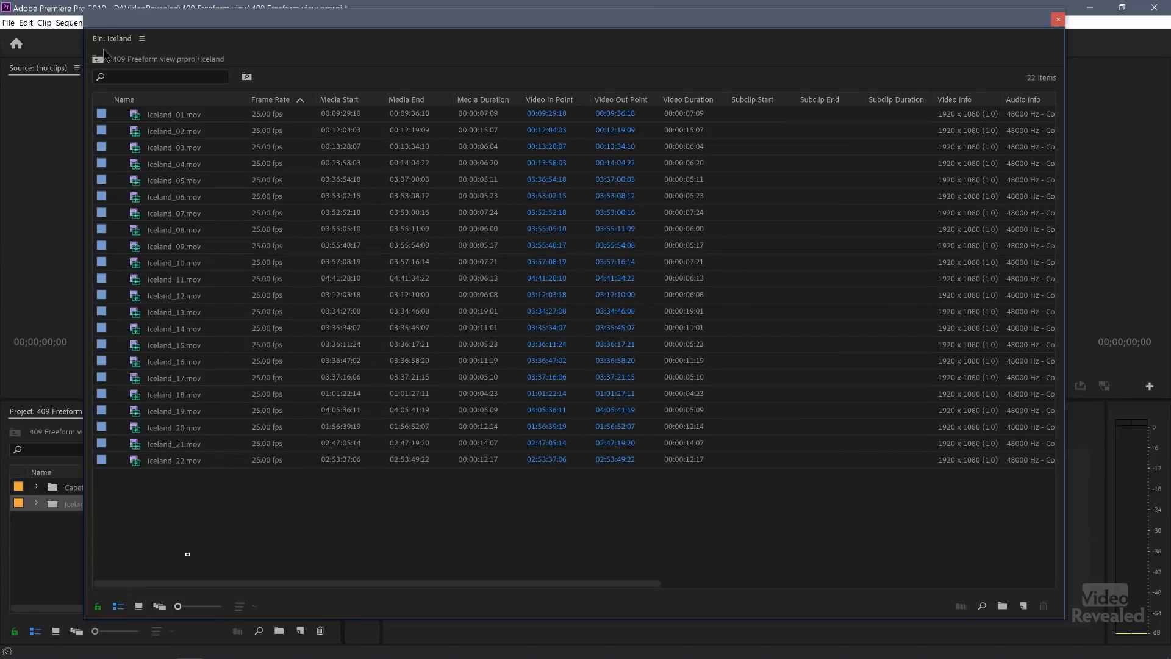
left_click(141, 38)
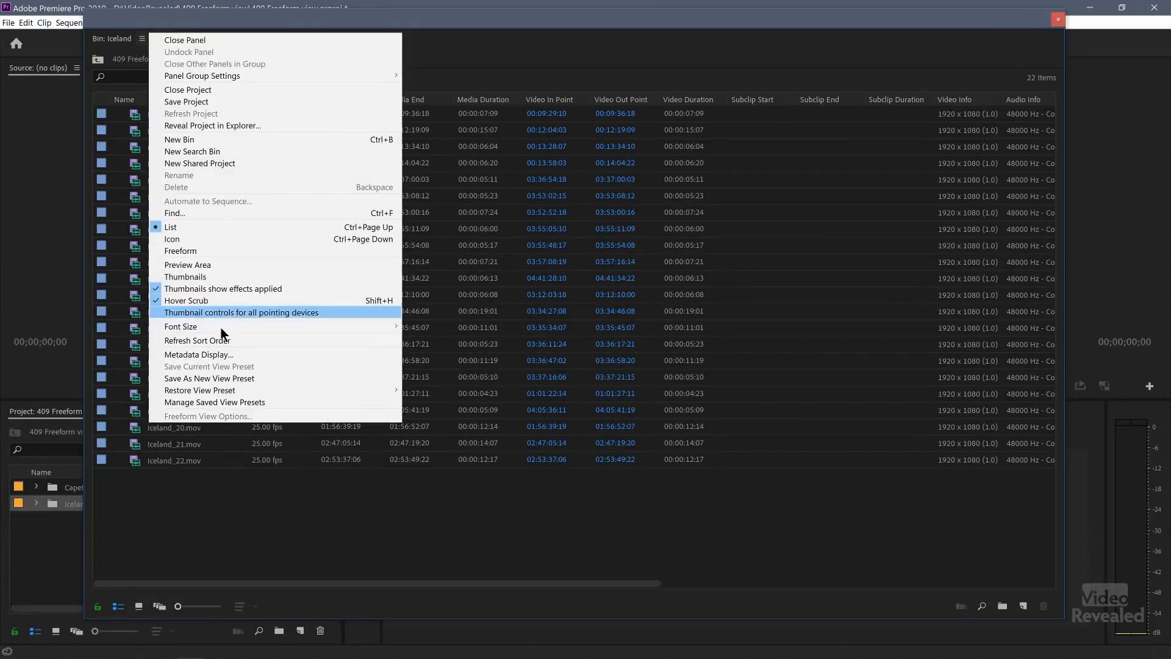
mouse_move(246, 385)
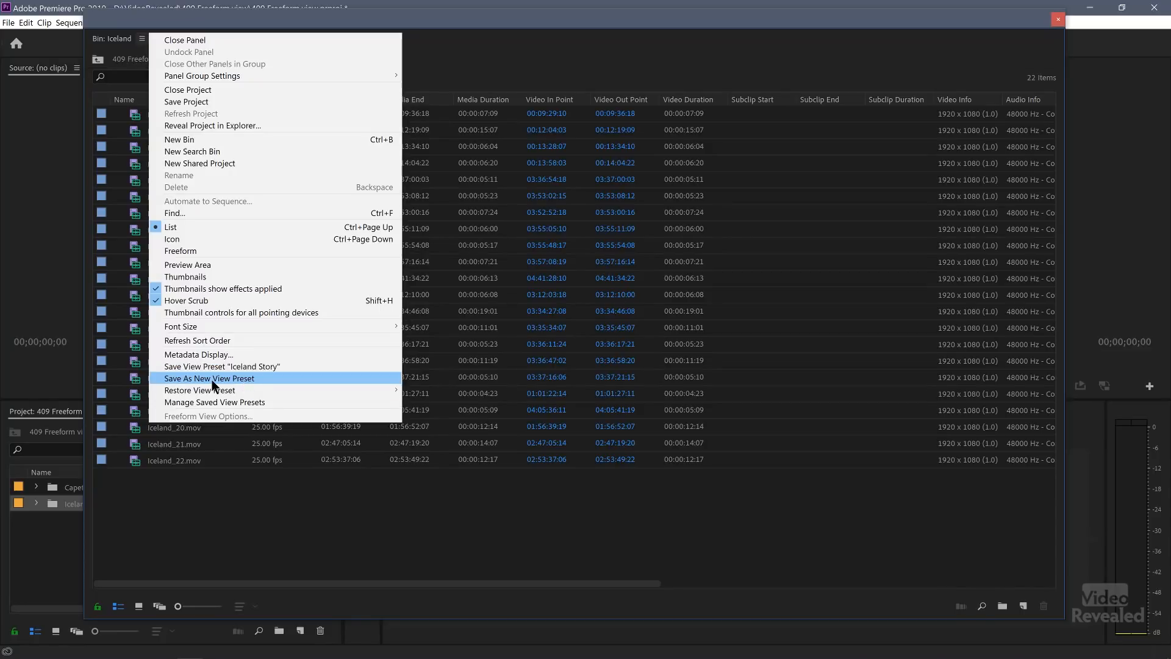
left_click(209, 378)
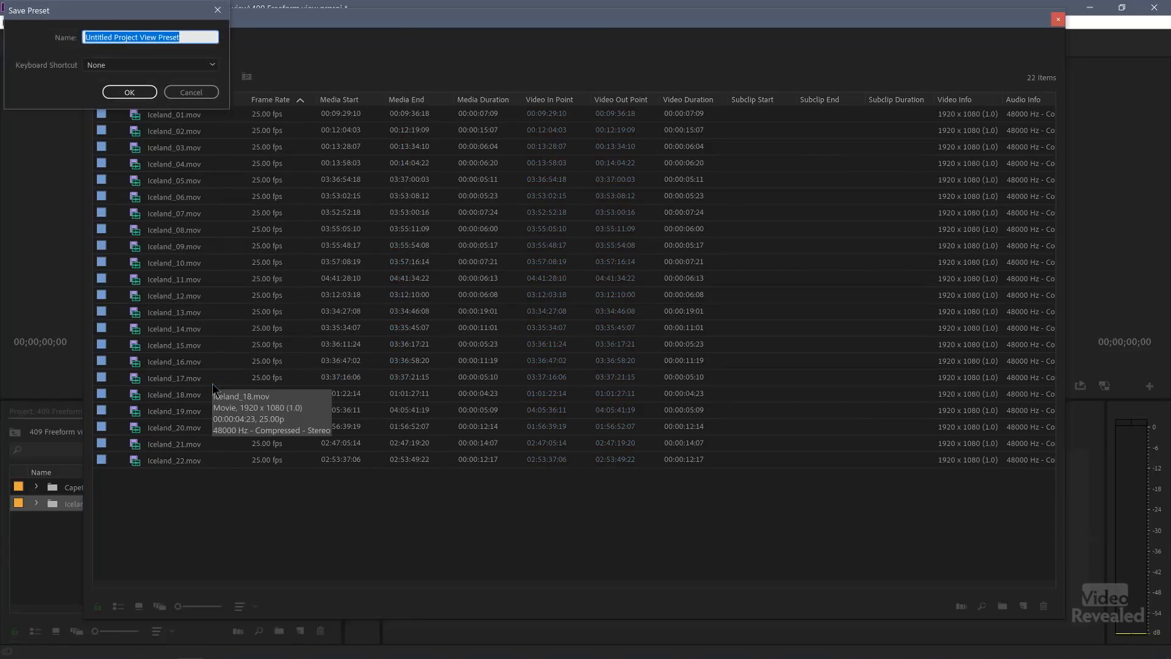
type("list")
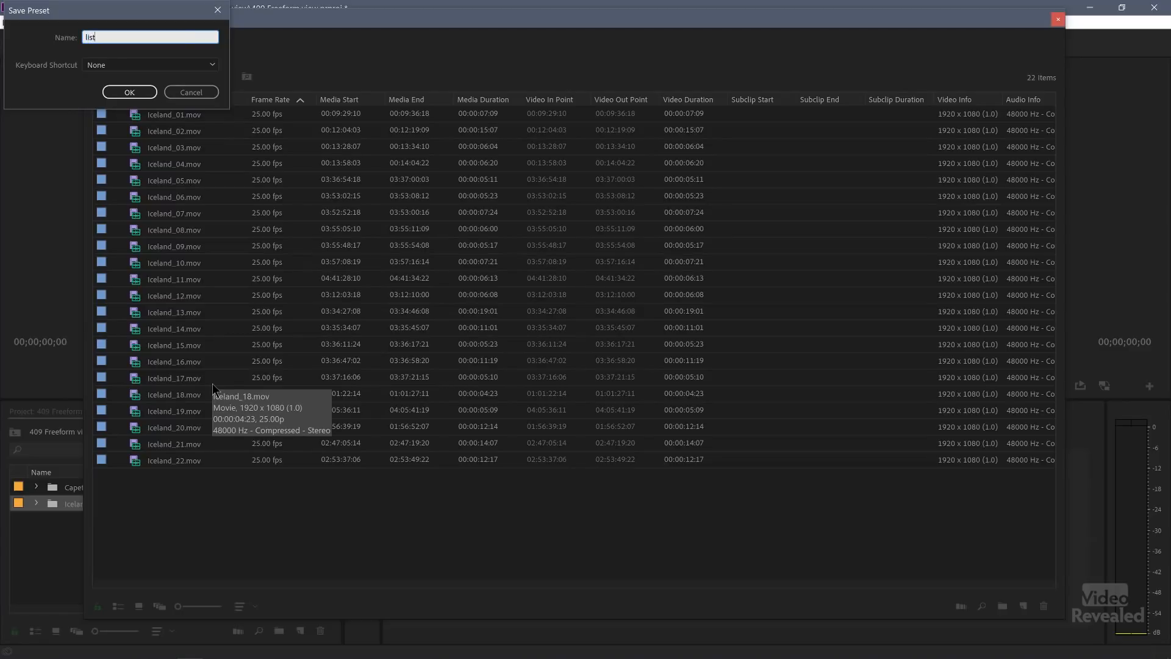
left_click(130, 92)
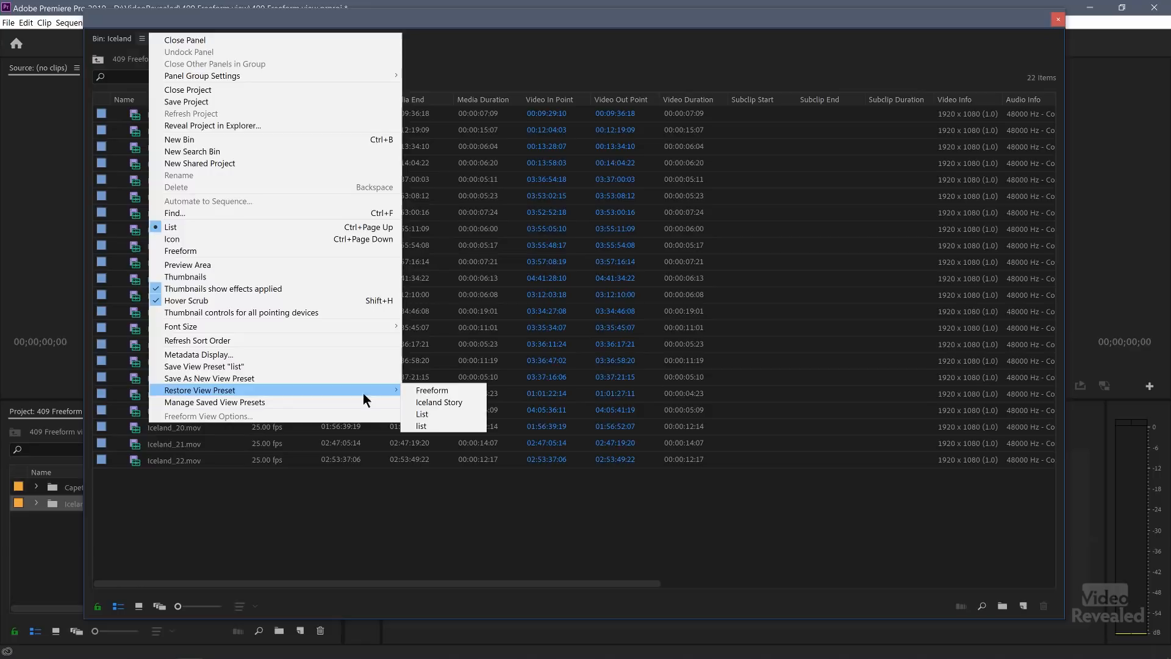
mouse_move(440, 402)
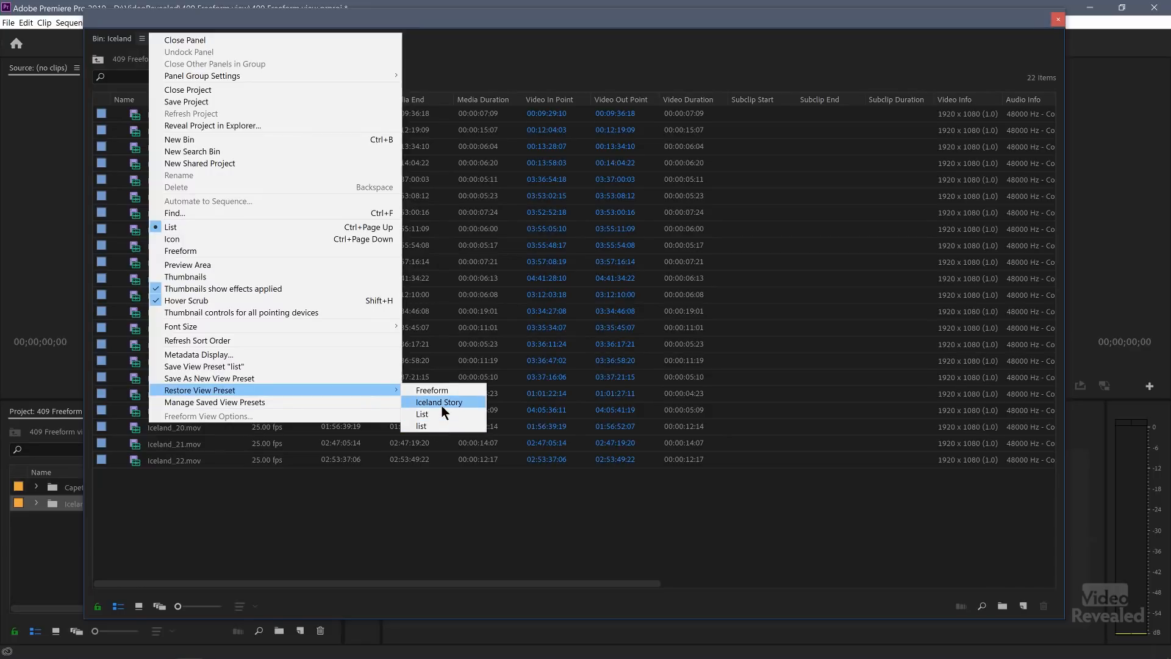
mouse_move(449, 407)
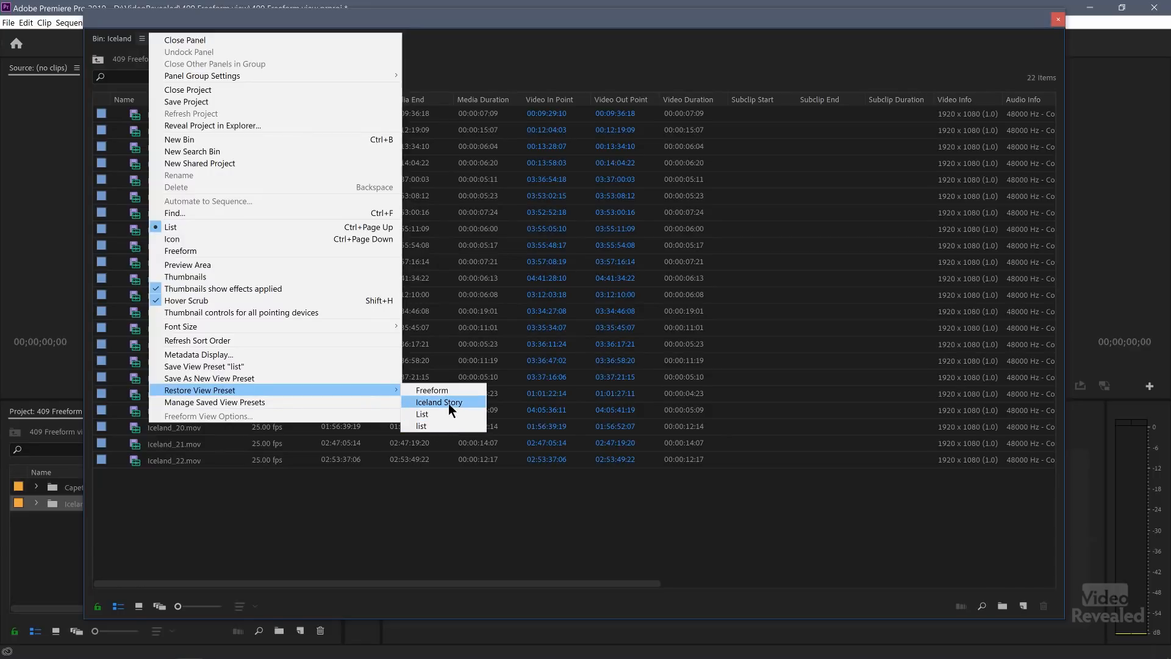
Restore the Iceland Story preset, then the Freeform preset, and deselect Iceland_01.
left_click(440, 402)
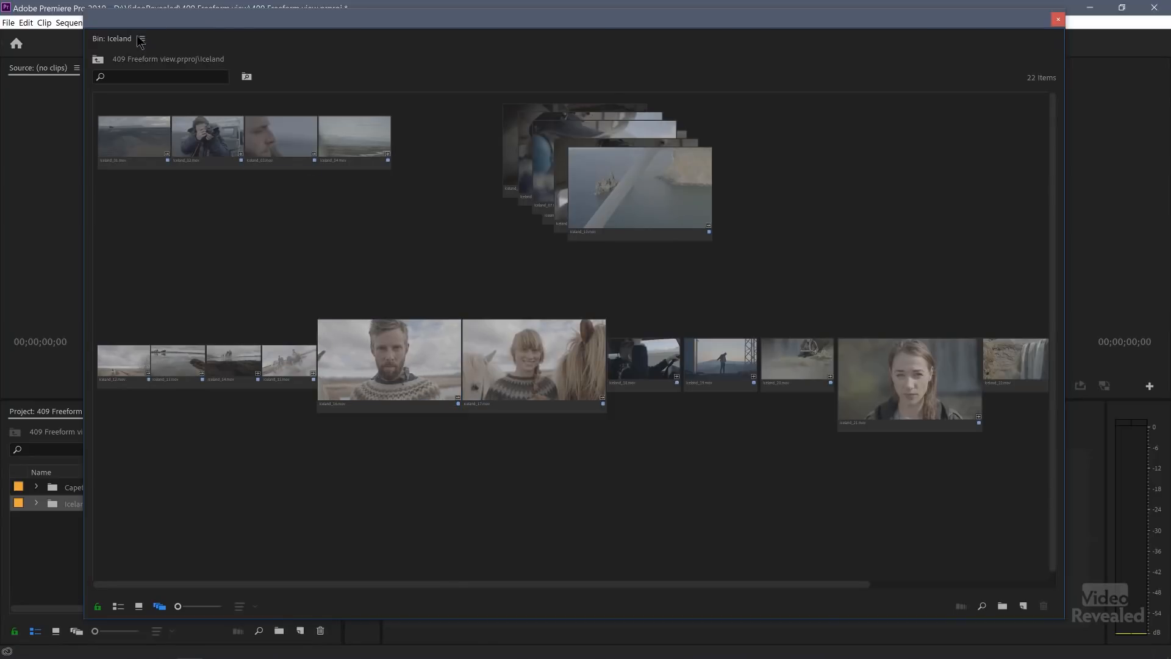
left_click(141, 38)
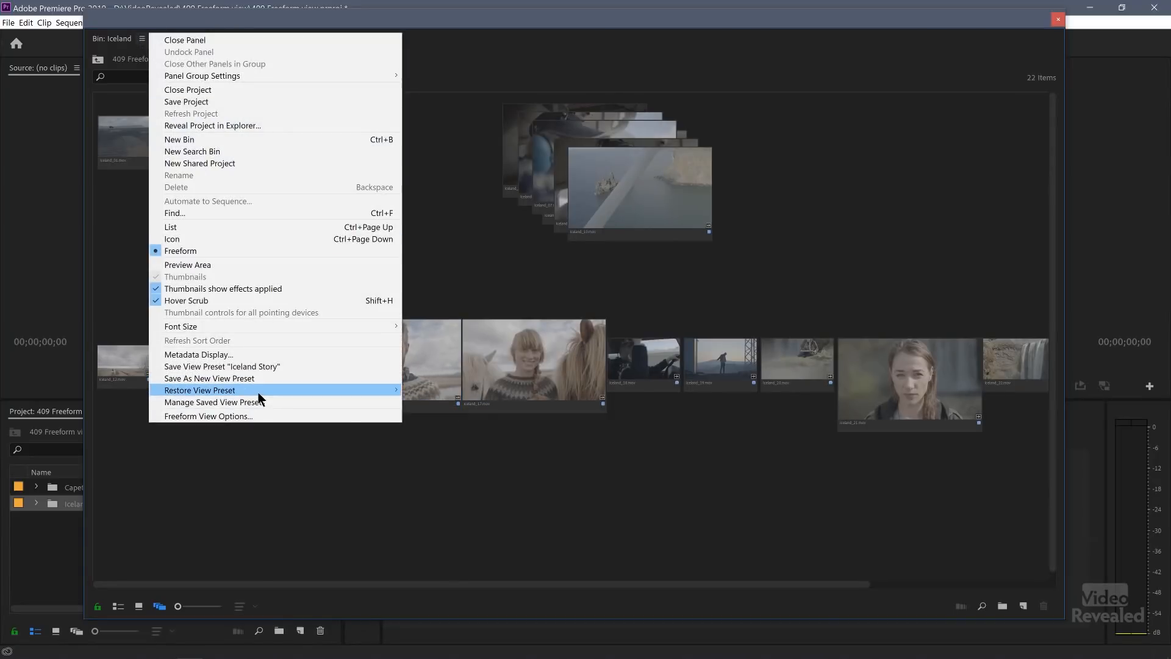
left_click(200, 390)
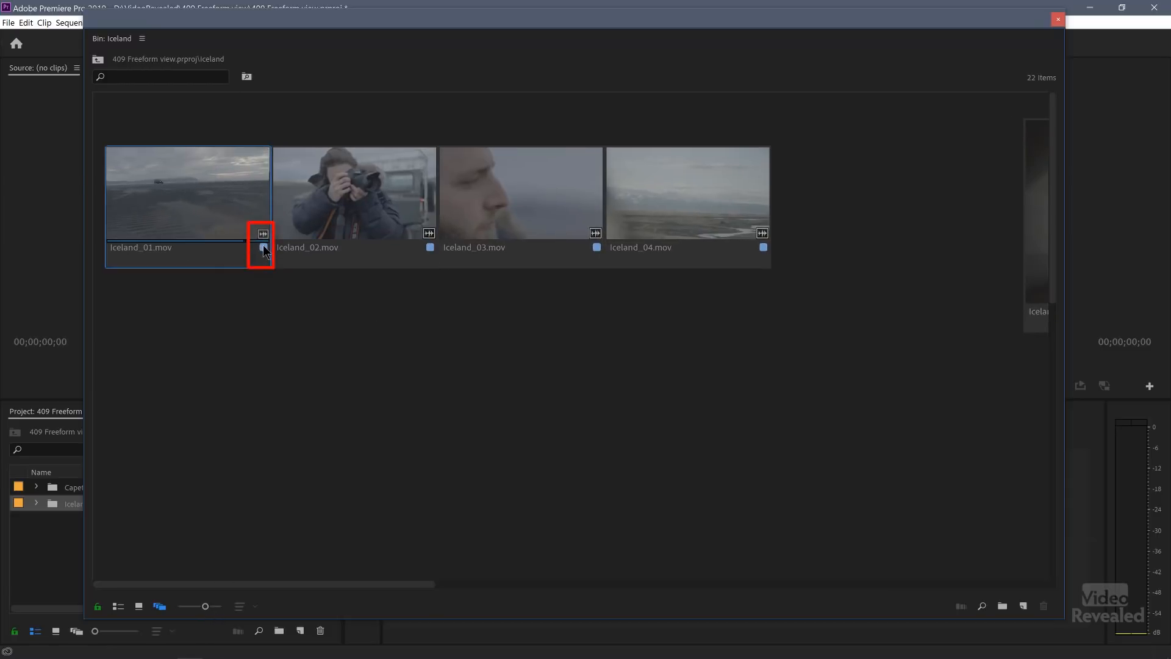
left_click(263, 247)
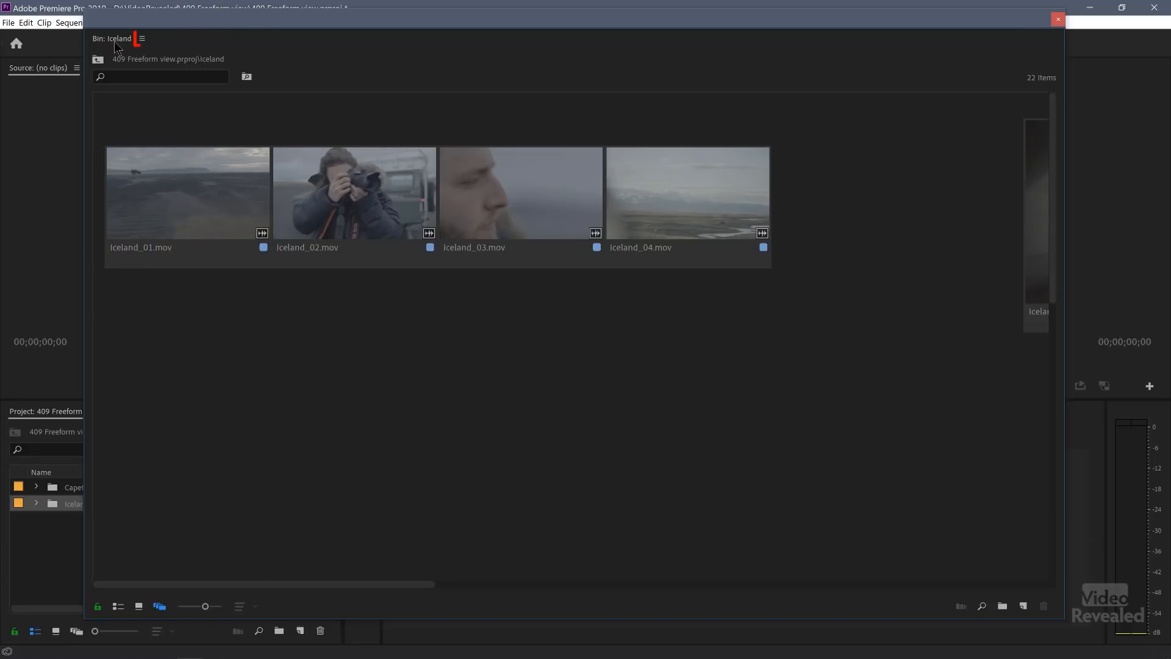
Turn off Badges and Label Color in the Freeform View Options.
left_click(142, 38)
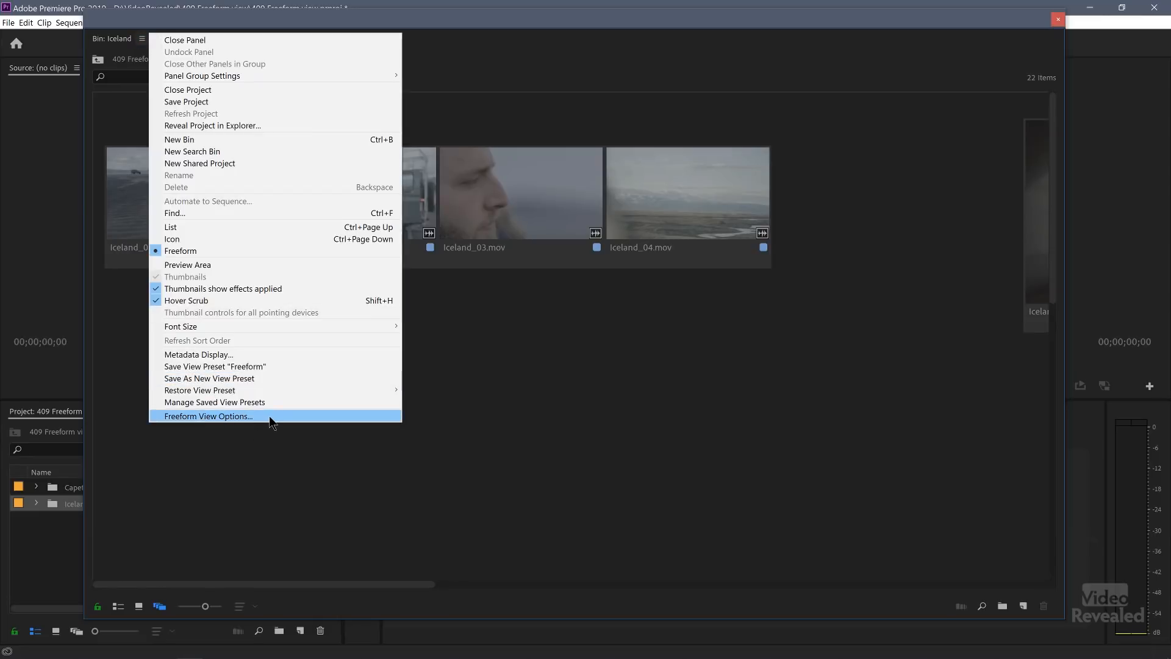
left_click(208, 416)
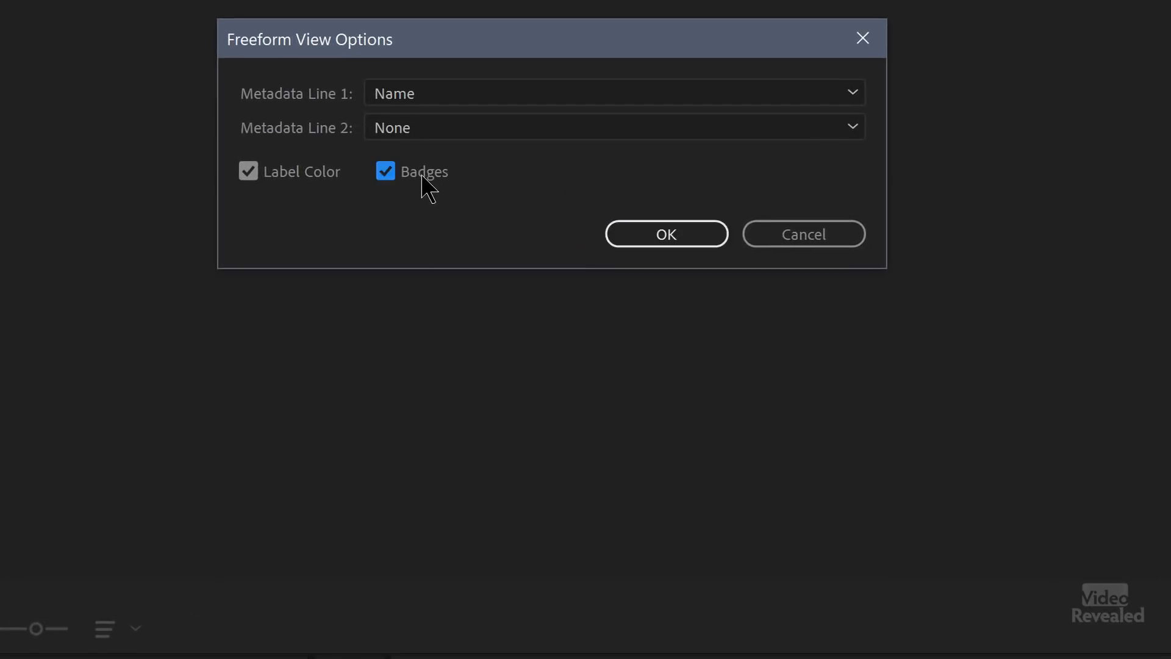
left_click(665, 234)
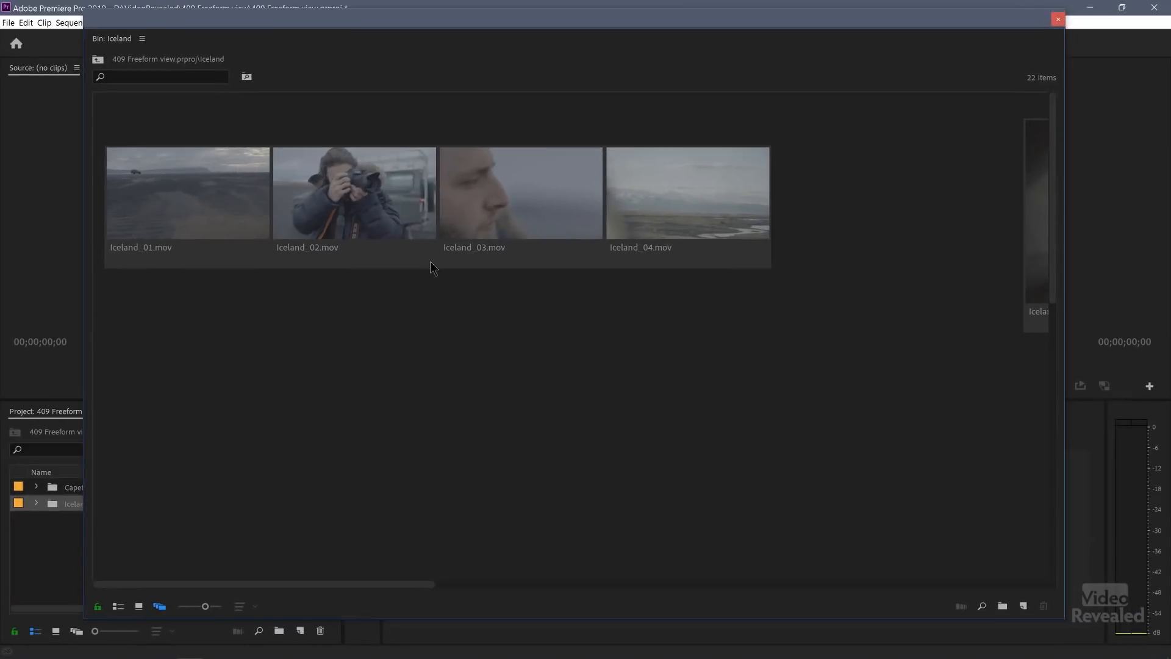
left_click(354, 192)
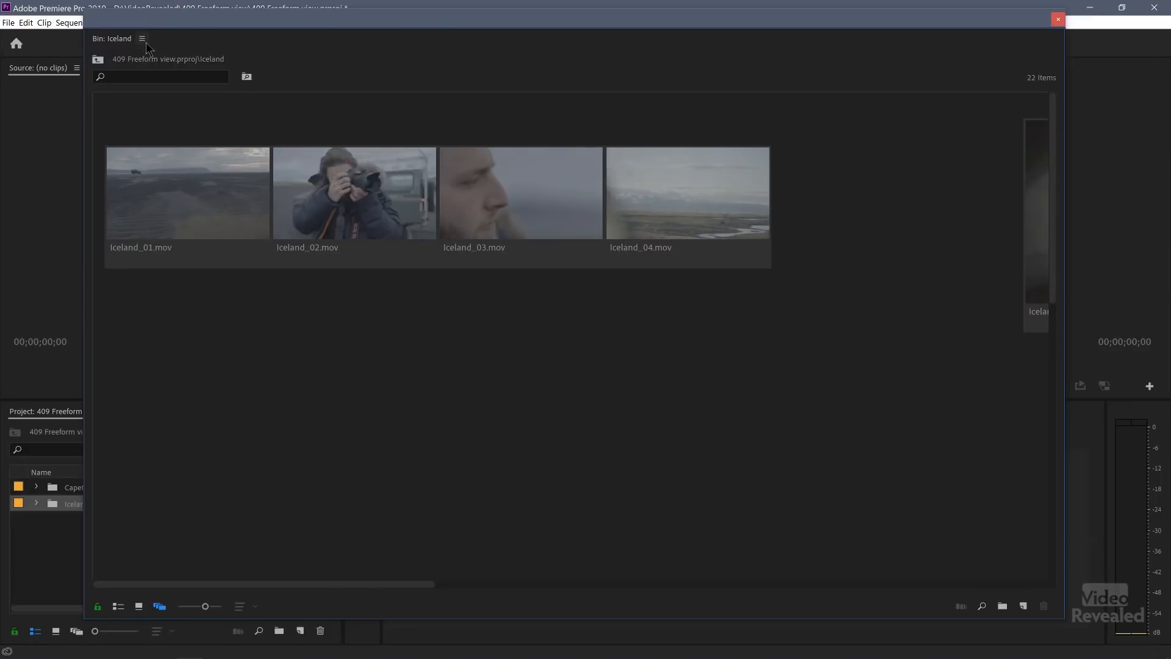
Reopen Freeform View Options and list the Metadata Line 2 choices, still None.
left_click(142, 38)
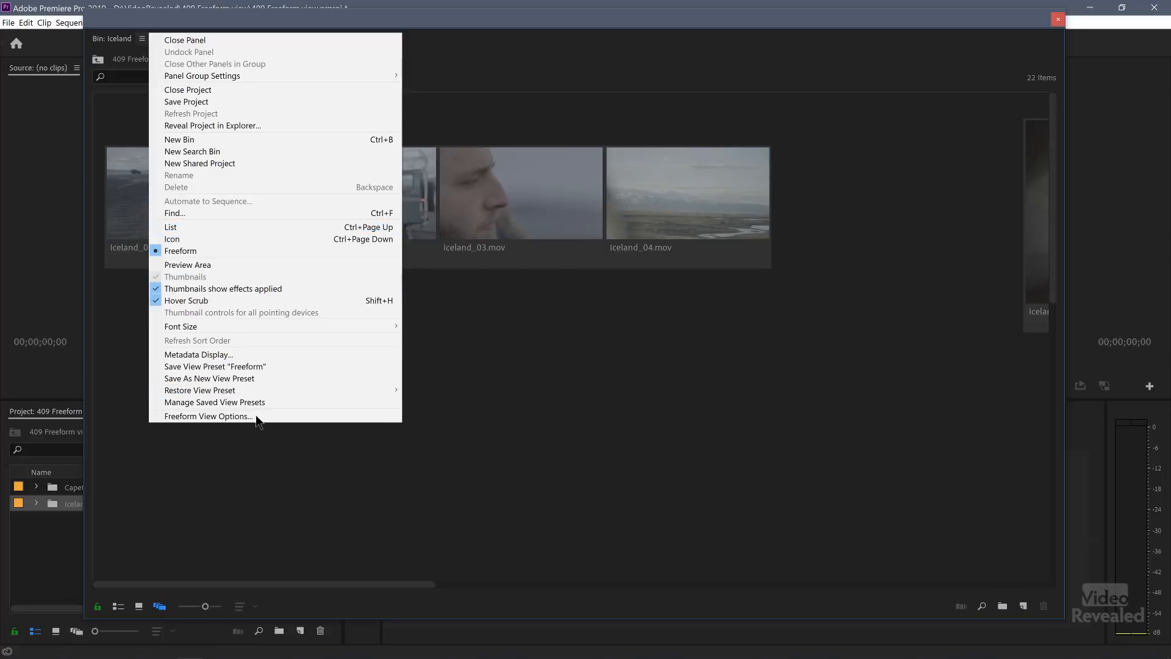
left_click(208, 416)
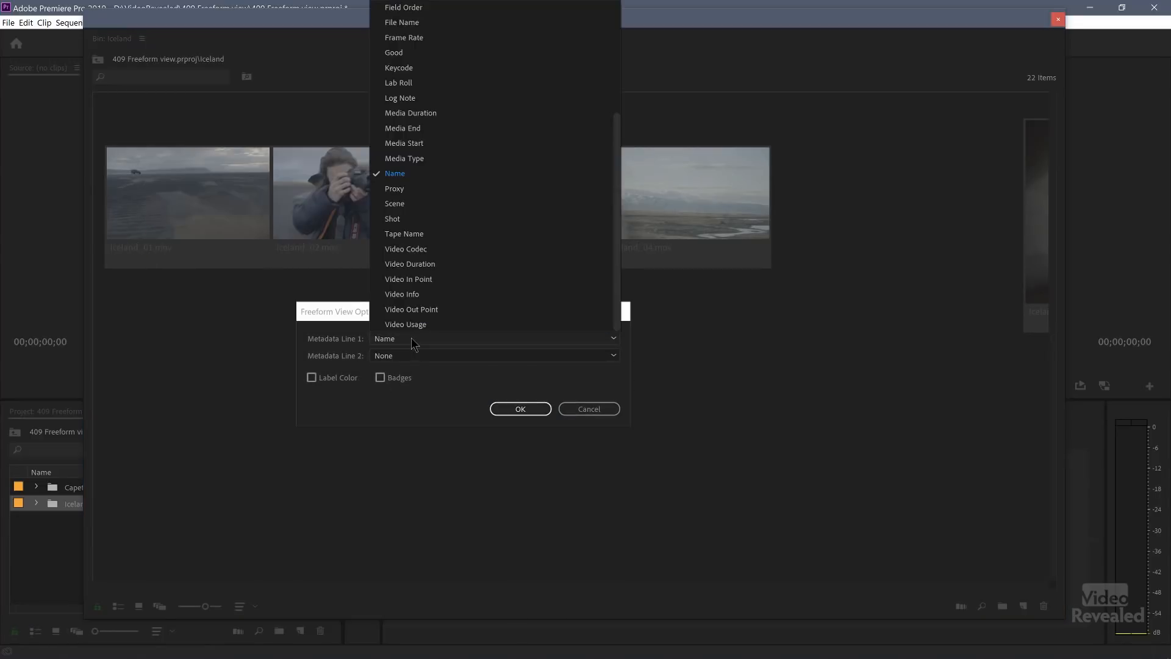
left_click(395, 173)
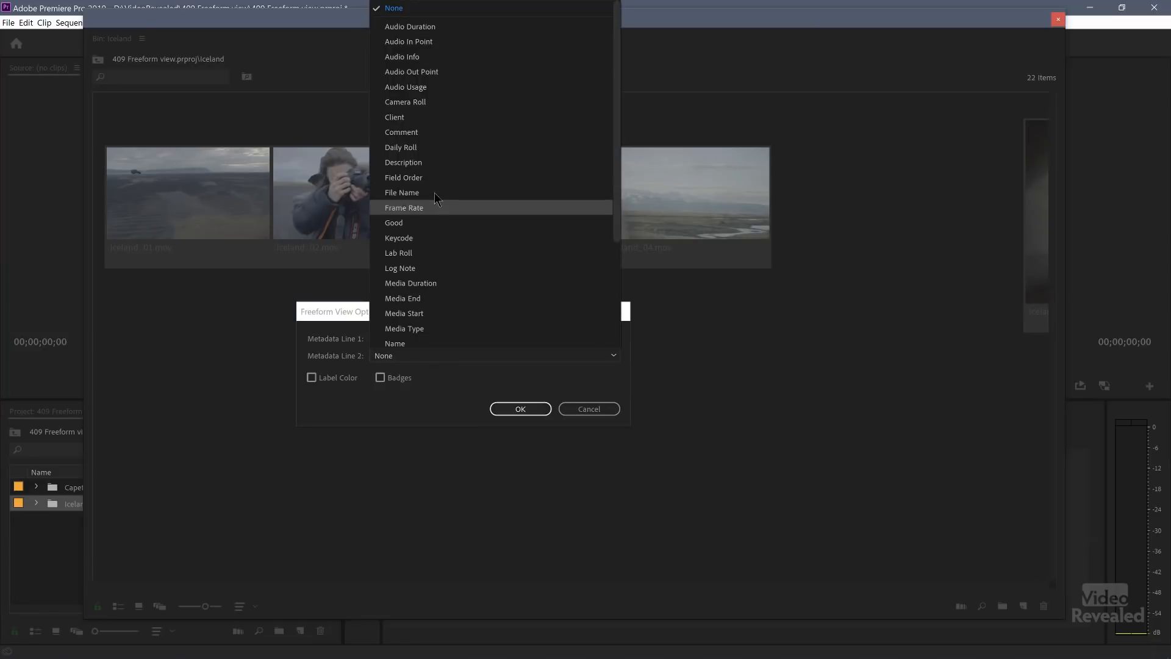
mouse_move(437, 217)
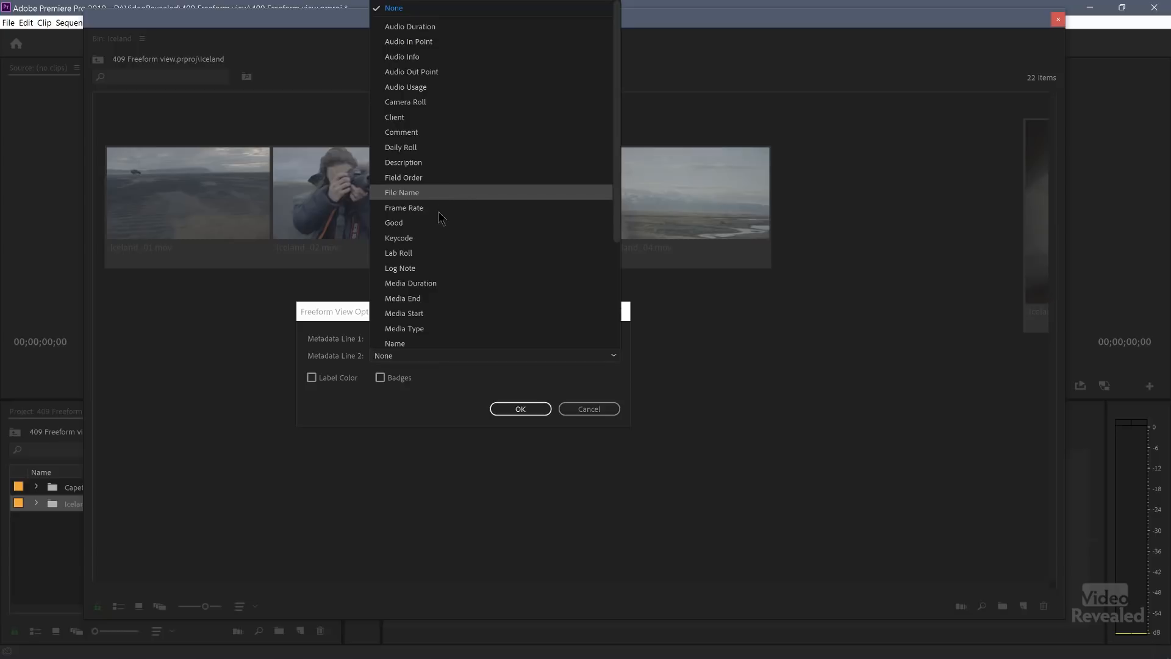
mouse_move(439, 223)
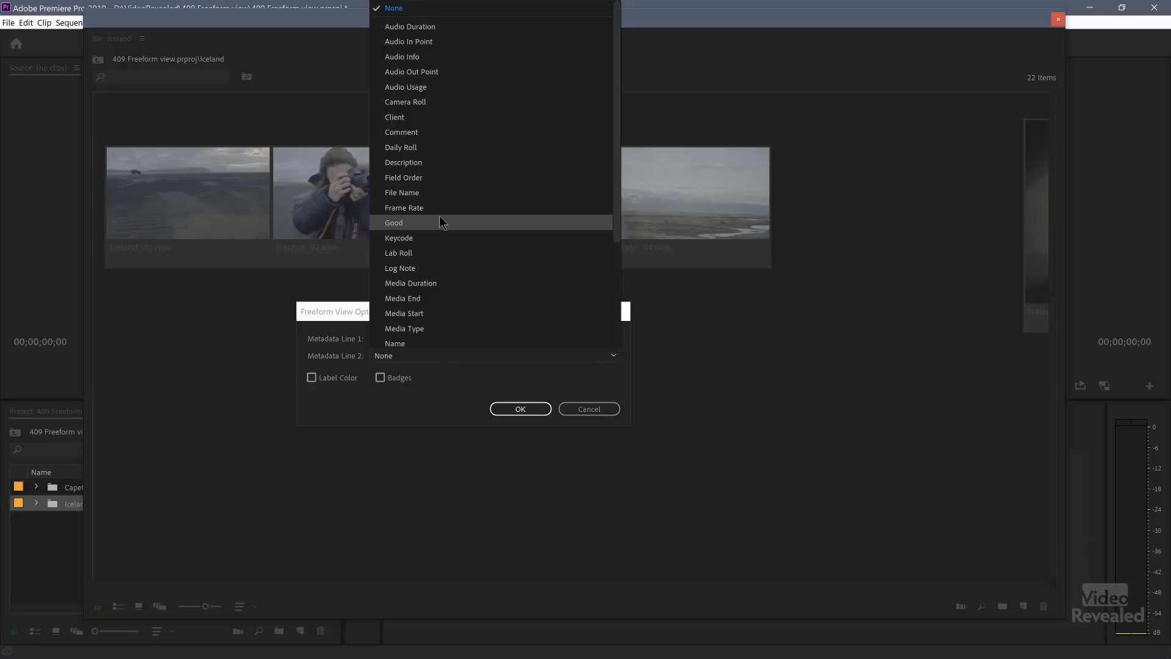
mouse_move(438, 332)
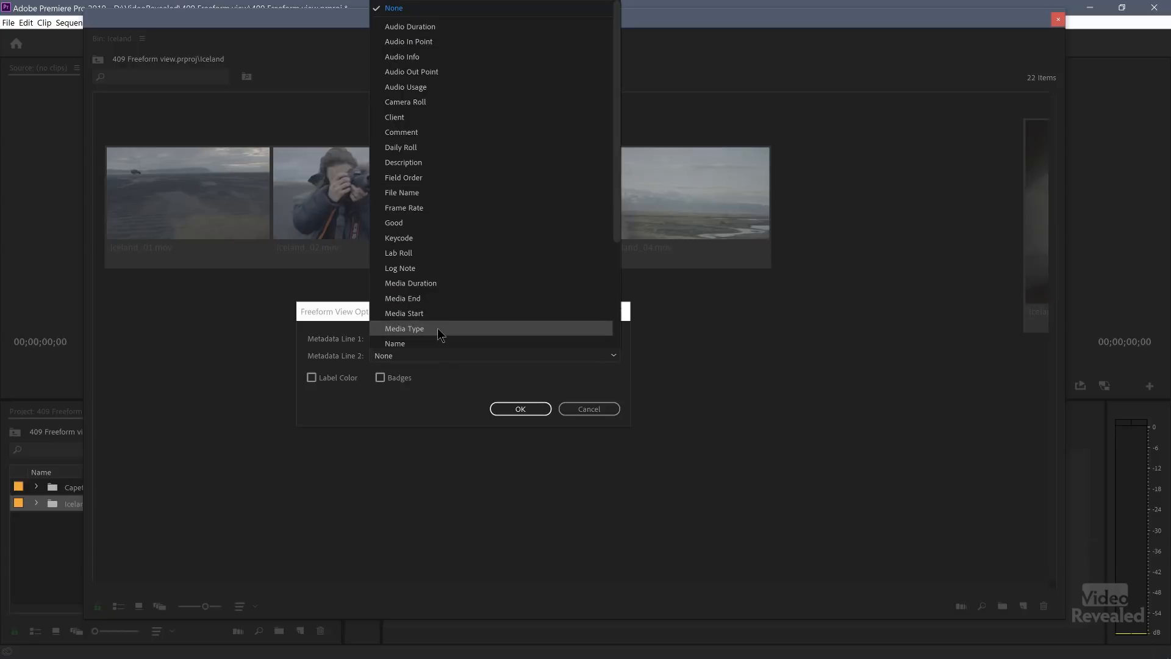